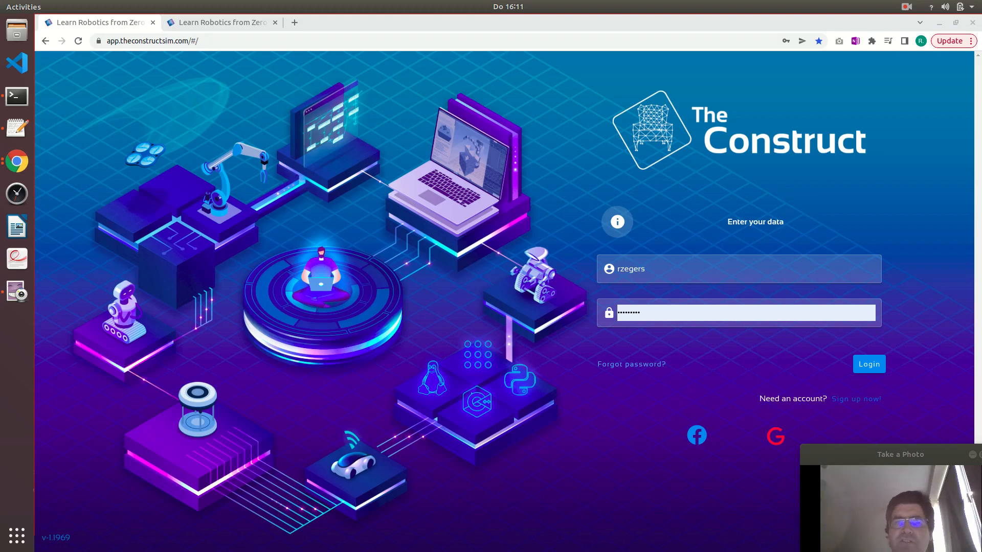
mouse_move(735, 103)
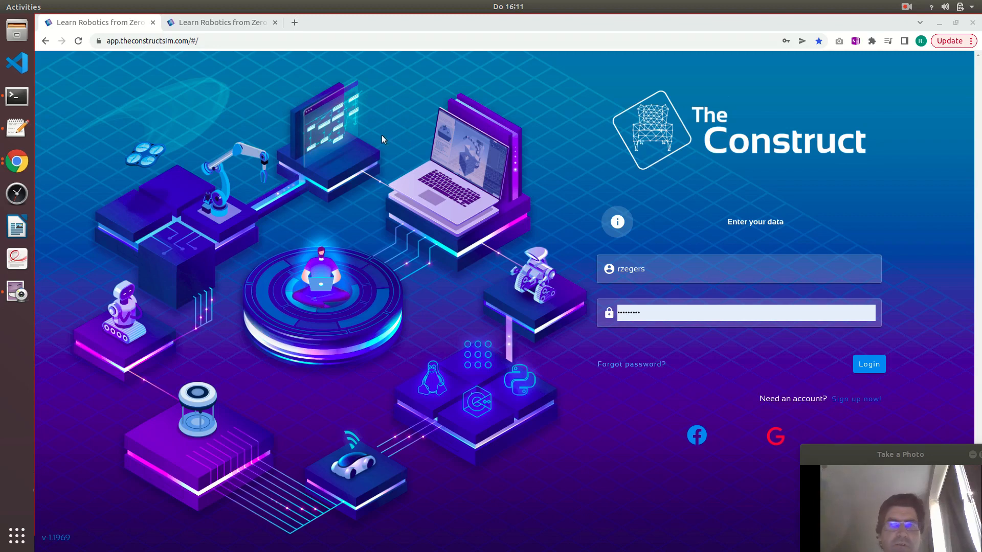
mouse_move(120, 61)
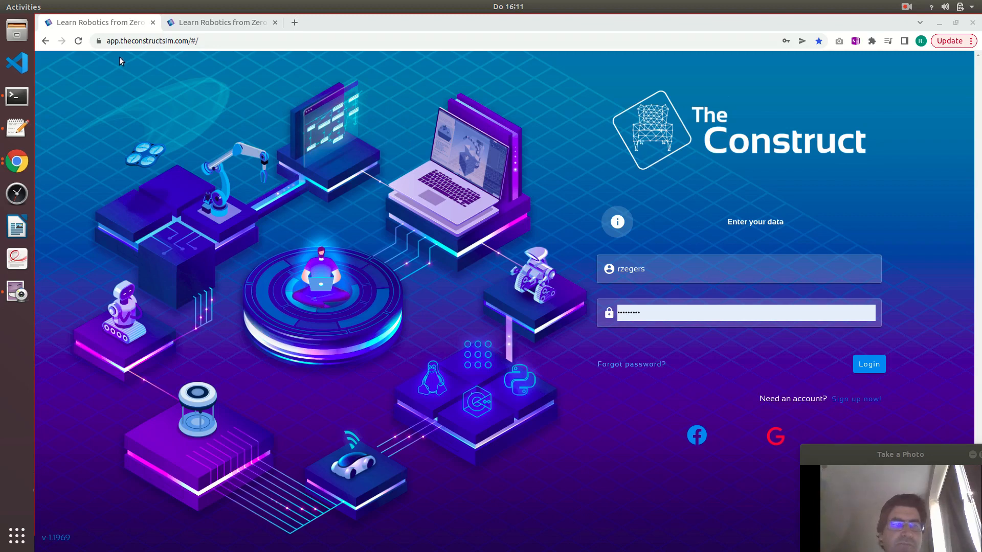
mouse_move(170, 52)
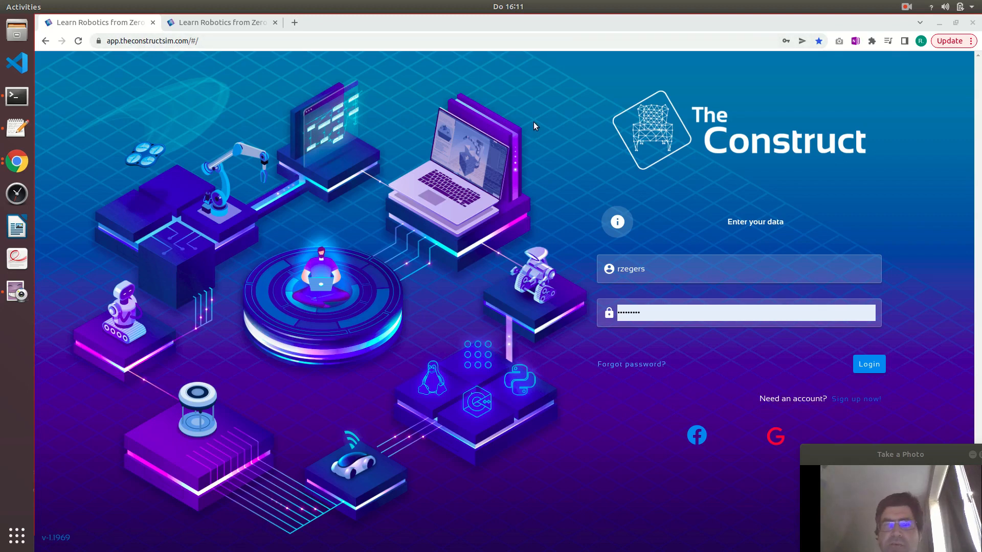
Sign in to The Construct and open the rosject's instance type choice
click(868, 364)
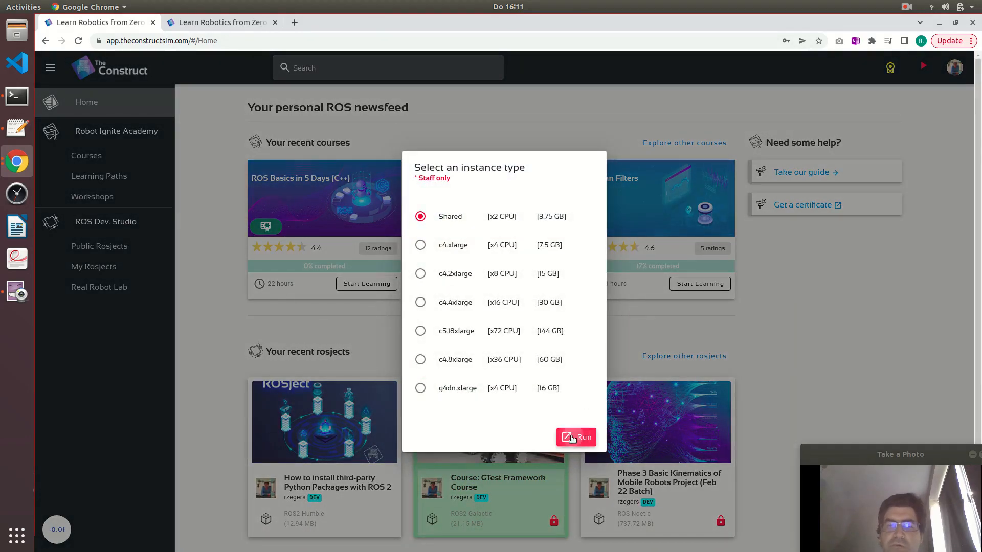
Run the rosject on the Shared instance to load the Python packages notebook and terminal
click(574, 437)
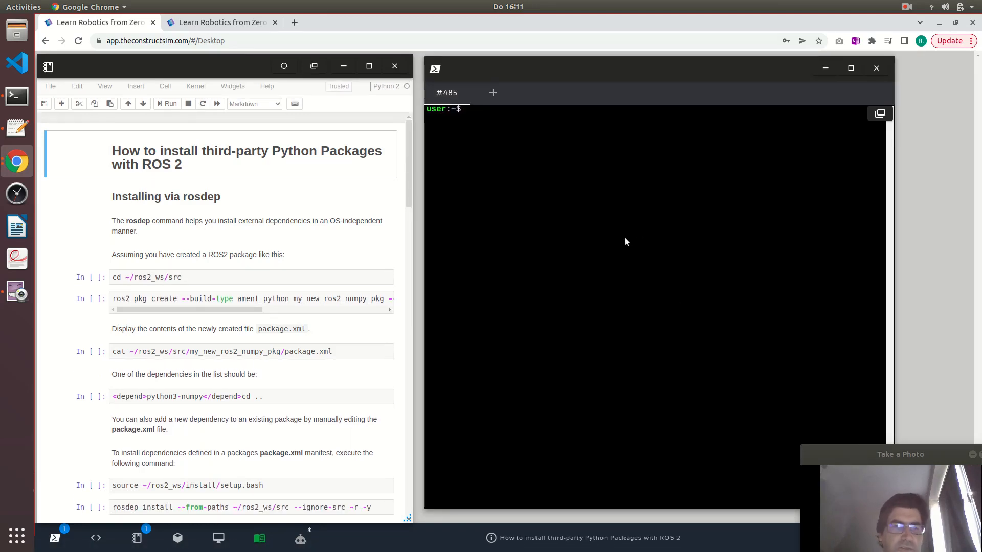
mouse_move(466, 220)
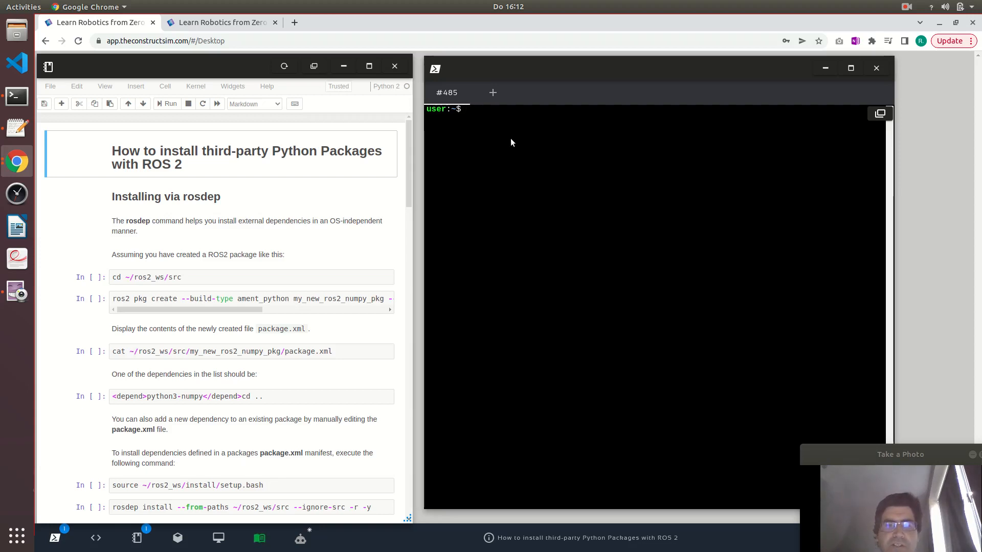
From ros2_ws/src, create ament_python package my_new_ros2_numpy_pkg depending on python3-numpy, then list it
text(cd)
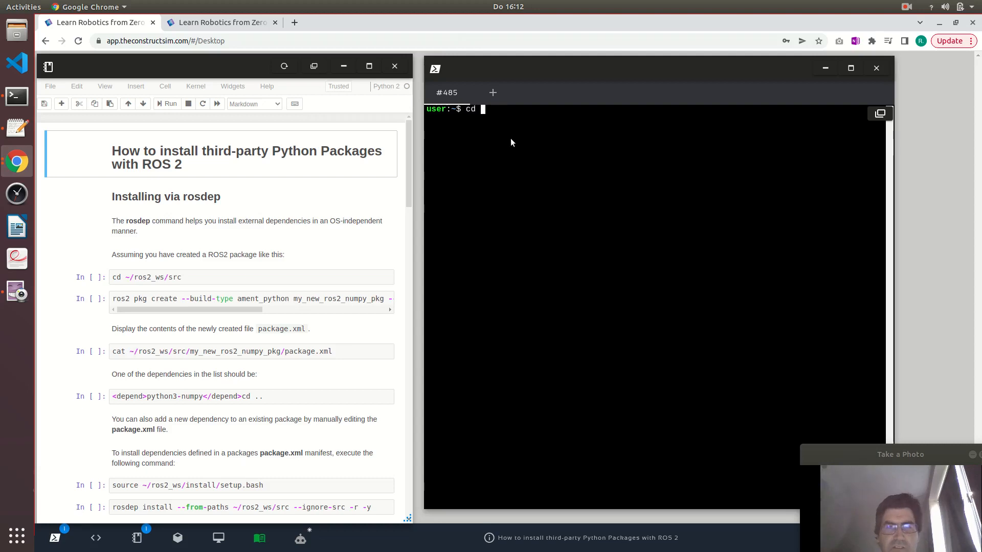
text(ros2_w)
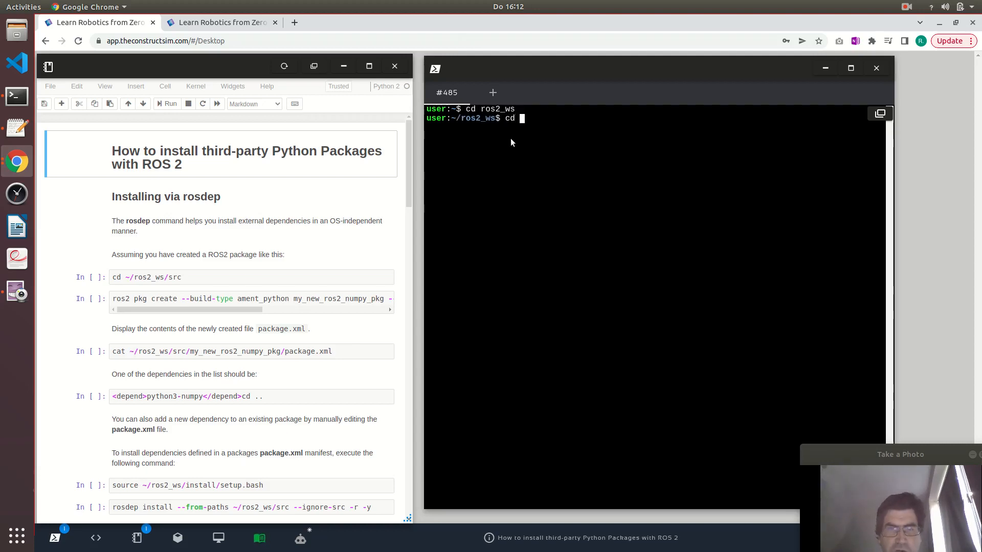
text(src)
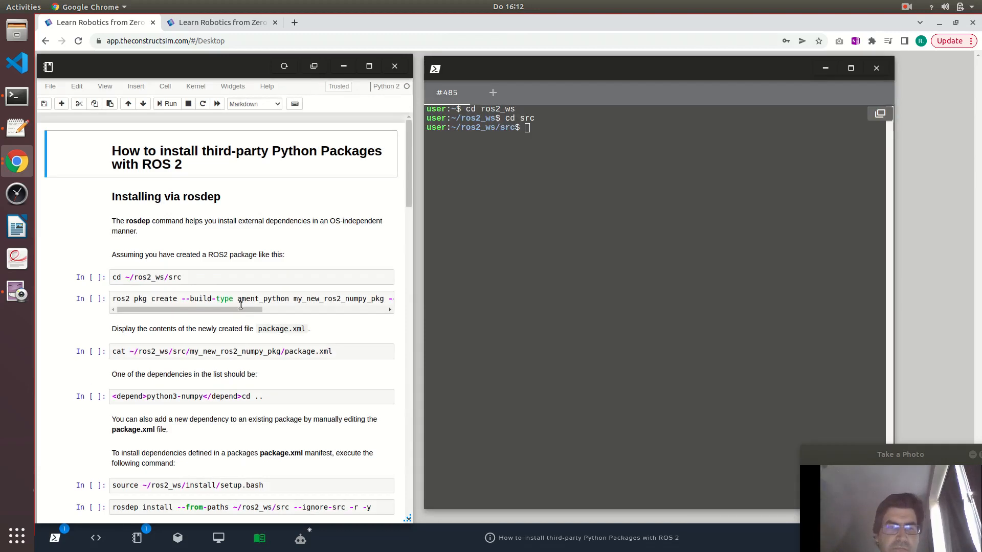
click(251, 298)
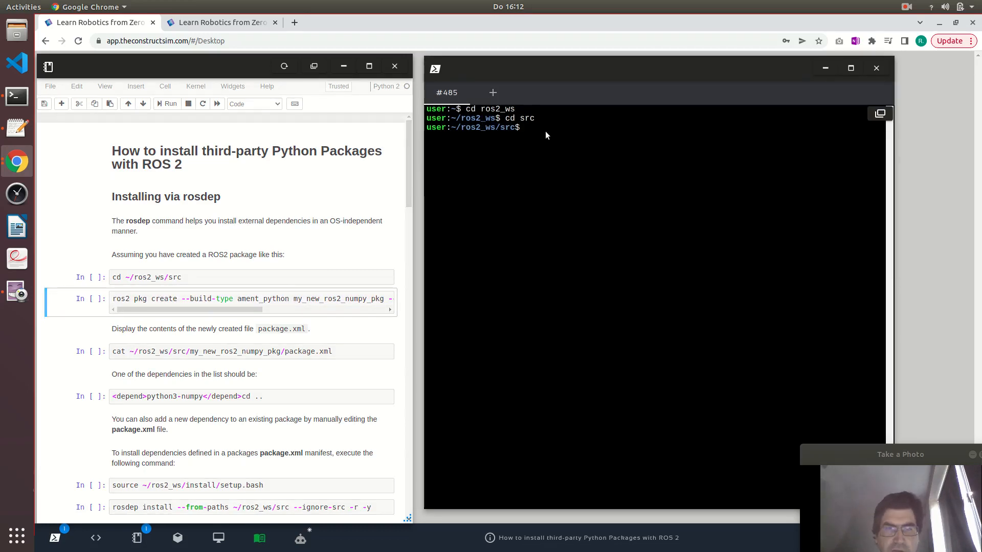
text(ros2 pkg create --build-type ament_python my_new_ros2_numpy_pkg --dependencies rclpy std_msgs geometry_msgs python3-numpy)
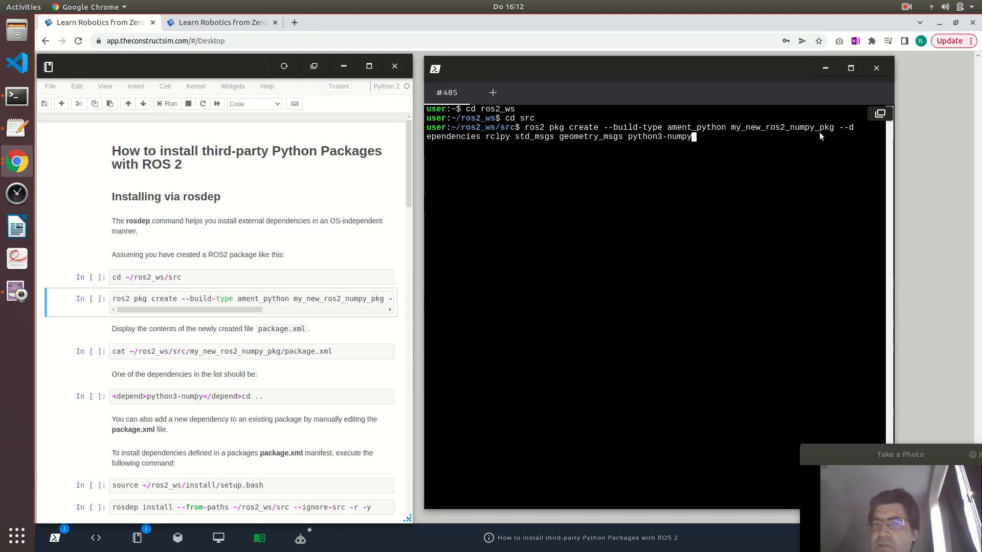
mouse_move(879, 114)
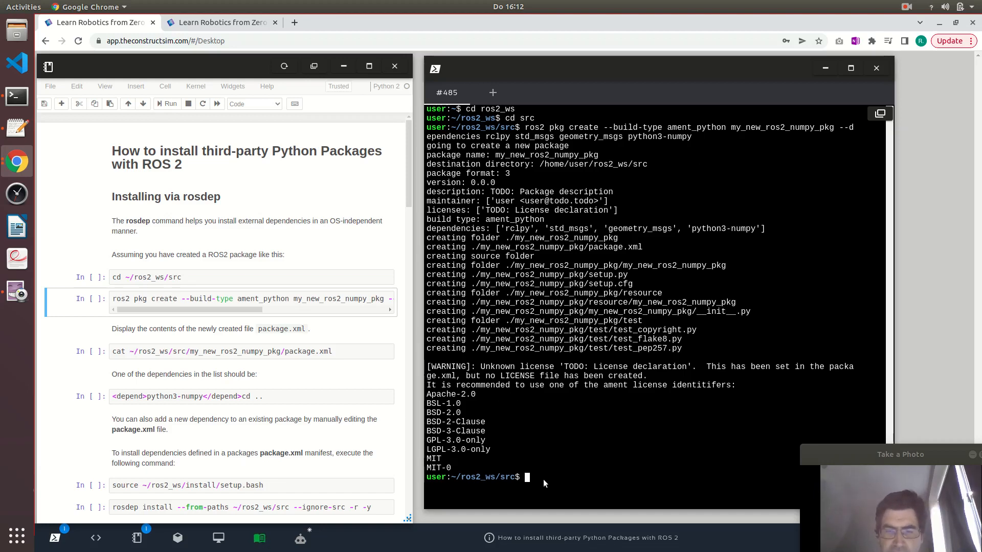
text(ls)
text(cd my_new_ros2_numpy_pkg/)
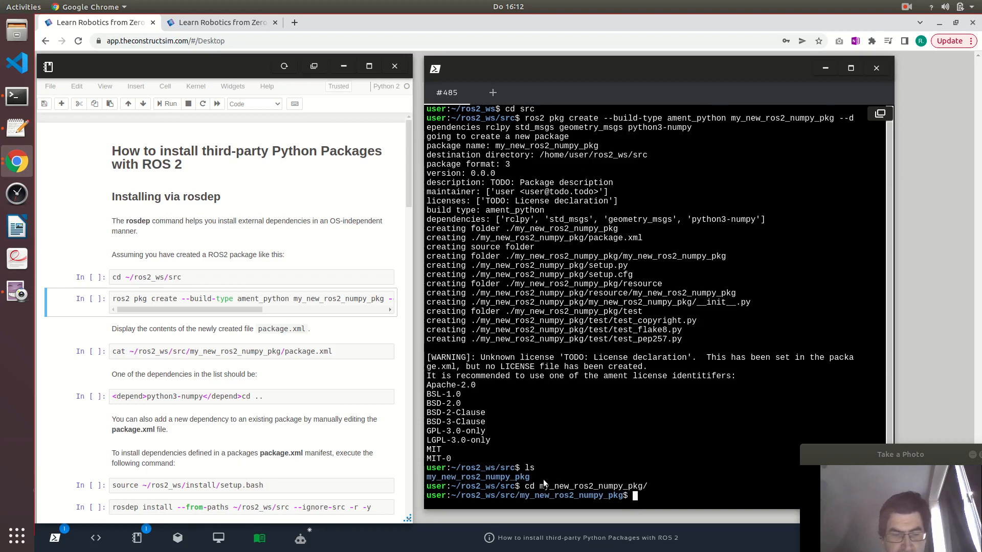
text(ls)
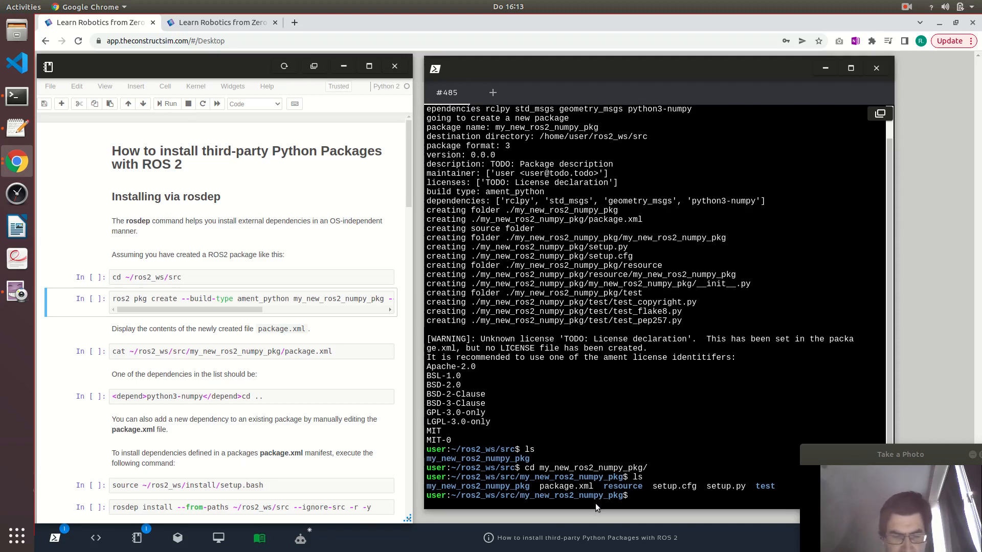
Cat package.xml to check the python3-numpy depend tag, then cd back to src
text(cat)
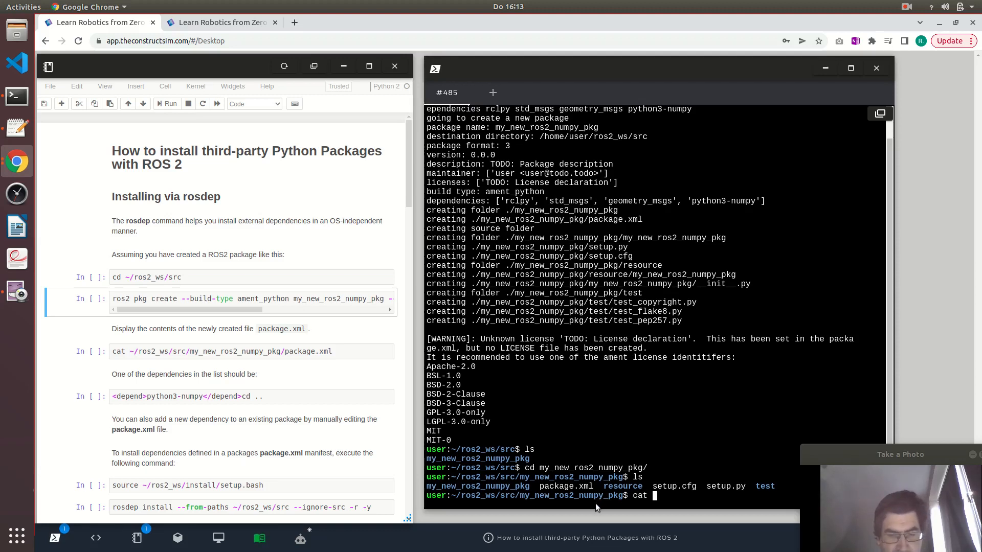
text(pa)
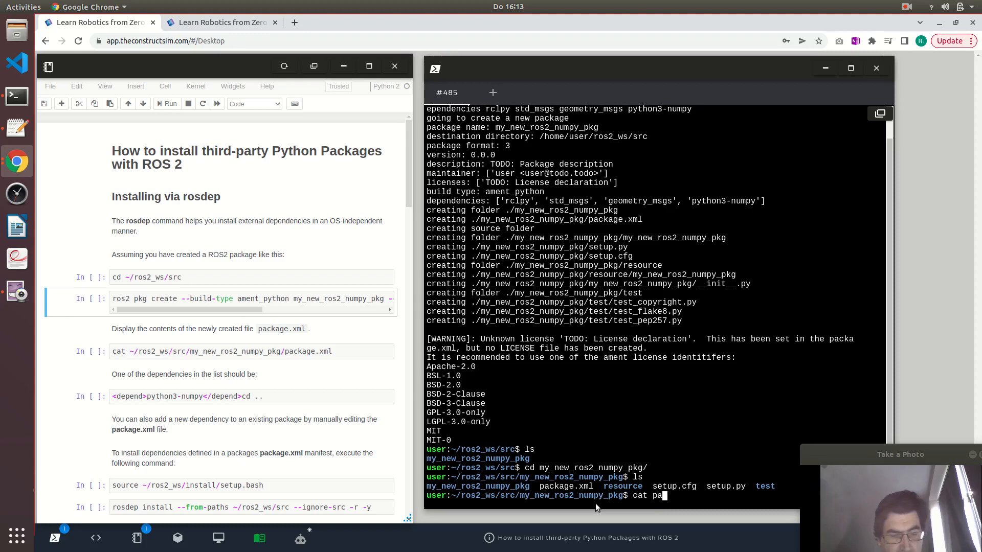
text(xml)
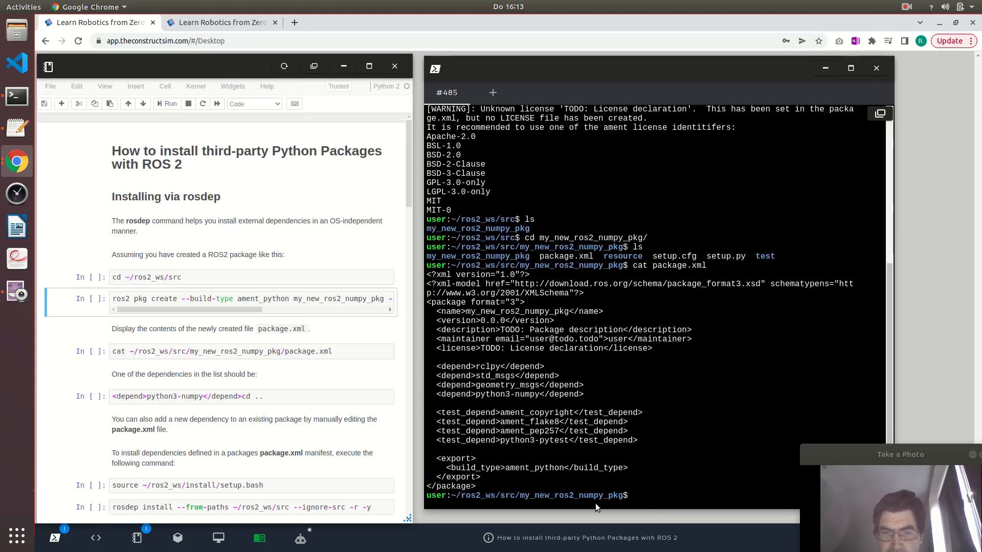
drag(437, 366, 585, 394)
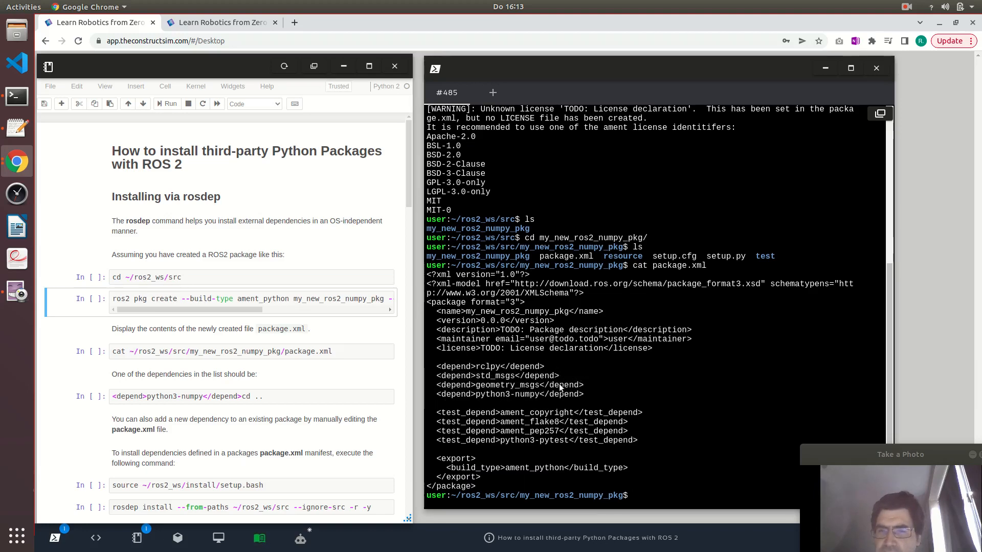
drag(435, 366, 586, 395)
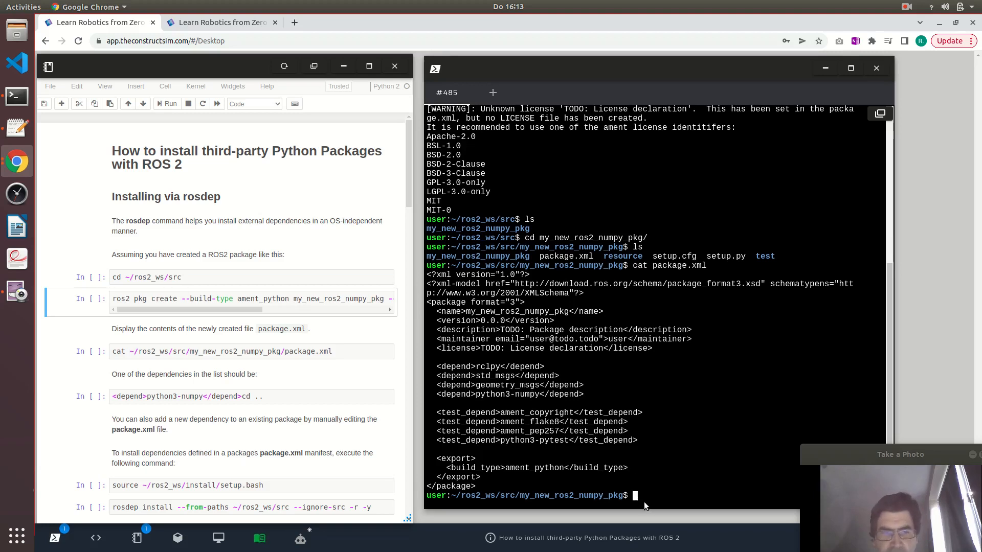
text(cd)
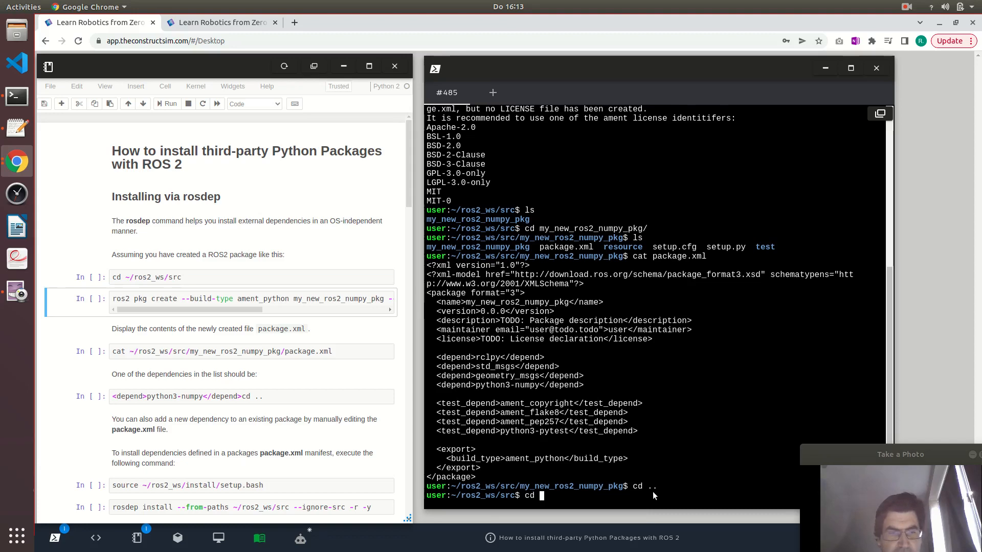
key(Return)
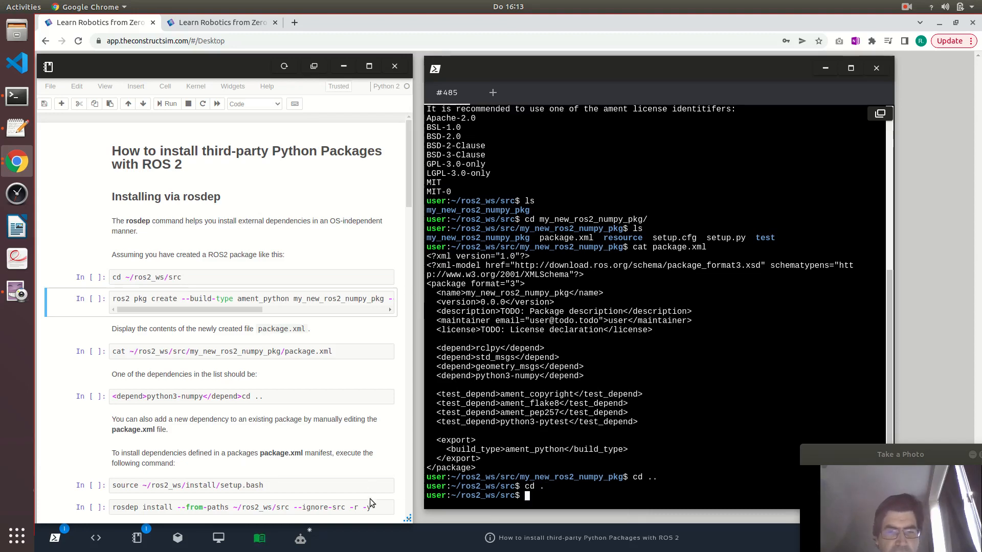
Run 'rosdep install --from-paths ~/ros2_ws/src --ignore-src -r -y' copied from the notebook
click(250, 507)
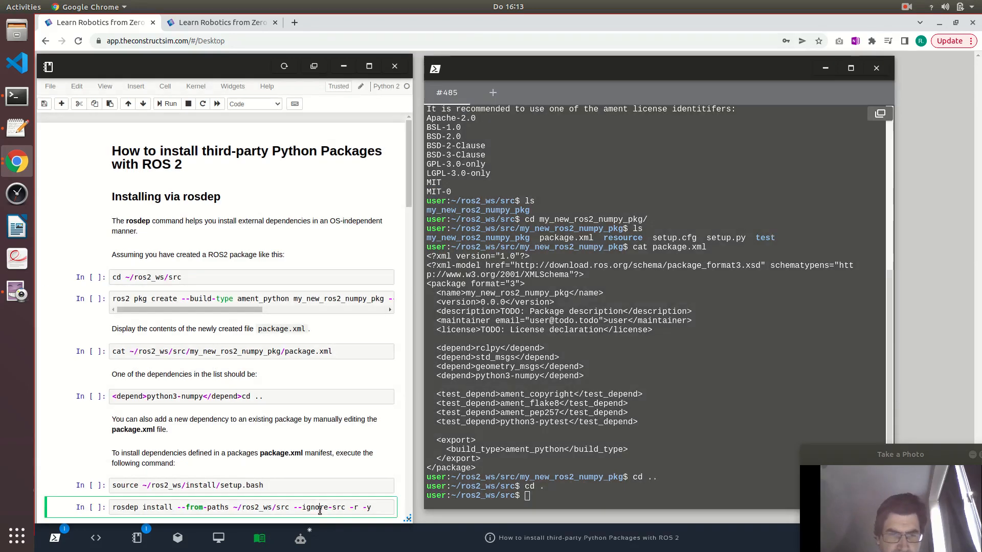
right_click(319, 507)
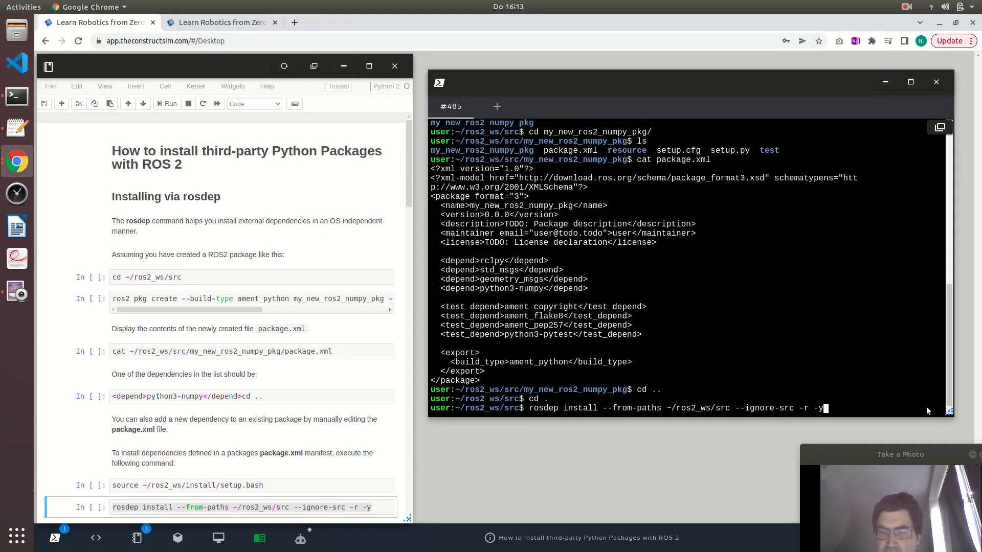
key(Return)
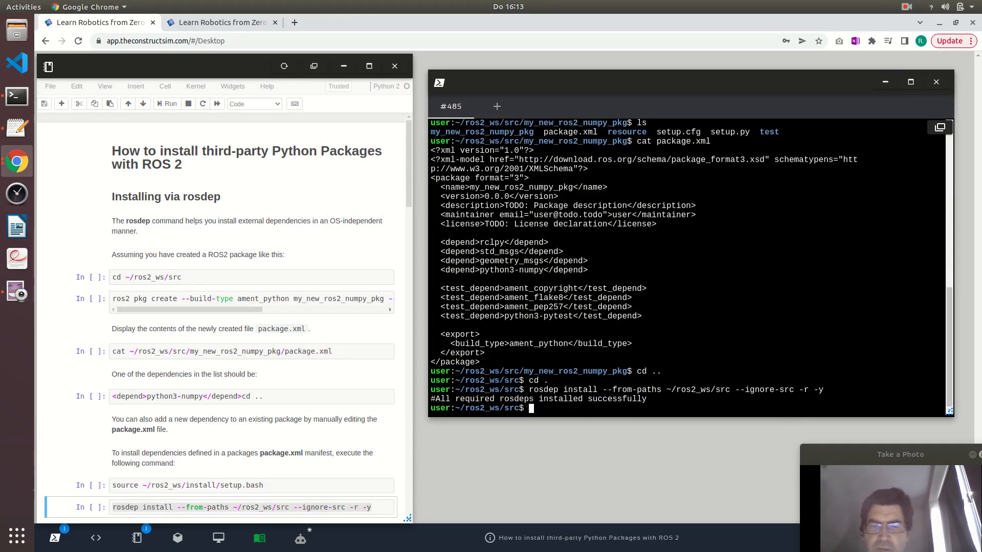
mouse_move(859, 430)
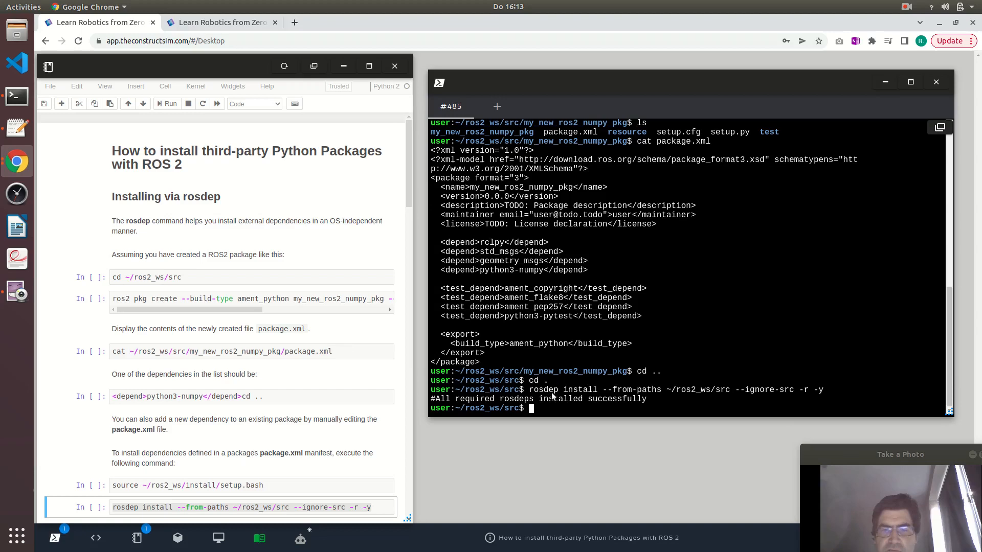
mouse_move(341, 332)
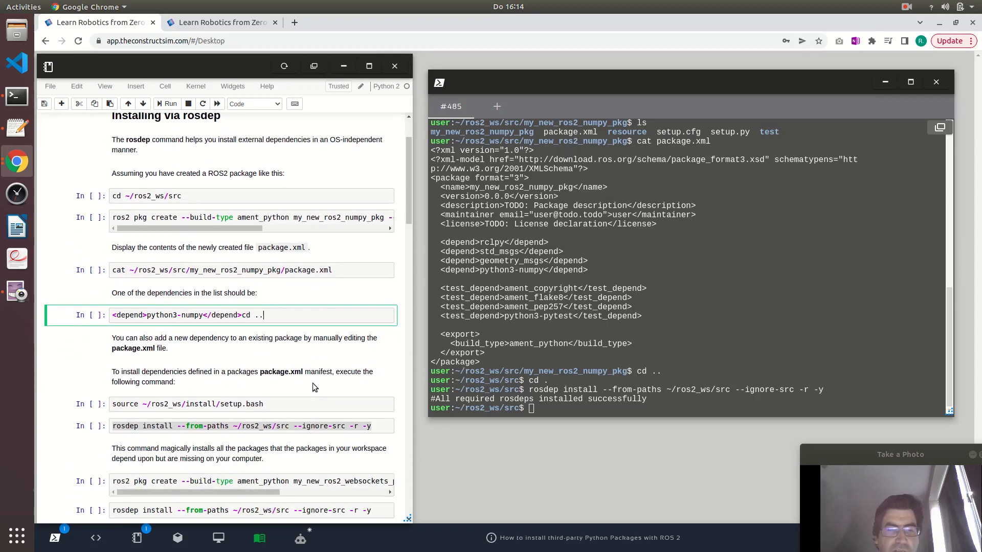
Rerun rosdep install over ~/ros2_ws/src so python3-websockets gets installed
scroll(down, 3)
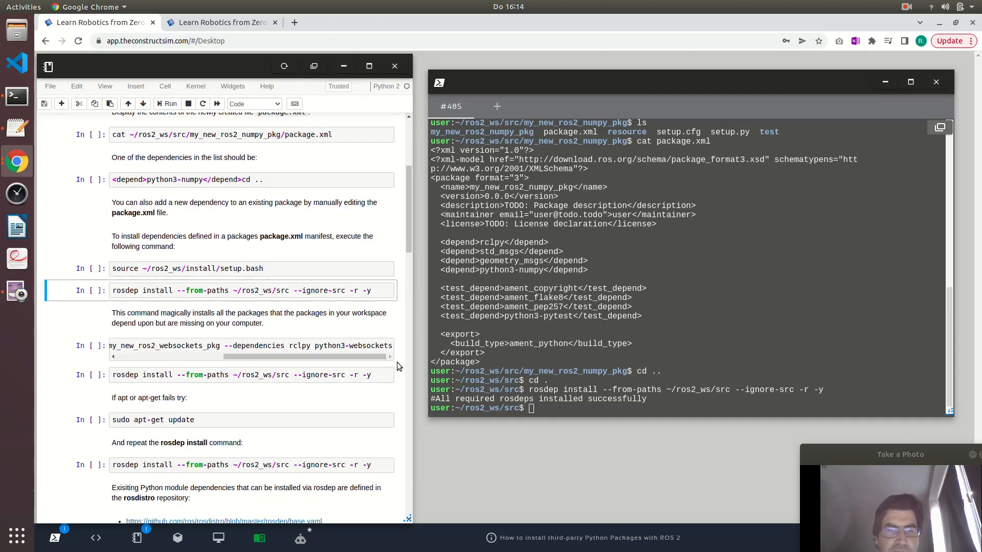
right_click(151, 345)
text(cd ..)
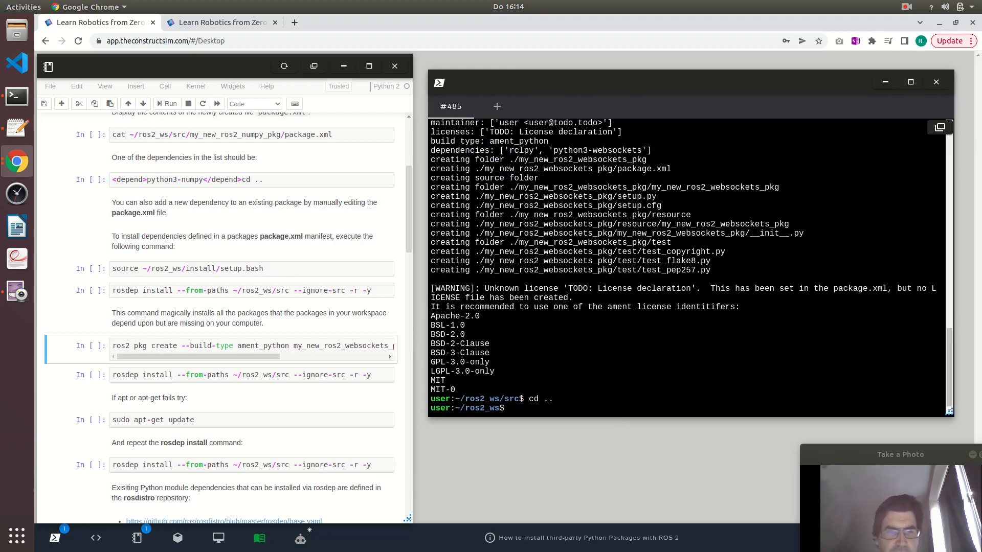
text(rosdep install --from-paths ~/ros2_ws/src --ignore-src -r -y)
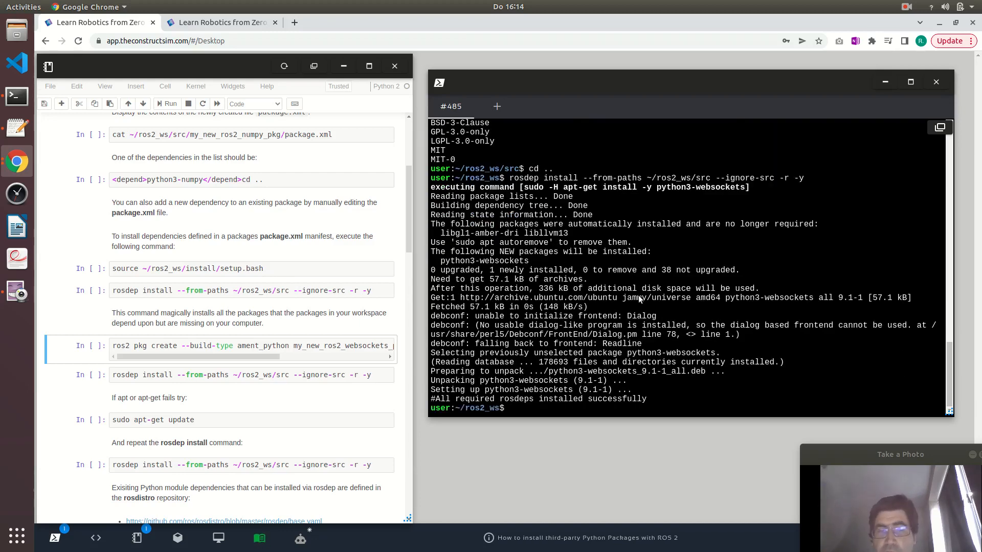
mouse_move(496, 388)
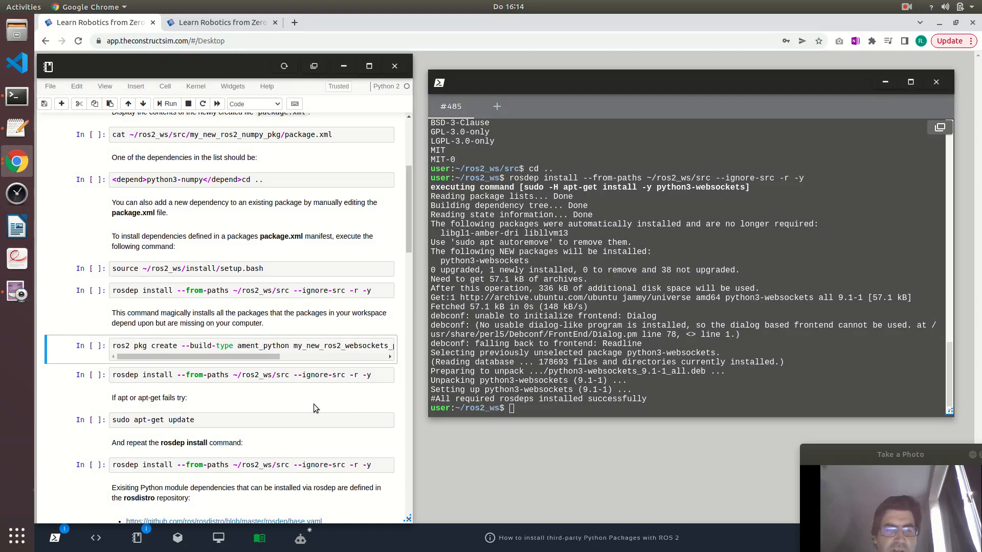
scroll(down, 3)
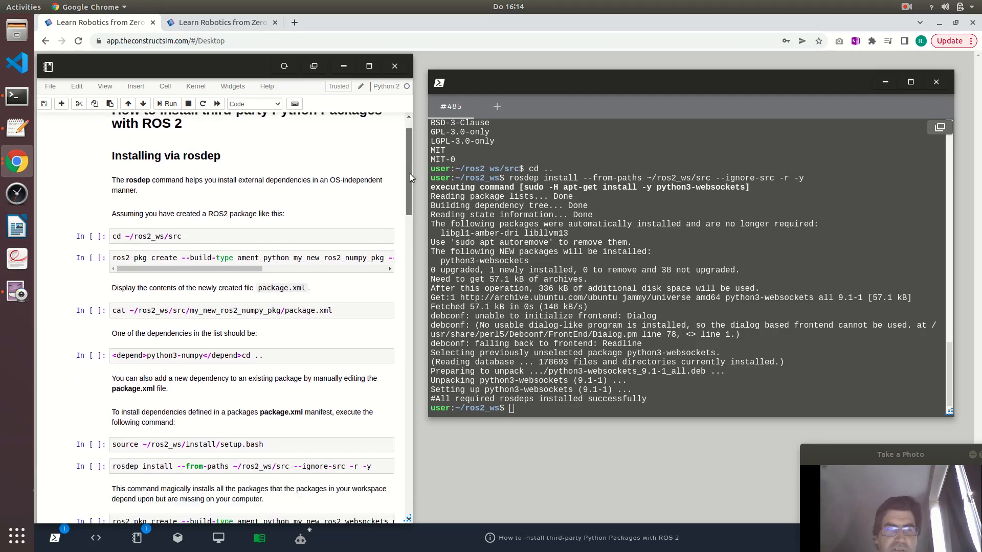
scroll(down, 3)
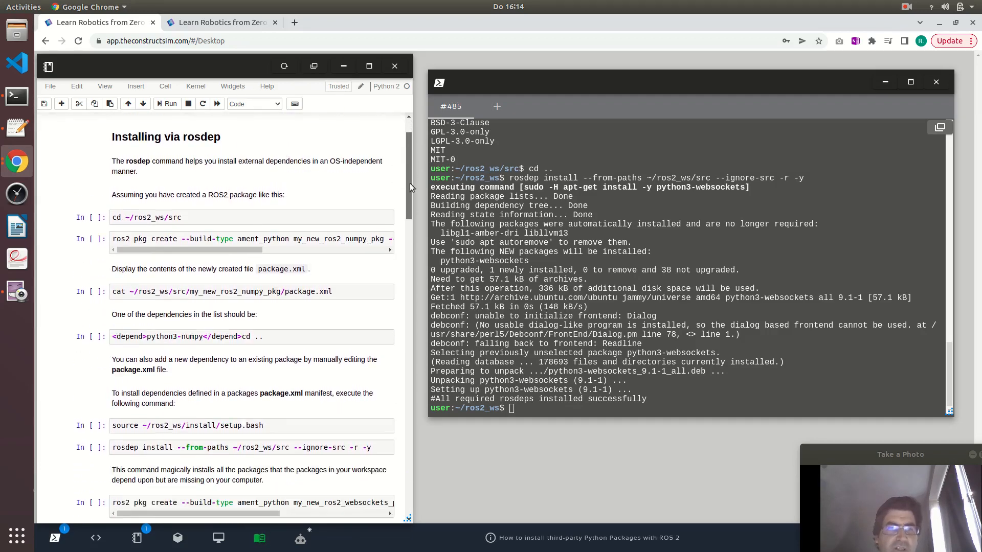
scroll(down, 3)
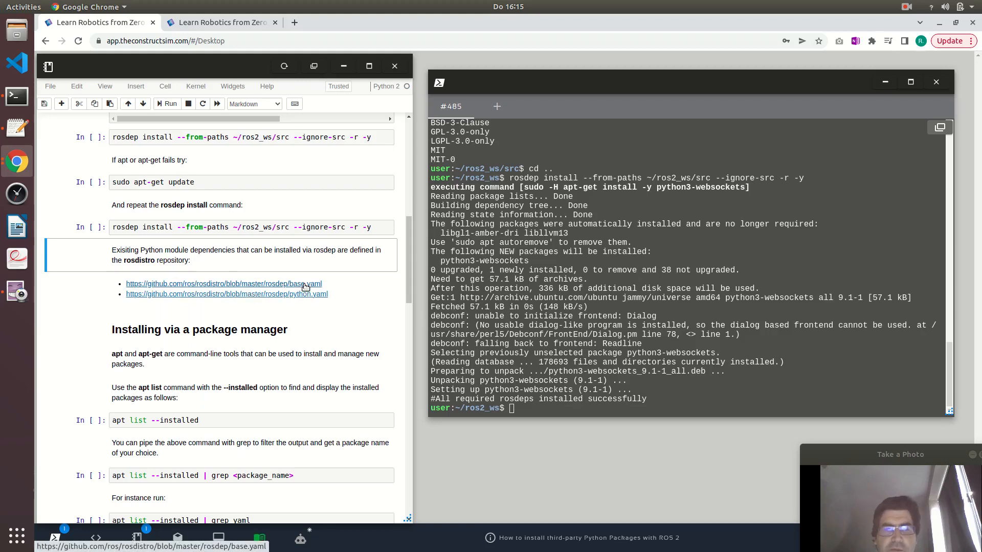
mouse_move(207, 276)
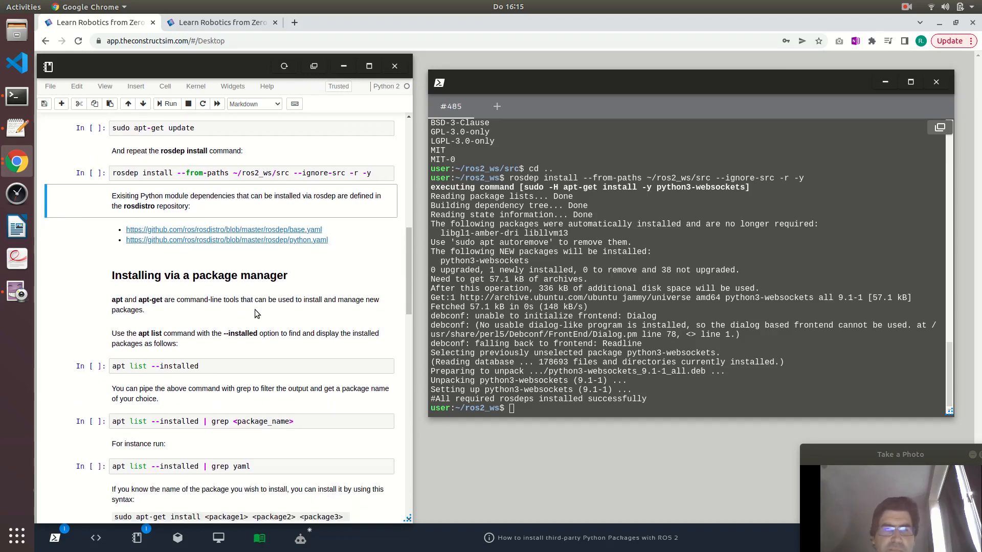
mouse_move(403, 306)
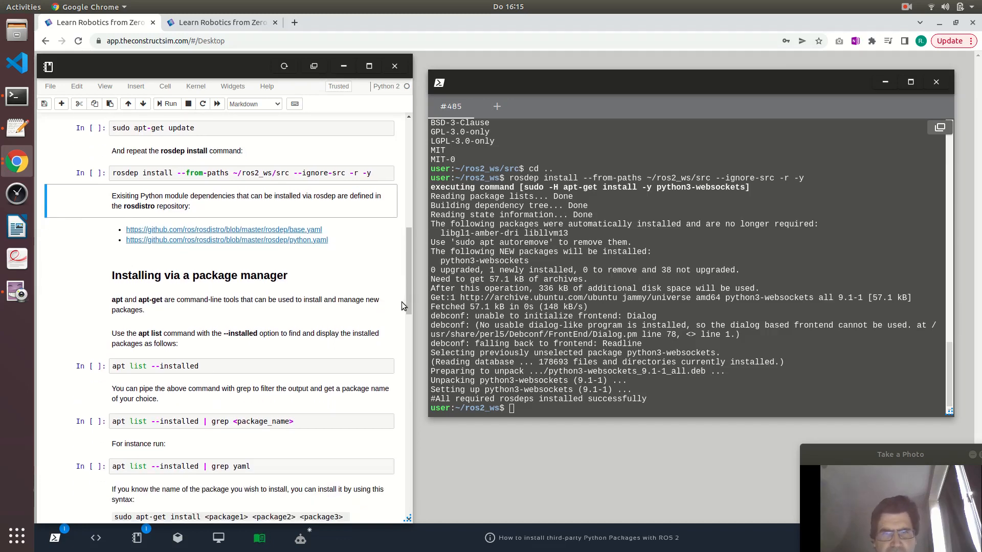
scroll(down, 3)
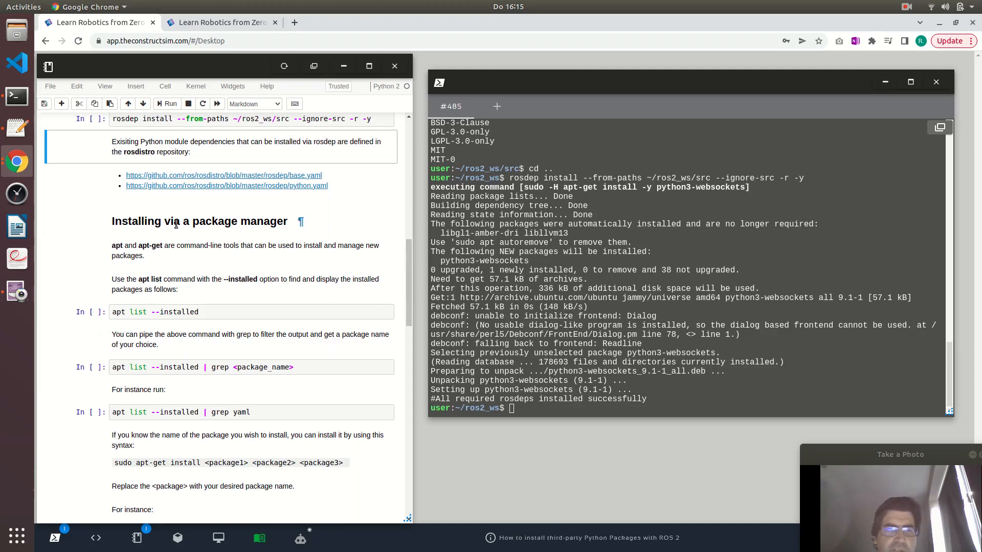
mouse_move(273, 268)
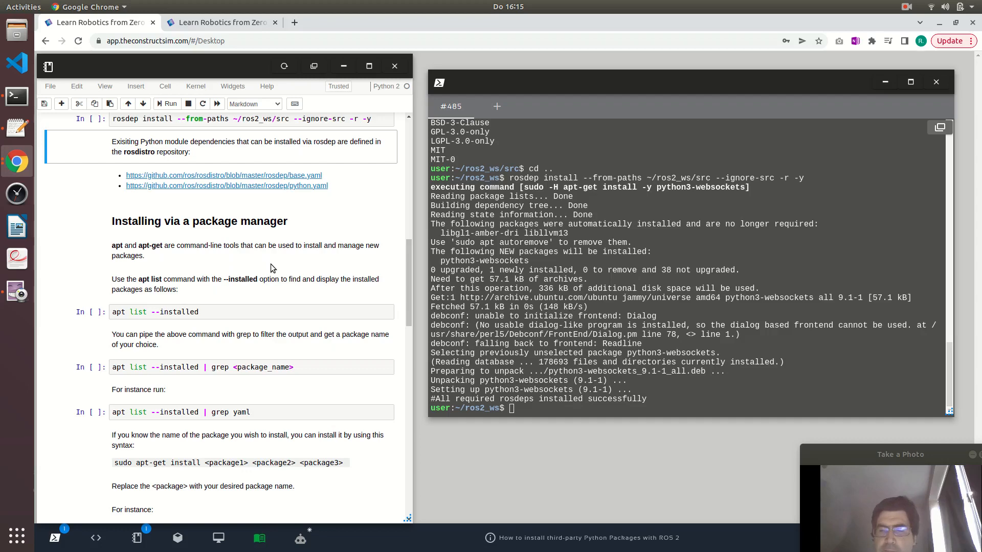
scroll(down, 3)
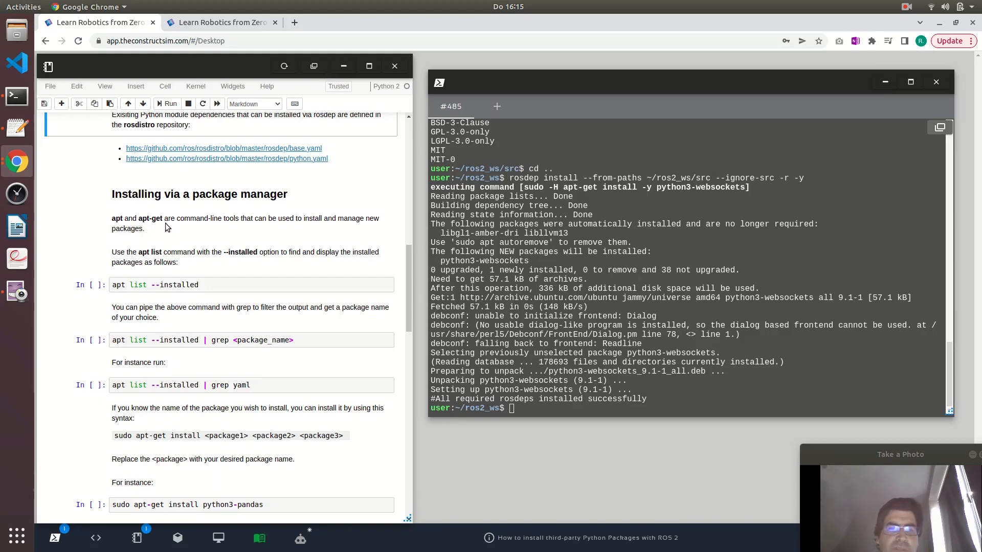
Run 'apt list --installed' in the terminal
click(250, 285)
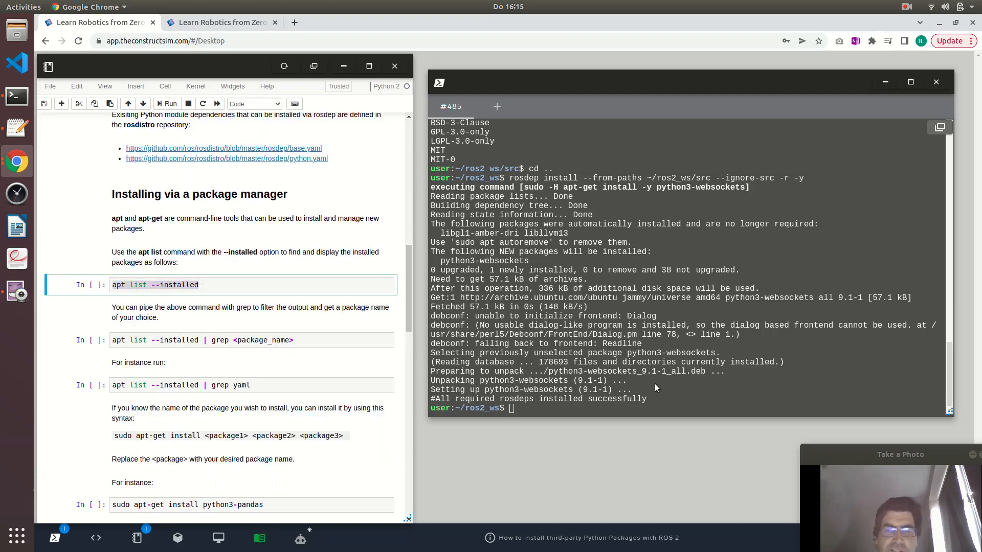
text(apt list --installed)
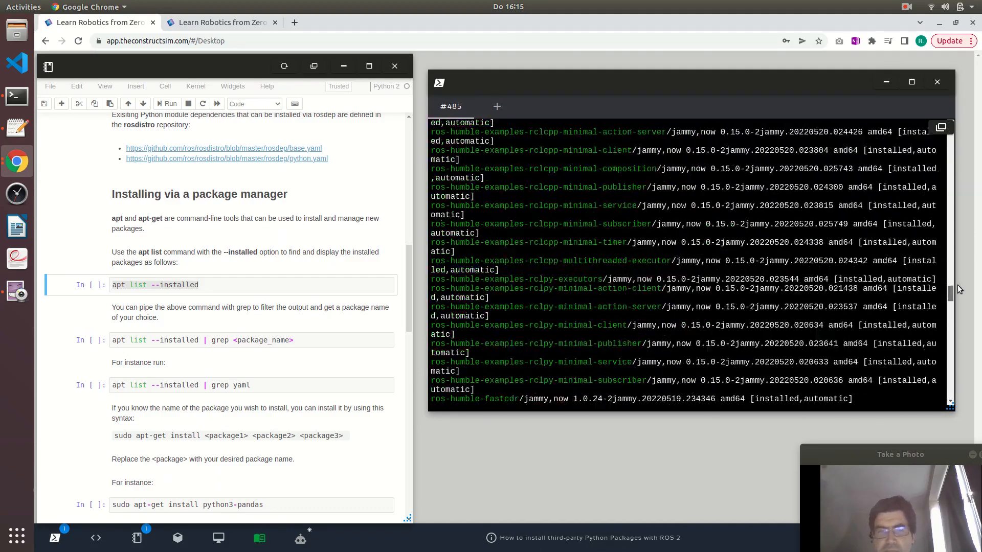
scroll(down, 3)
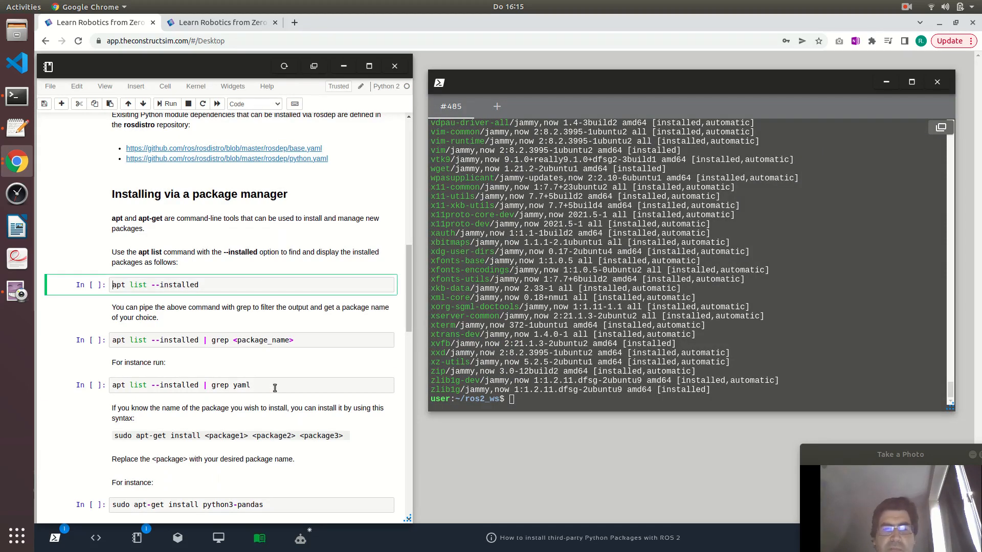
Run 'apt list --installed | grep yaml' copied from the notebook
right_click(273, 384)
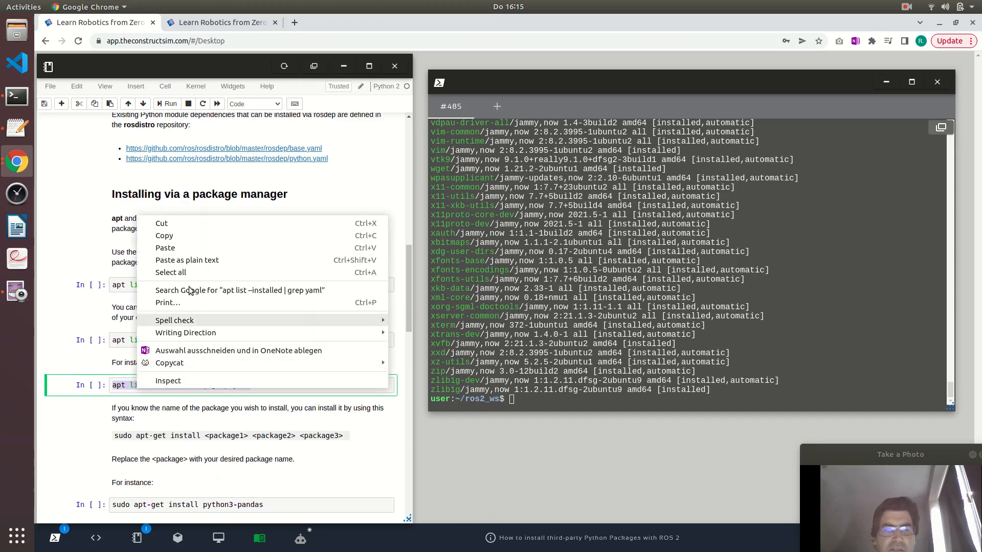
click(538, 400)
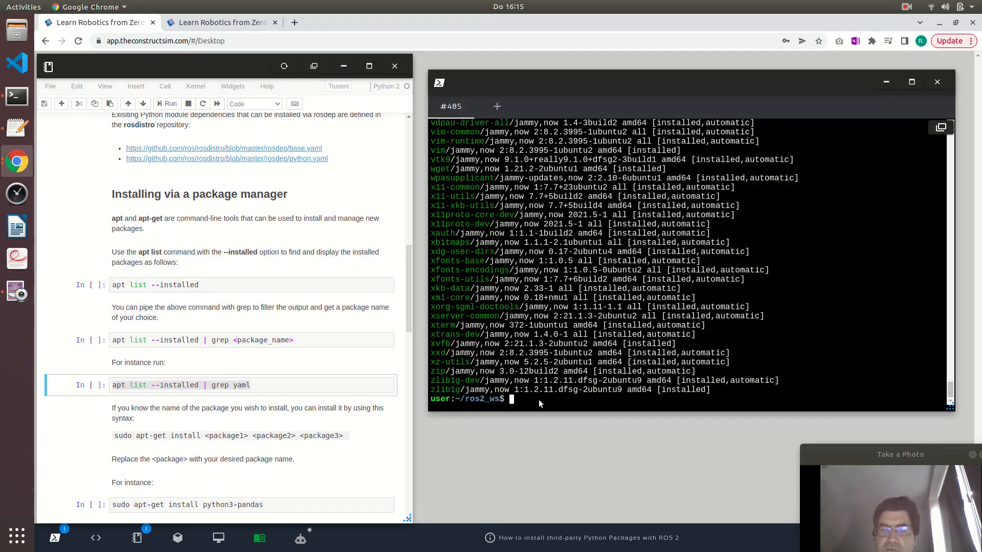
text(apt list --installed | grep yaml)
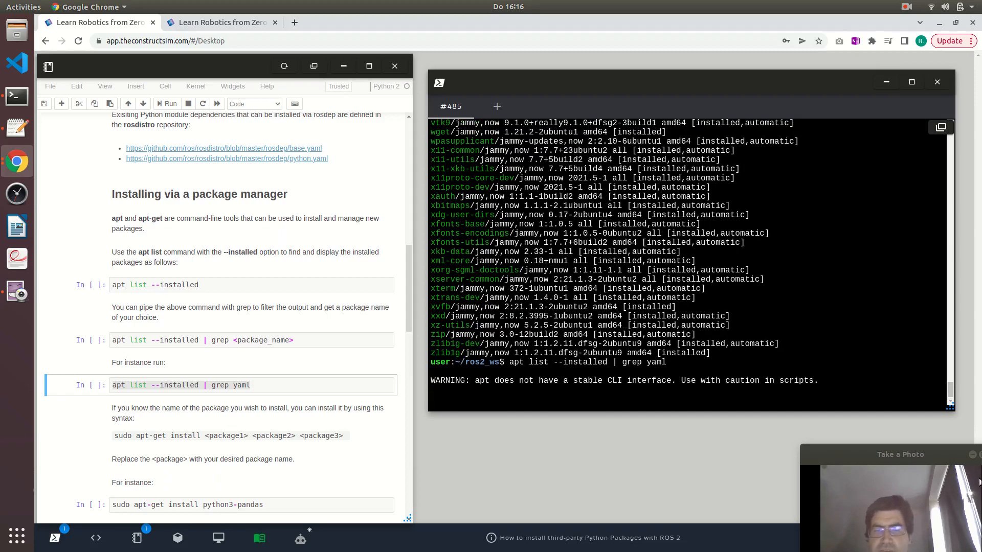
key(Return)
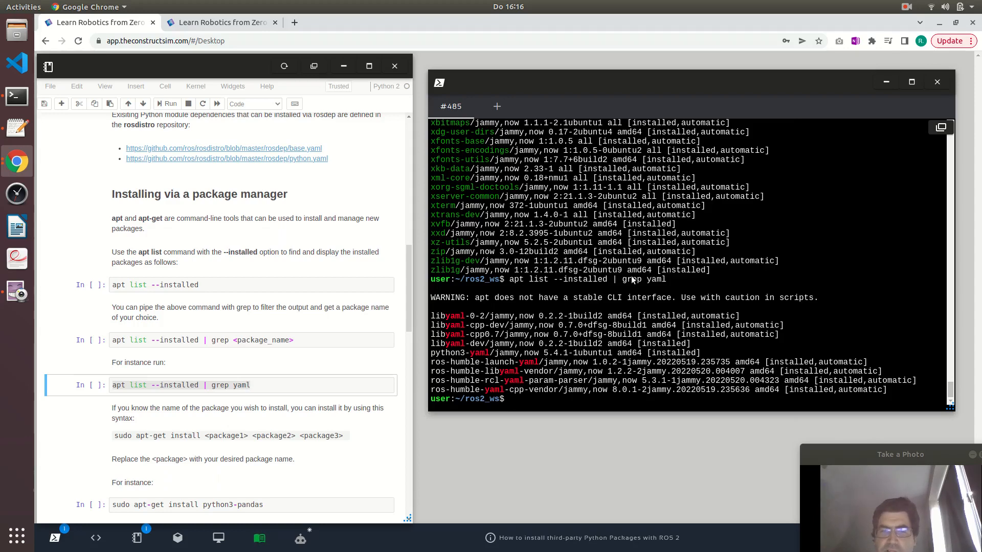
Scroll the notebook to the python3-pandas install cell and focus the terminal
click(251, 384)
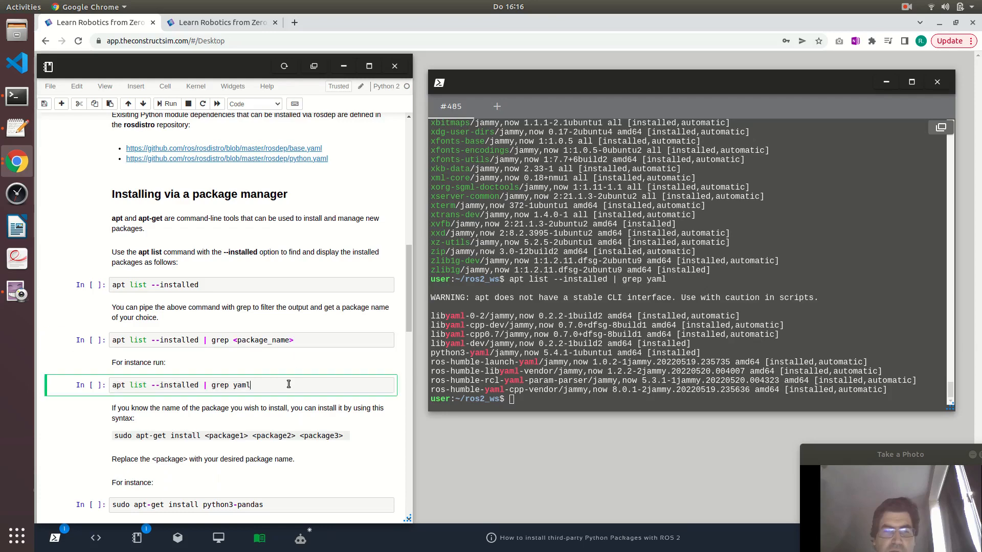
scroll(down, 3)
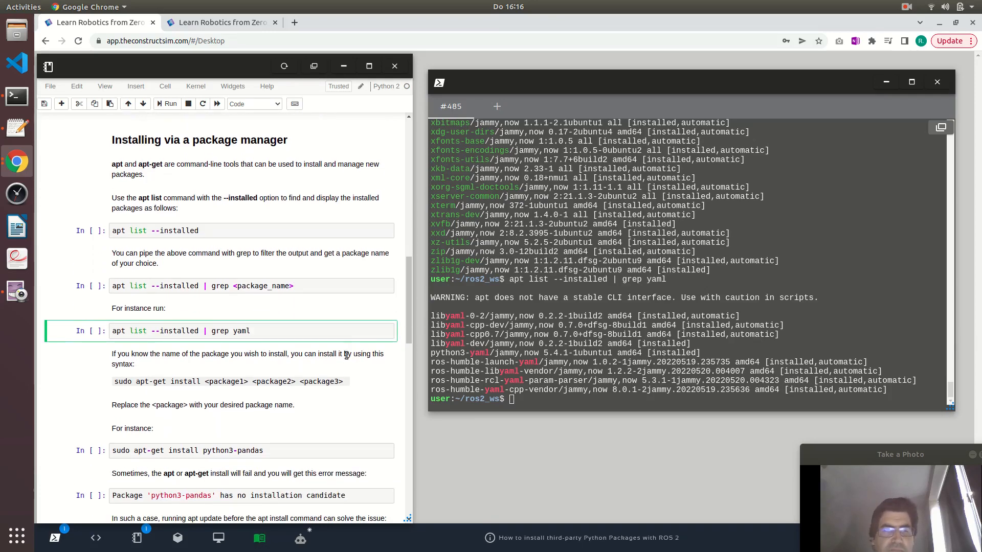
scroll(down, 3)
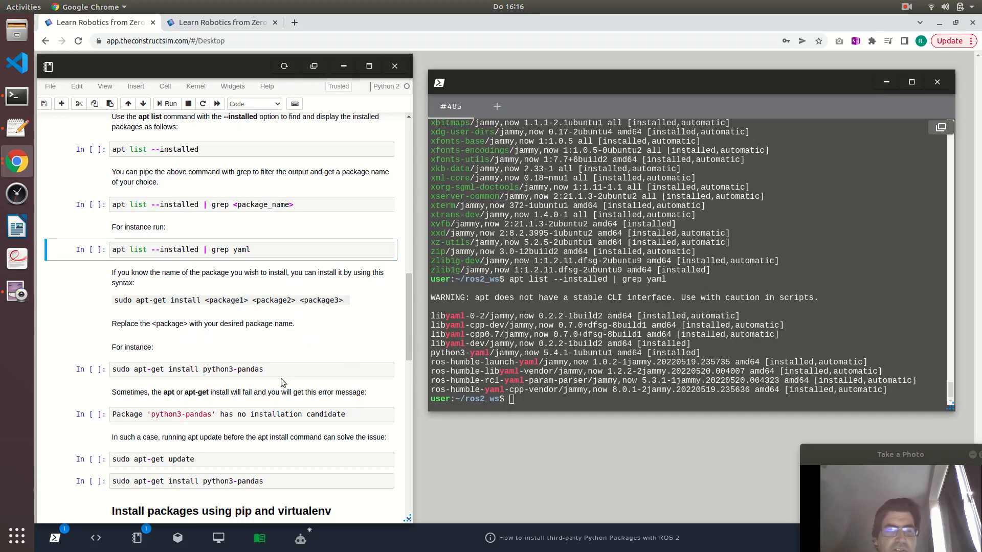
click(251, 369)
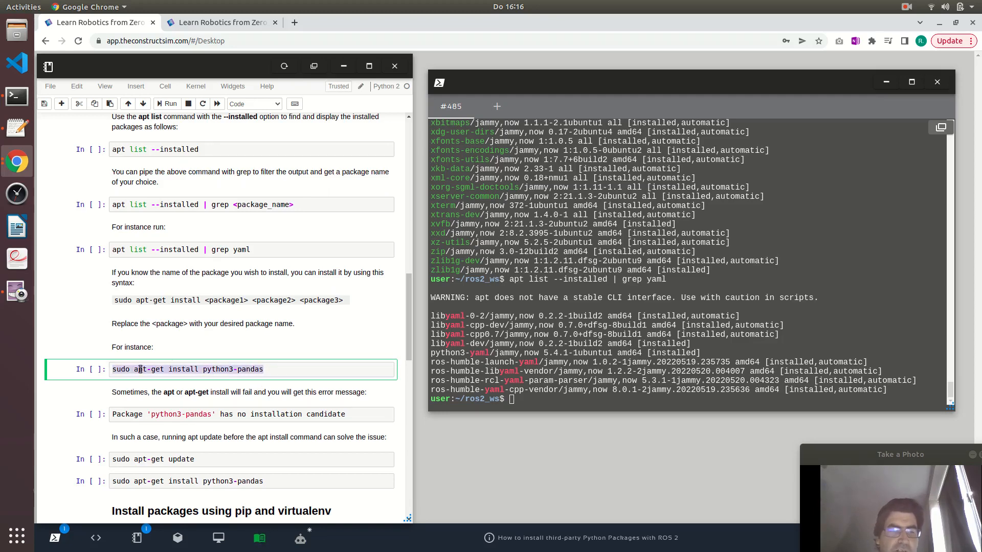
click(544, 399)
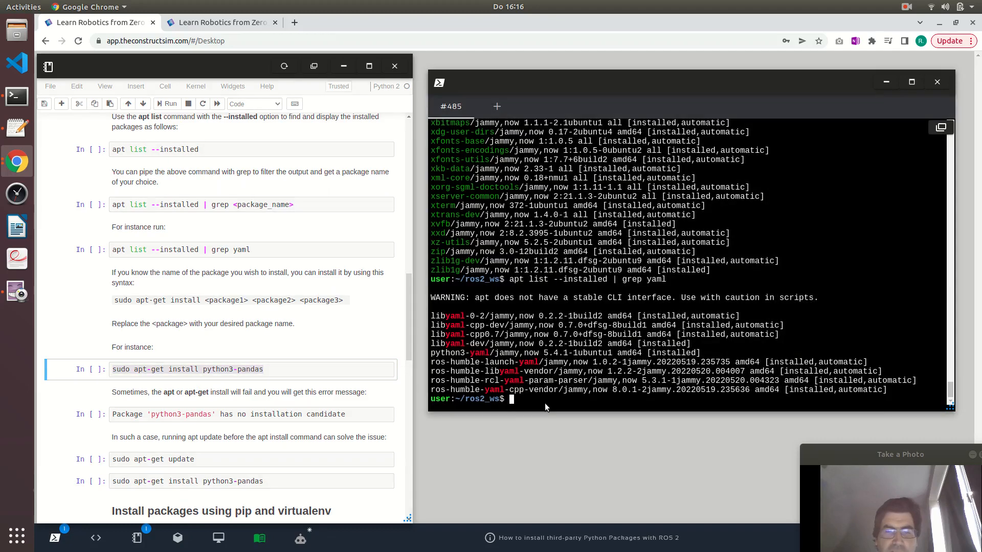
Install python3-pandas with 'sudo apt-get install', answering Y to continue
text(sudo apt-get install python3-pandas)
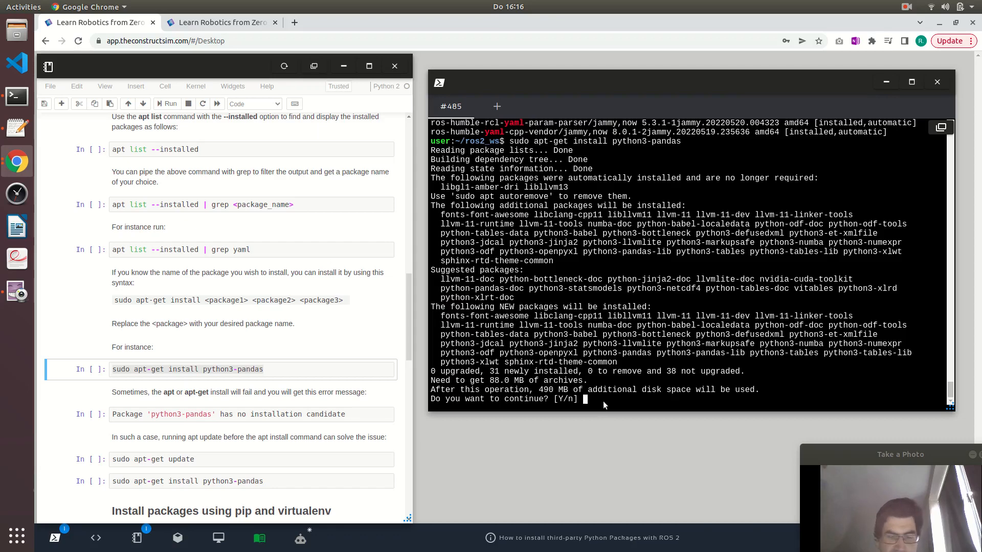
text(Y)
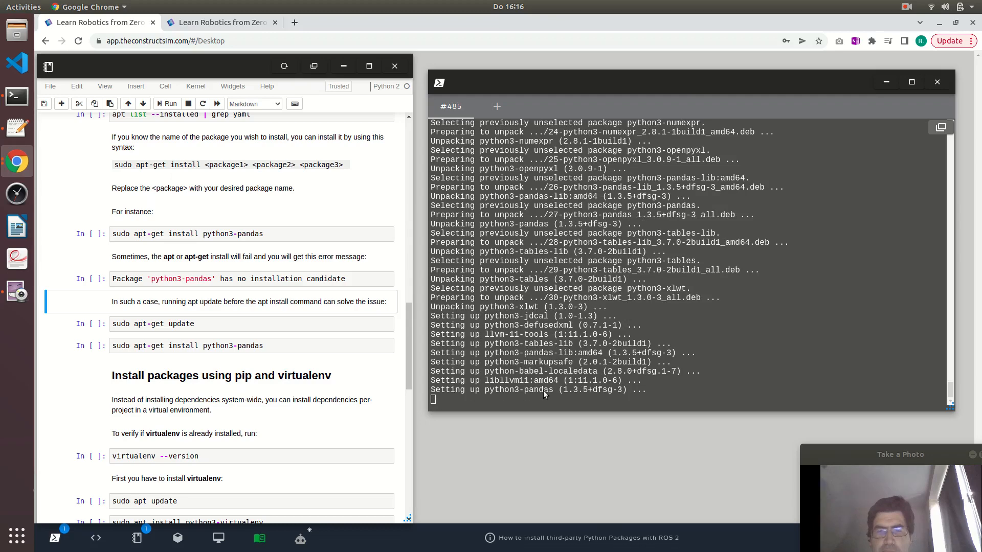
click(250, 323)
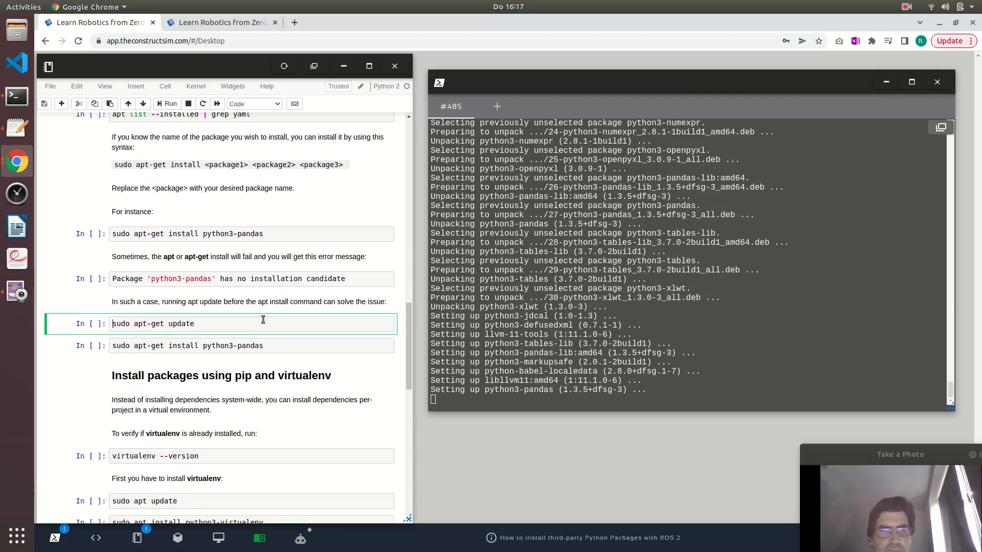
scroll(down, 3)
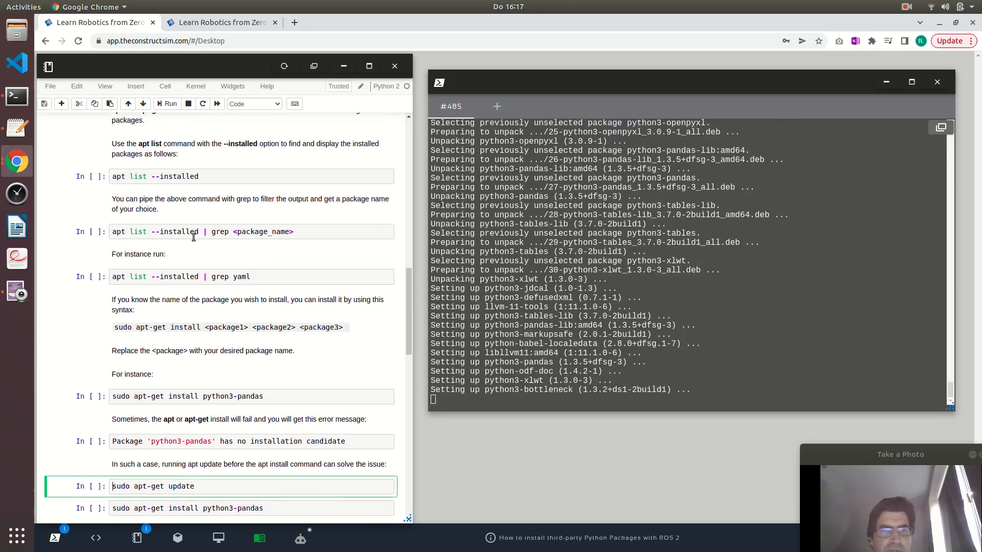
click(182, 277)
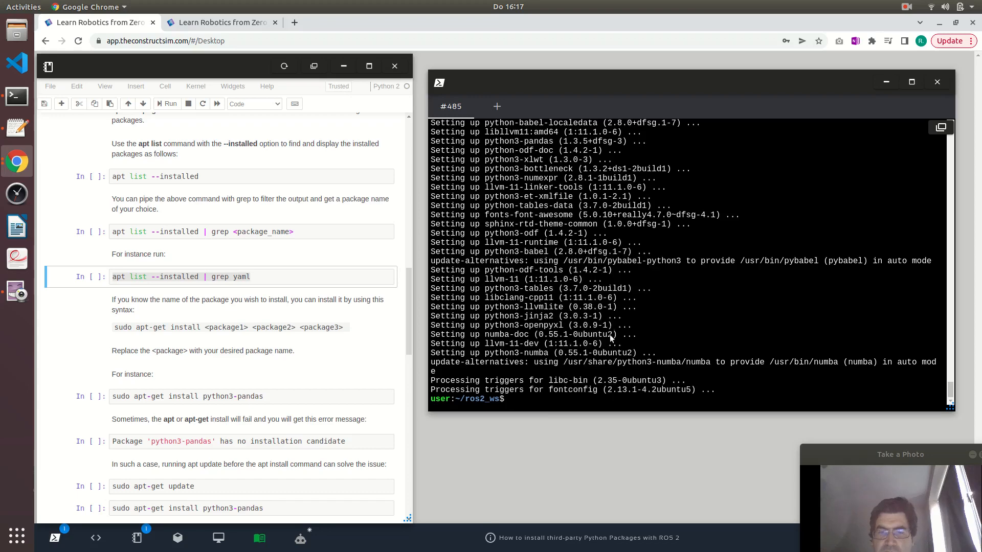
text(apt list --installed | grep pandas)
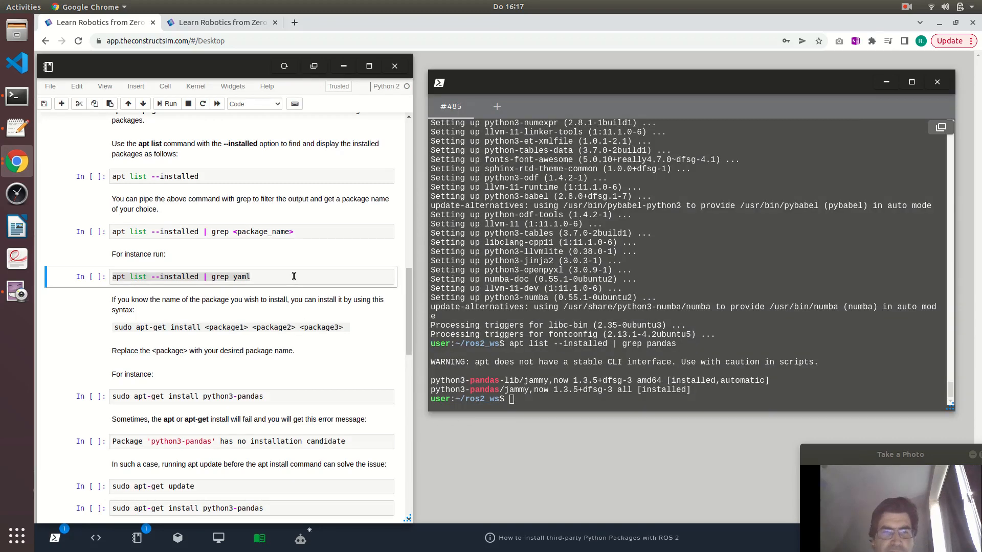
scroll(down, 3)
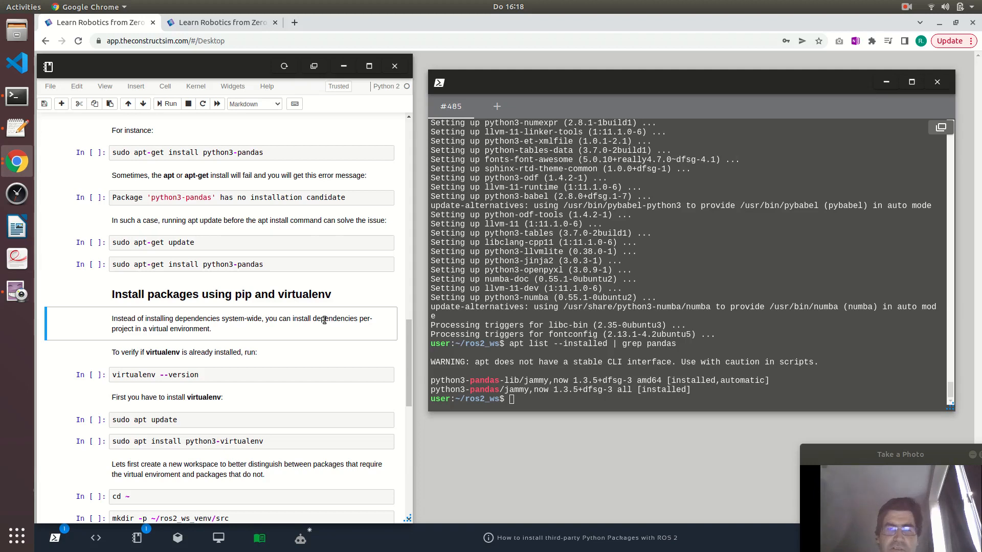
mouse_move(309, 311)
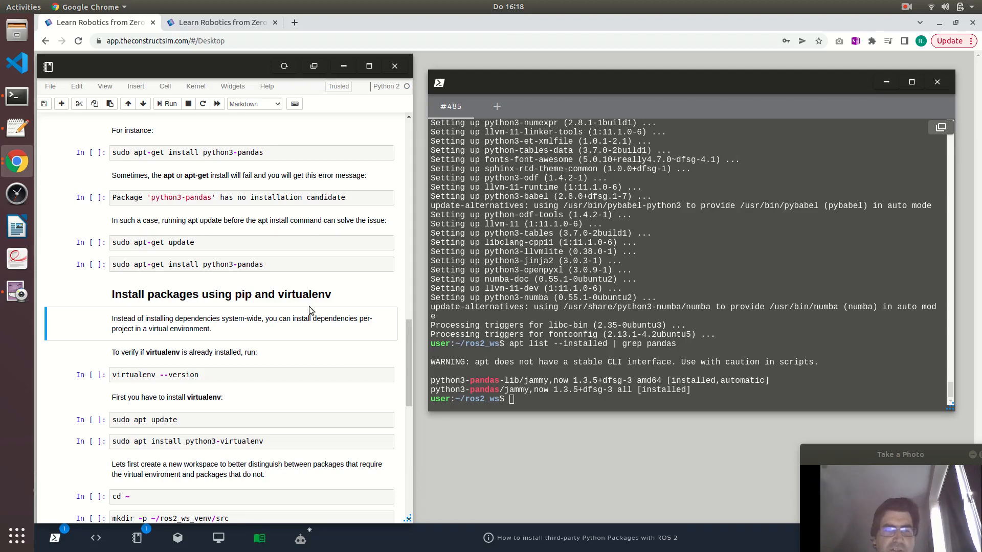
Run 'virtualenv --version' (command not found), then 'sudo apt update'
click(221, 347)
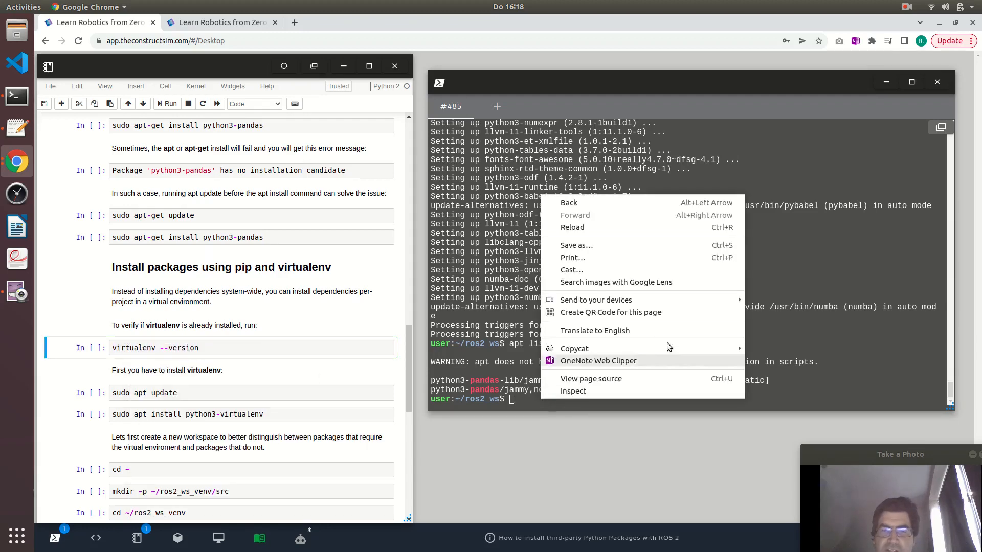
click(523, 416)
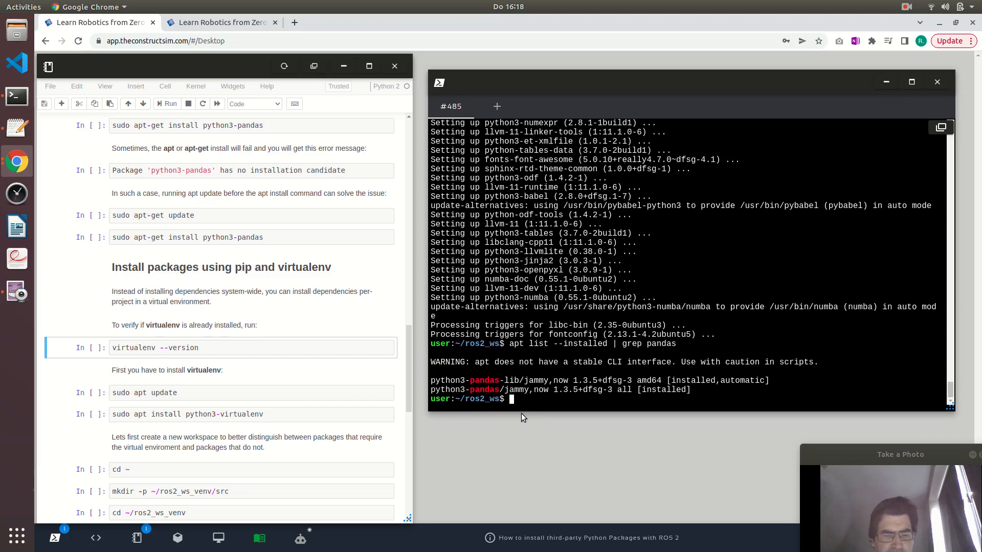
text(virtualenv --version)
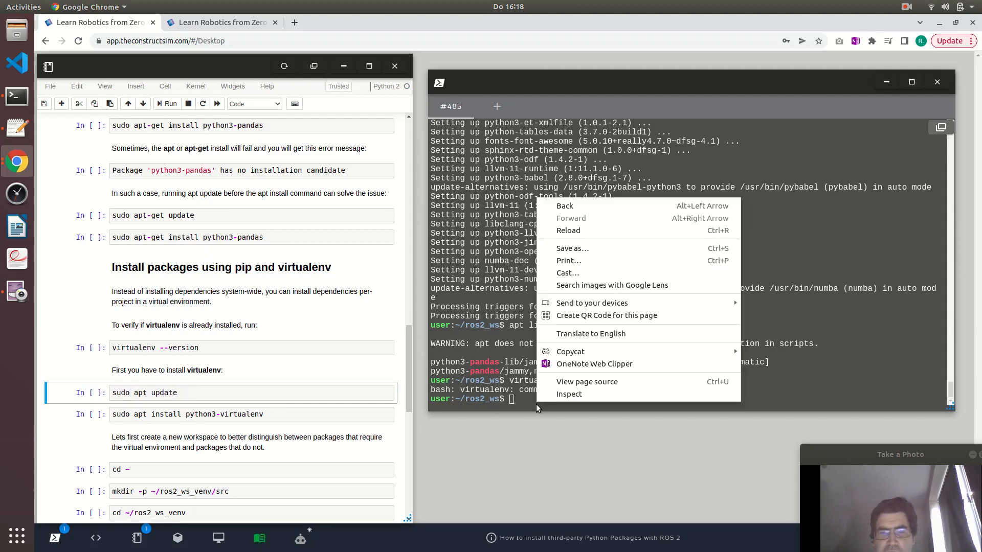
click(531, 423)
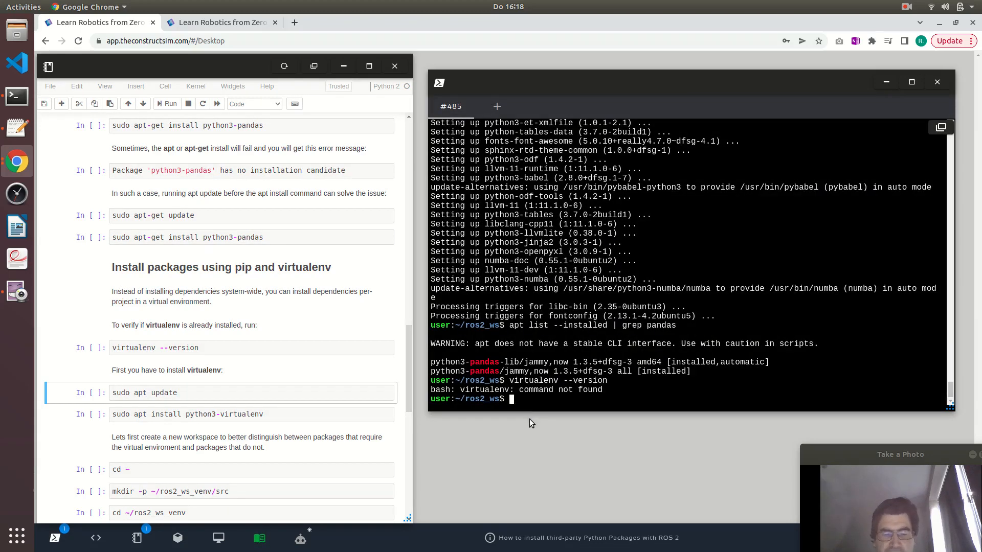
text(sudo apt update)
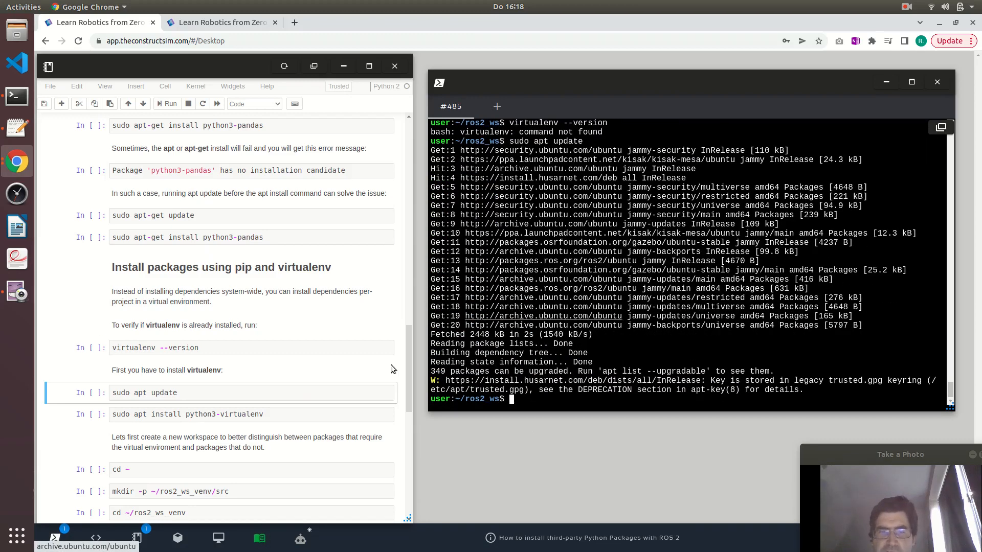
Install python3-virtualenv with sudo apt, confirming the install prompt with y
click(250, 413)
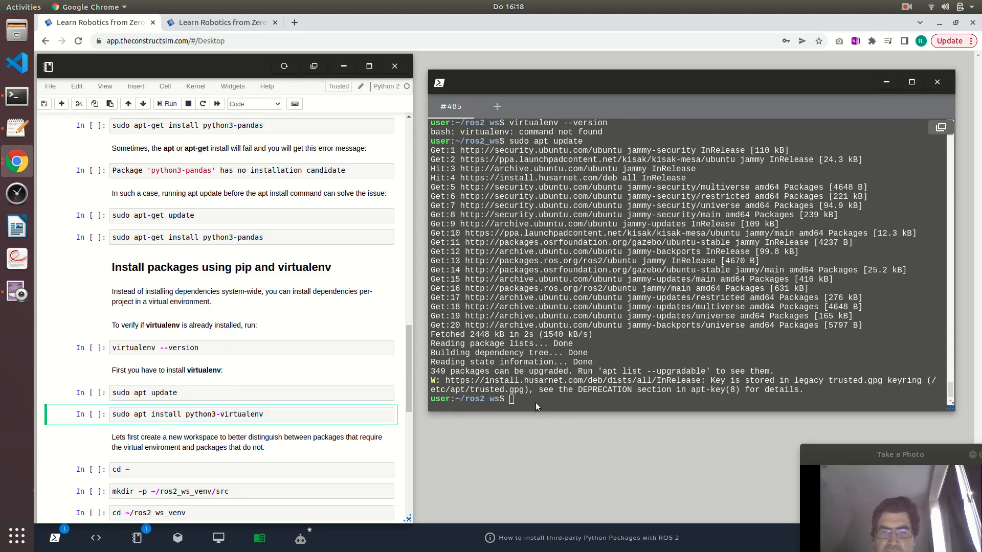
text(sudo apt install python3-virtualenv)
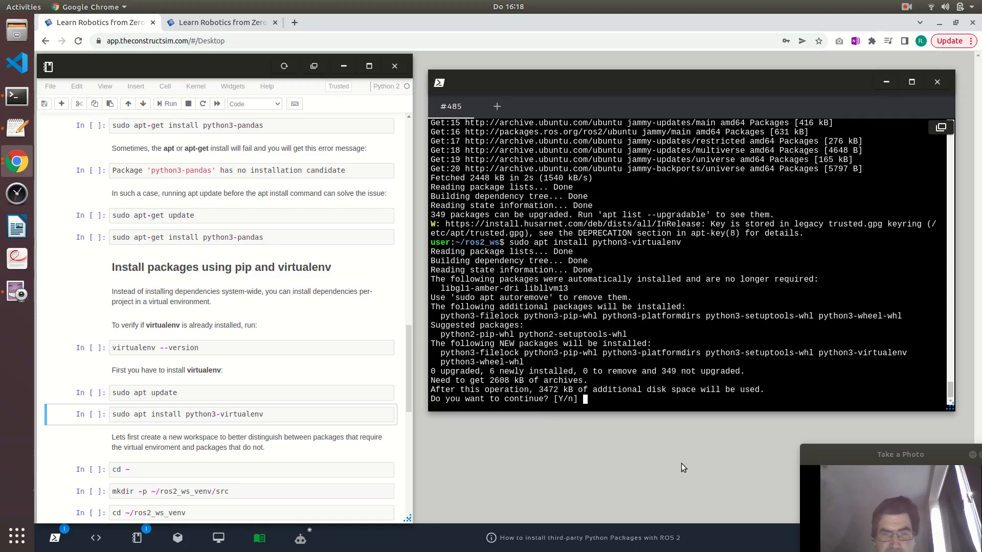
text(y)
text(cd ..)
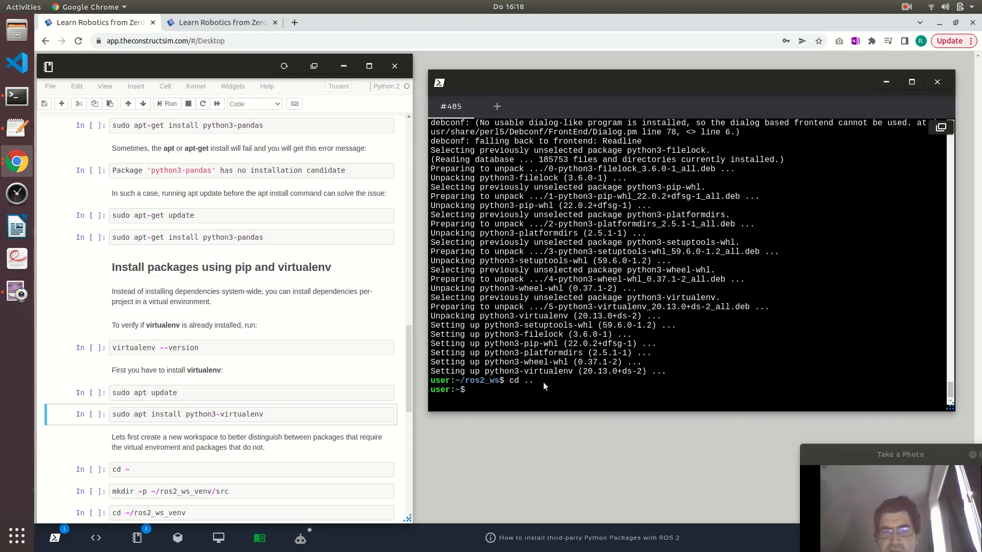
Create ~/ros2_ws_venv/src with mkdir -p and cd into ros2_ws_venv
scroll(down, 3)
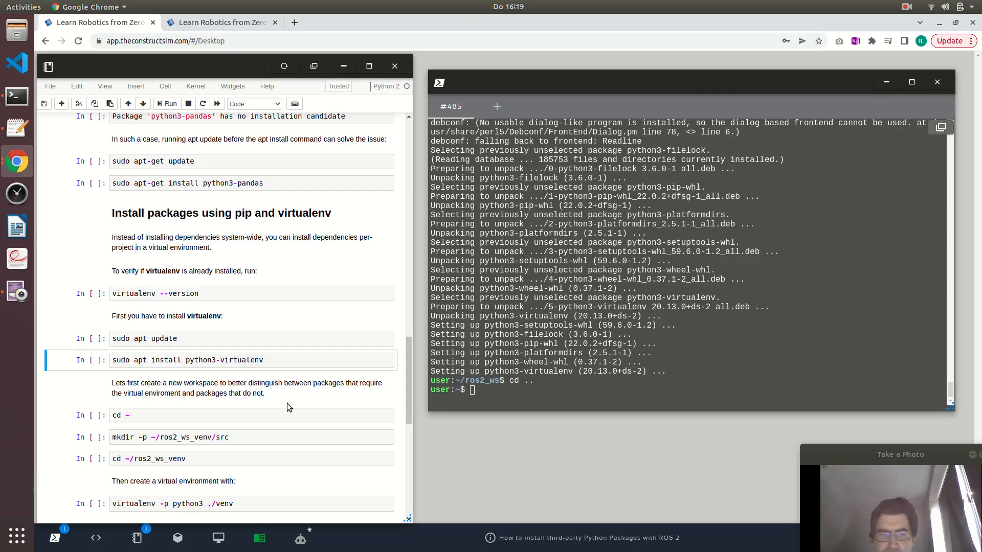
mouse_move(563, 399)
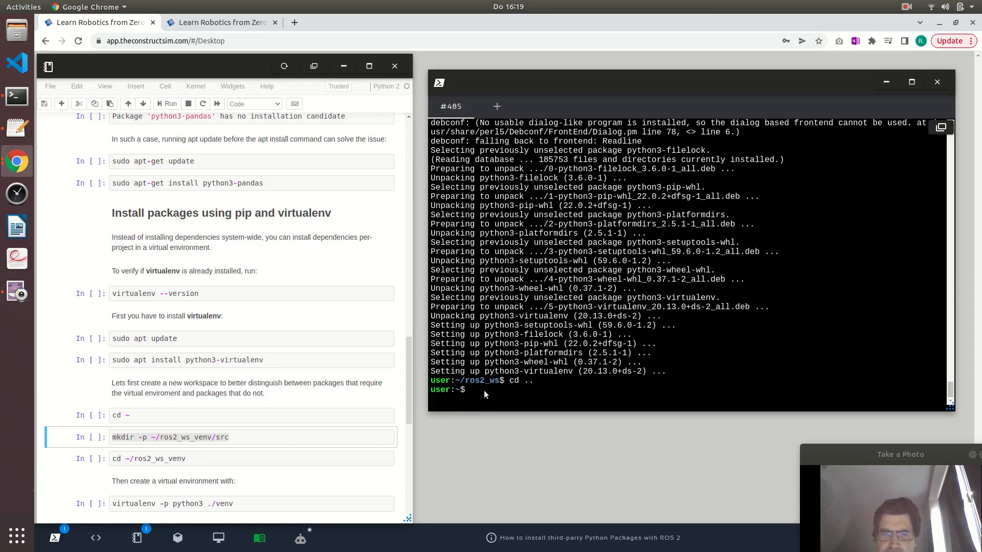
text(mkdir -p ~/ros2_ws_venv/src)
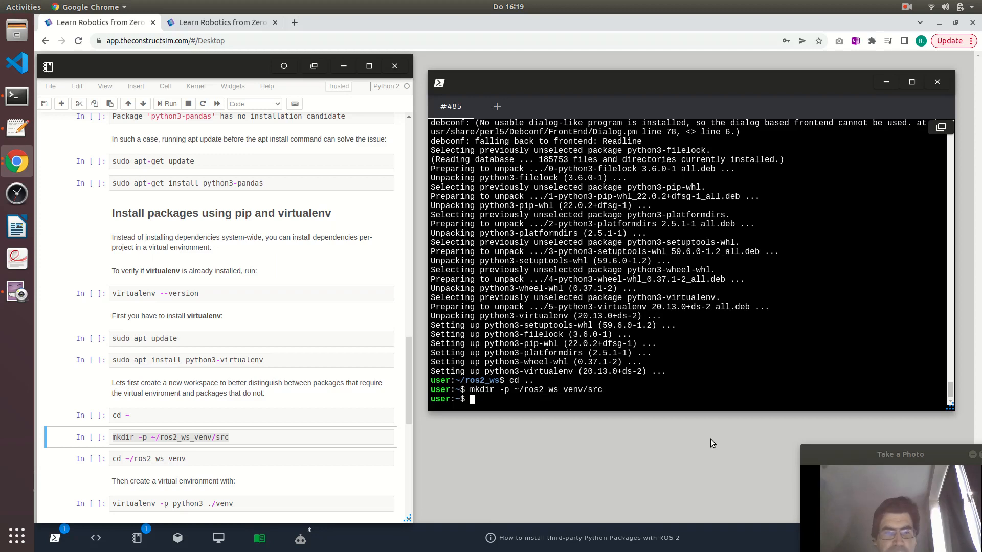
mouse_move(633, 405)
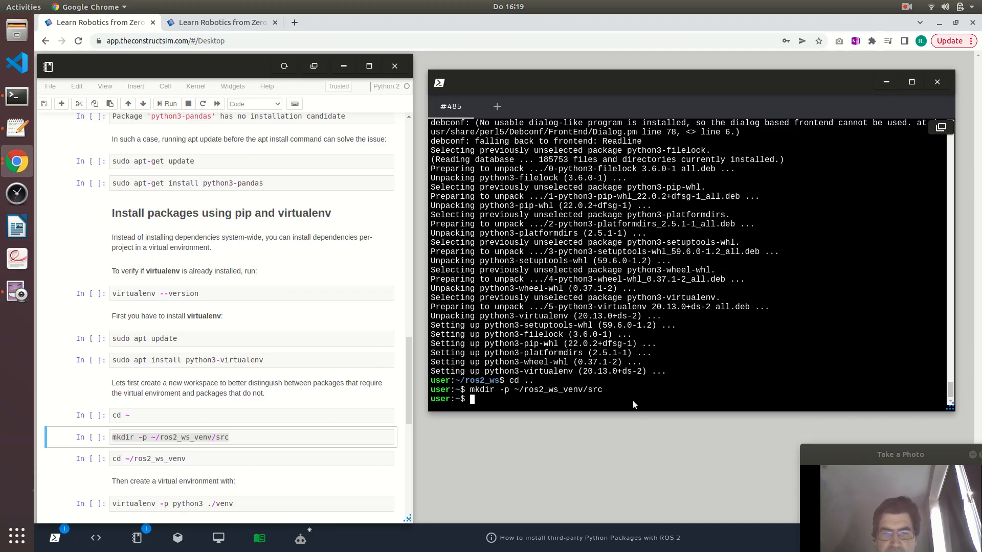
text(cd)
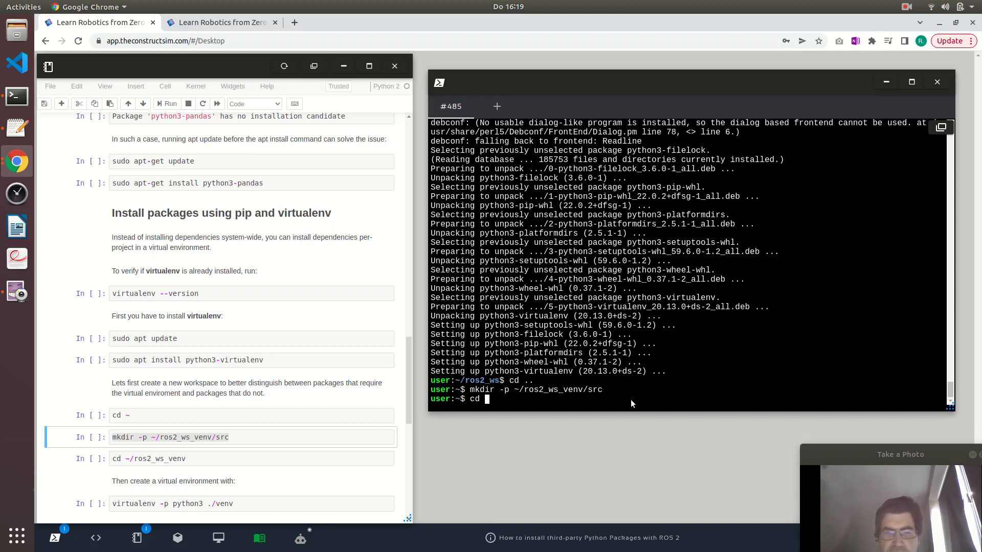
text(ros2_ws_venv/)
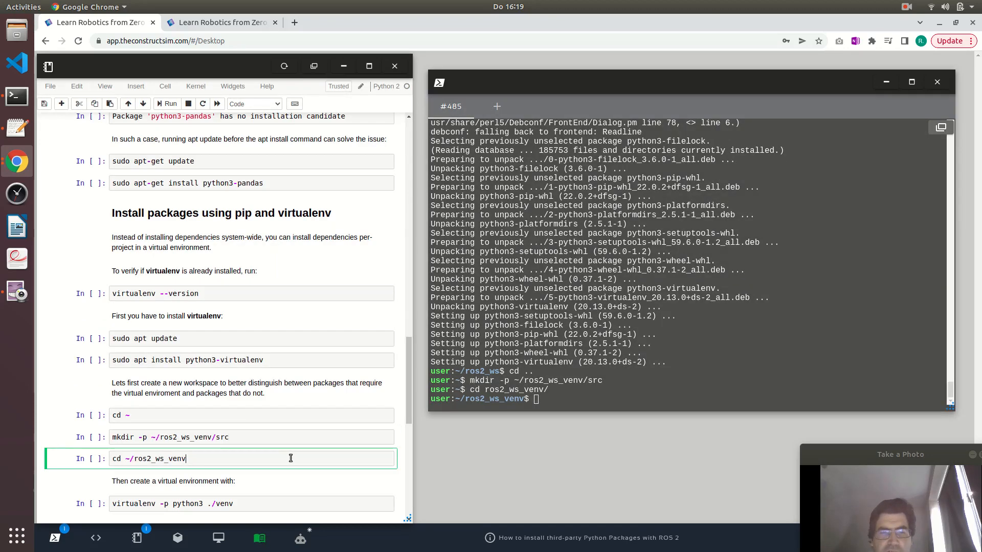
scroll(down, 3)
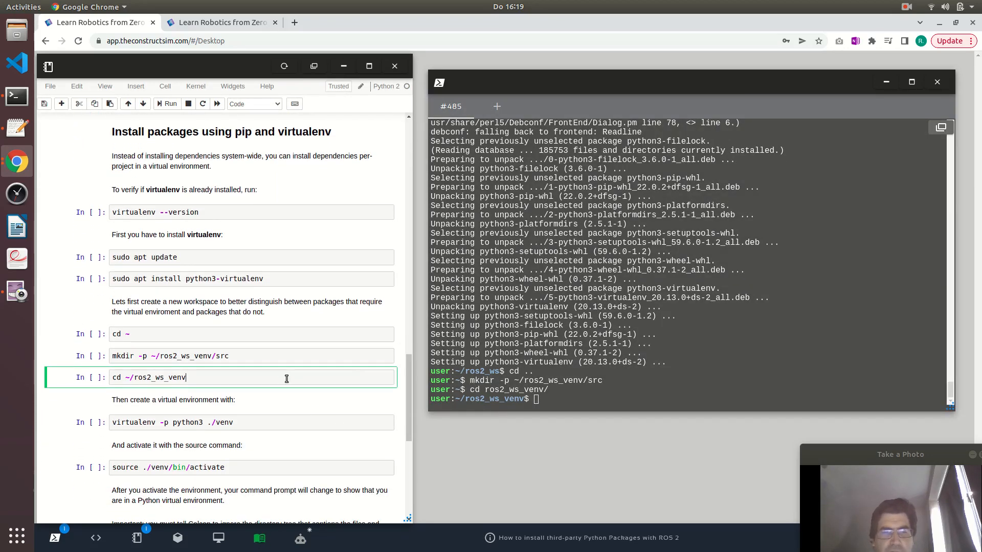
mouse_move(282, 413)
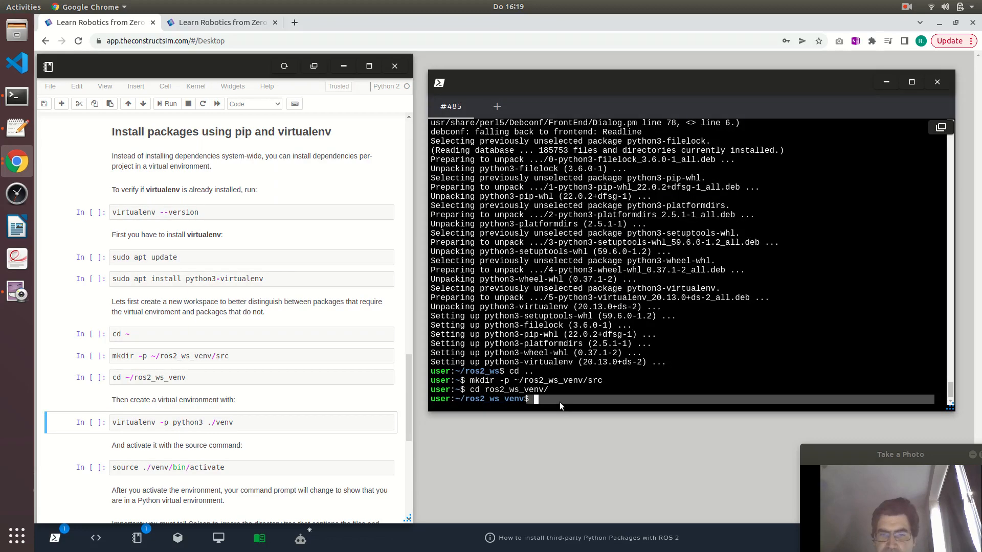
Run virtualenv -p python3 ./venv, then ls to show src and venv
text(virtualenv -p python3 ./venv)
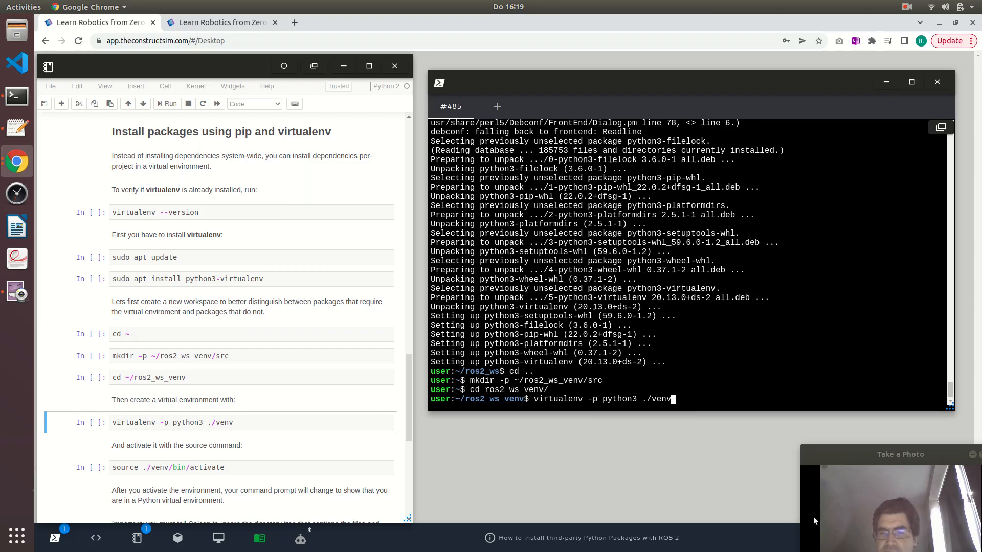
key(Return)
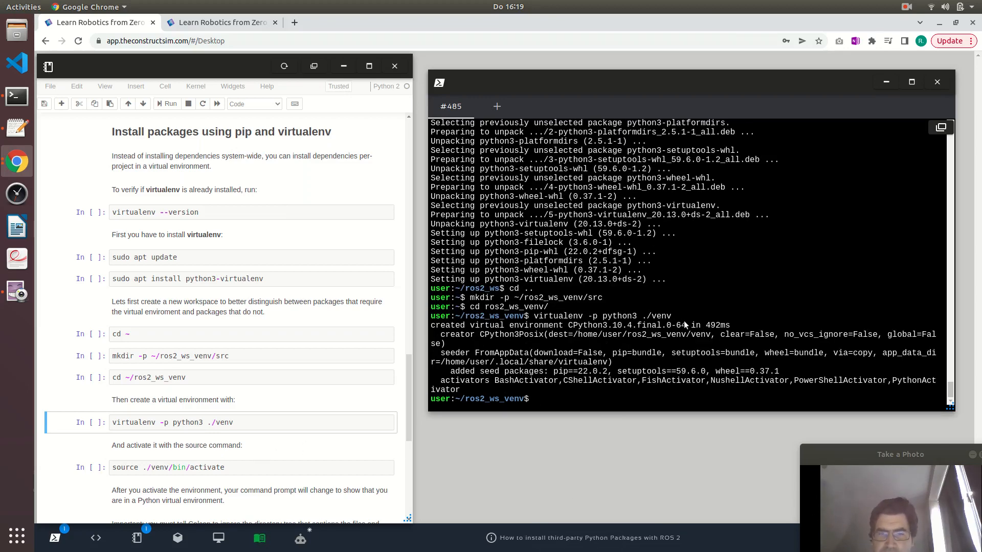
text(ls)
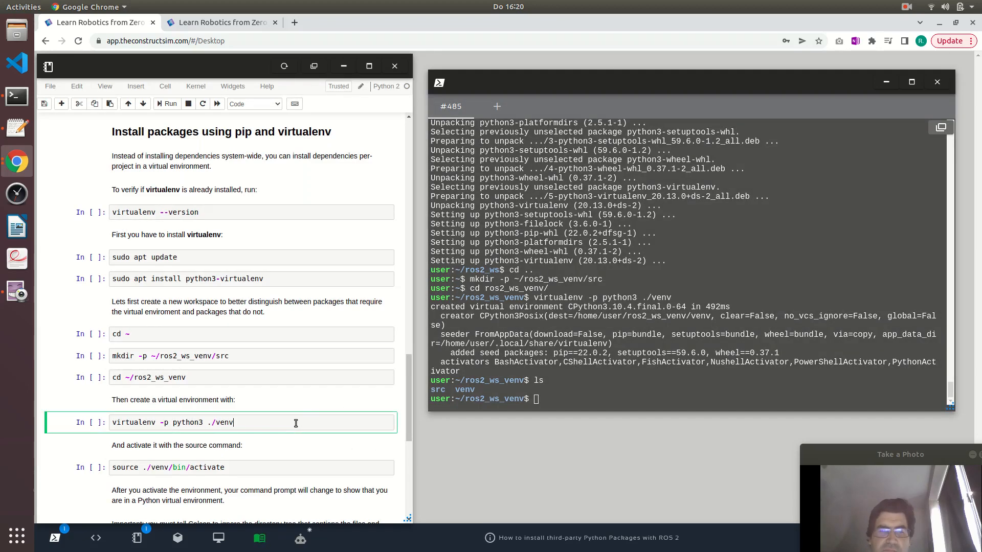
scroll(down, 3)
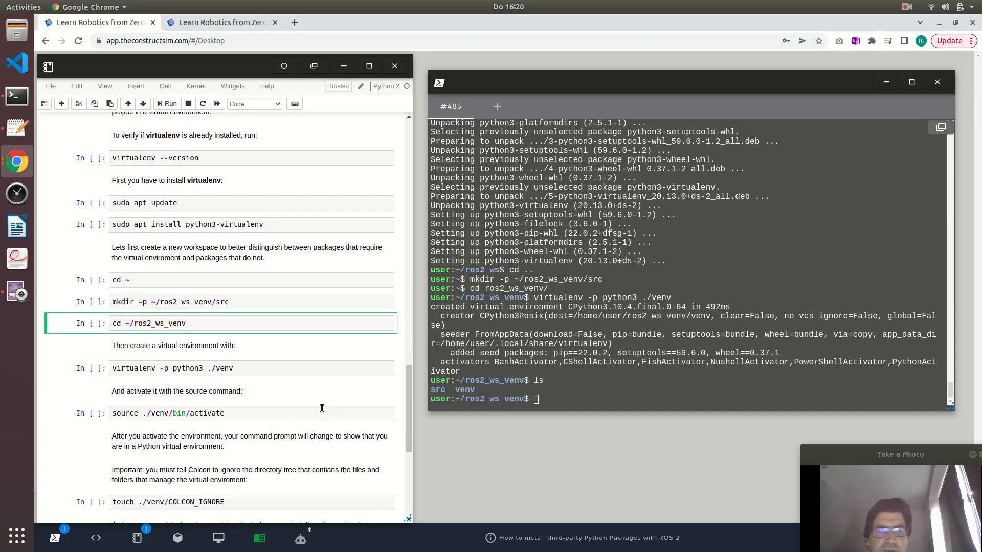
scroll(down, 3)
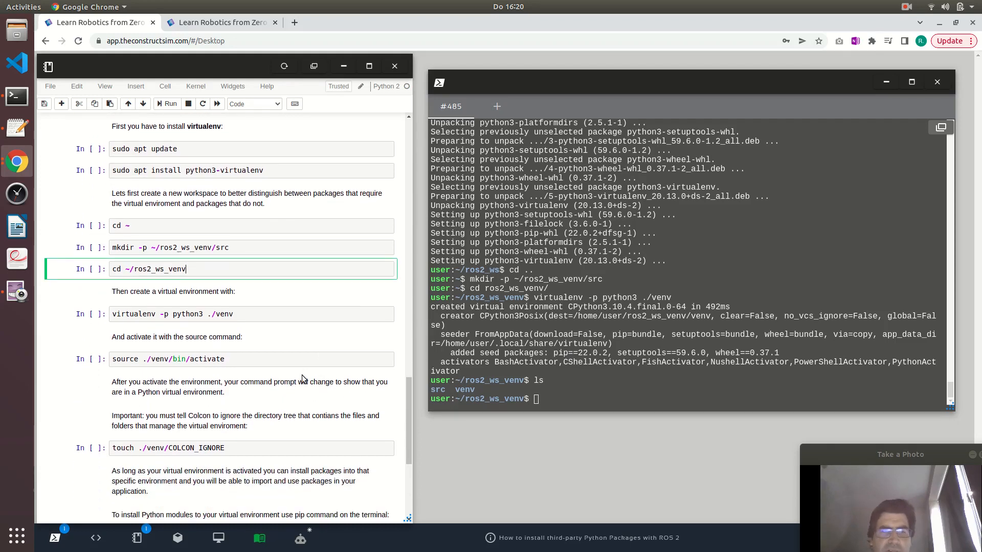
scroll(down, 3)
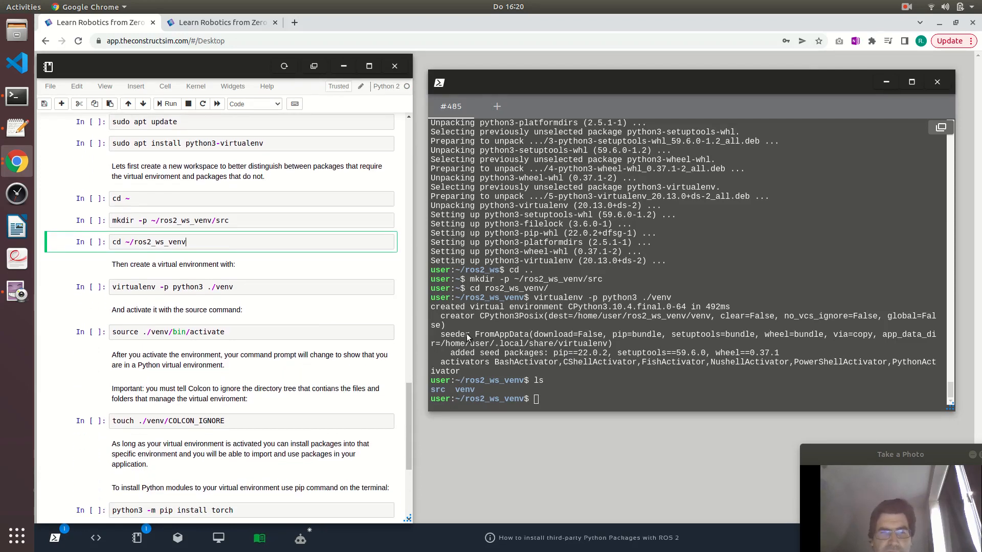
mouse_move(260, 305)
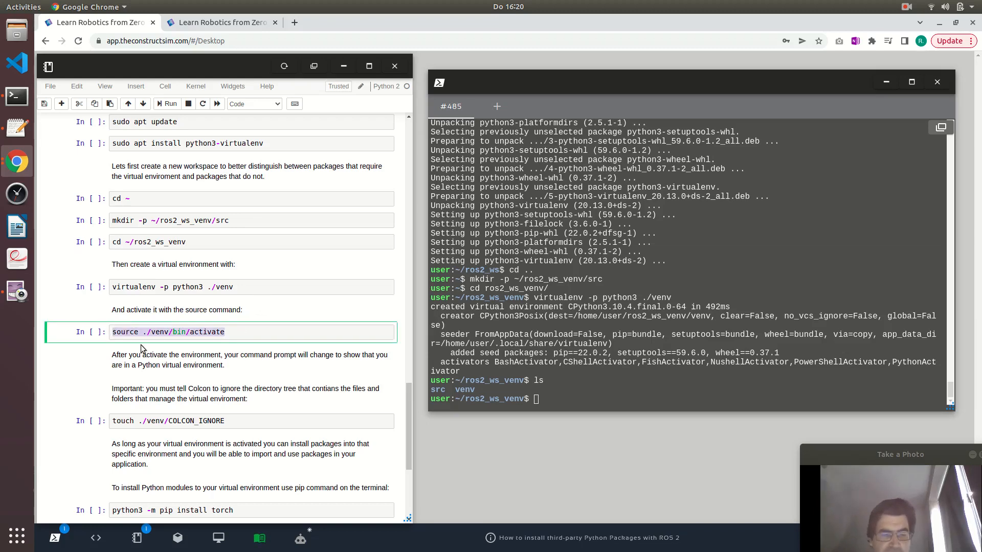
right_click(536, 399)
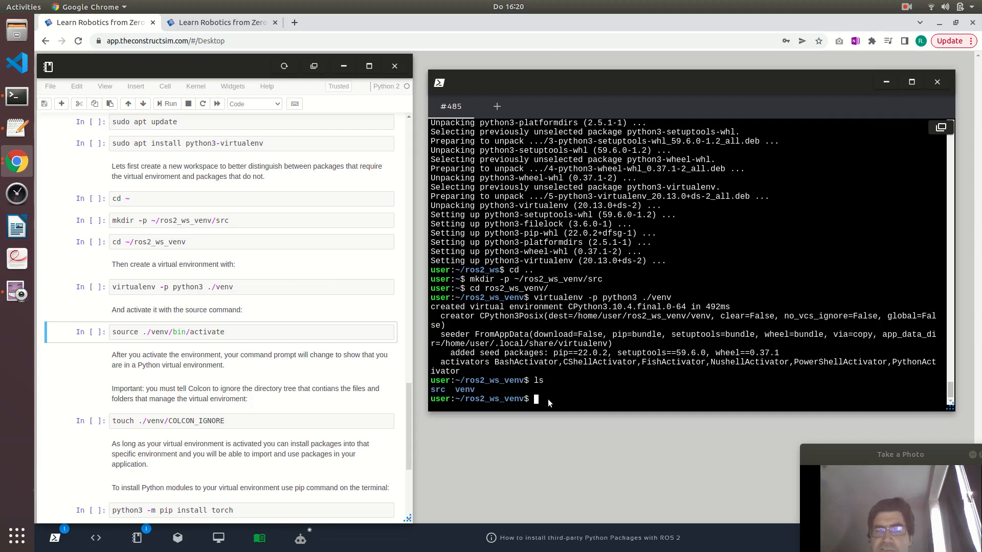
Run source ./venv/bin/activate so the prompt gains the (venv) prefix
text(source ./venv/bin/activate)
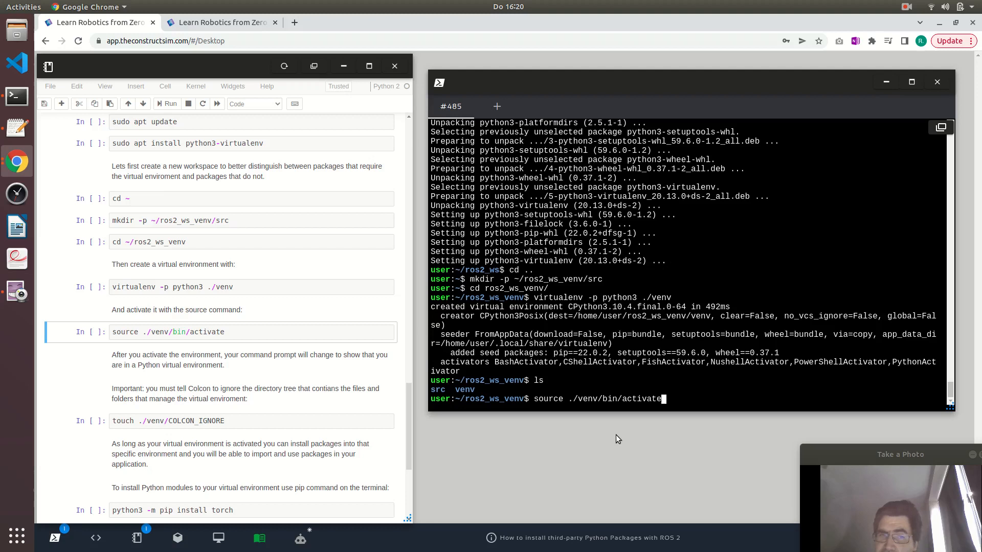
mouse_move(606, 410)
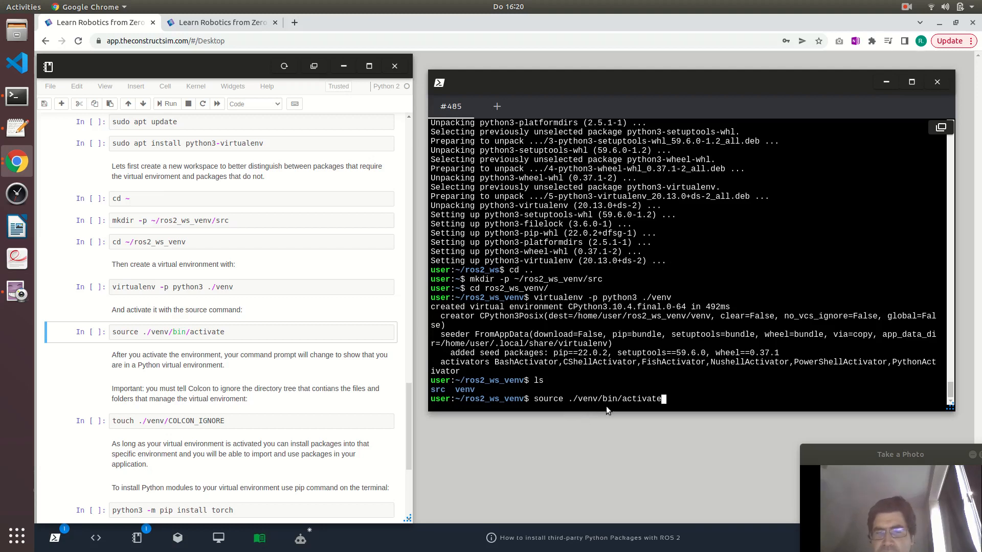
mouse_move(719, 412)
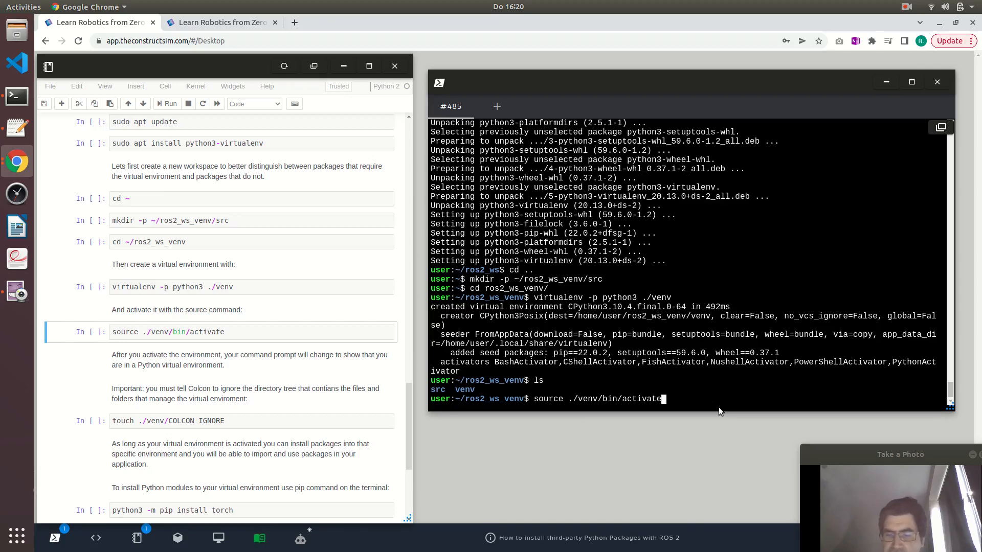
key(Return)
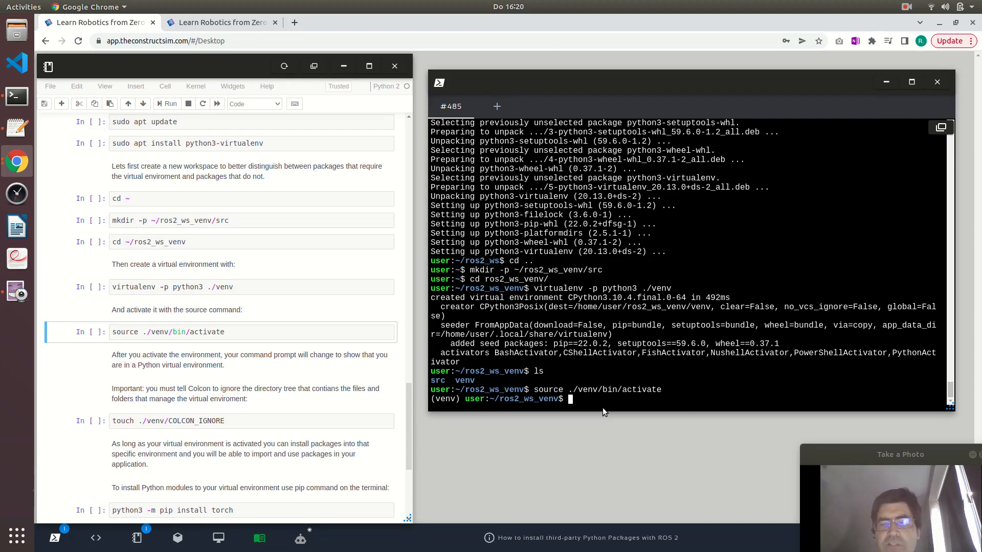
Create venv/COLCON_IGNORE with touch and list venv/ to confirm it
text(ls)
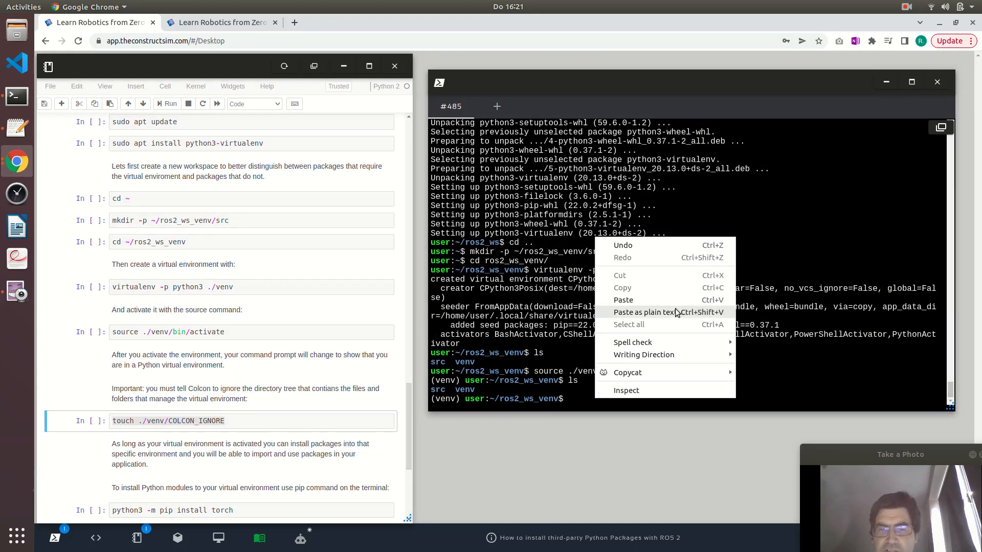
click(645, 312)
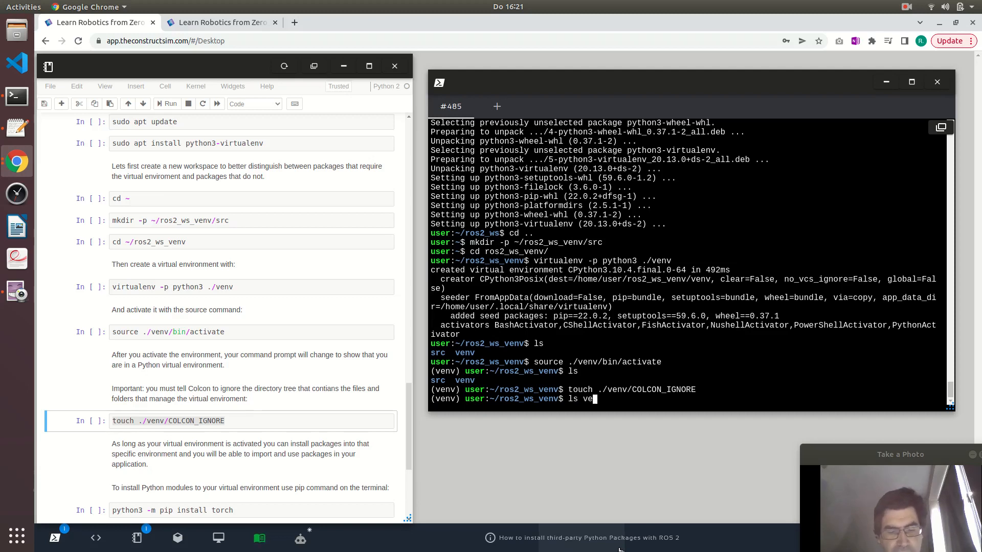
text(n)
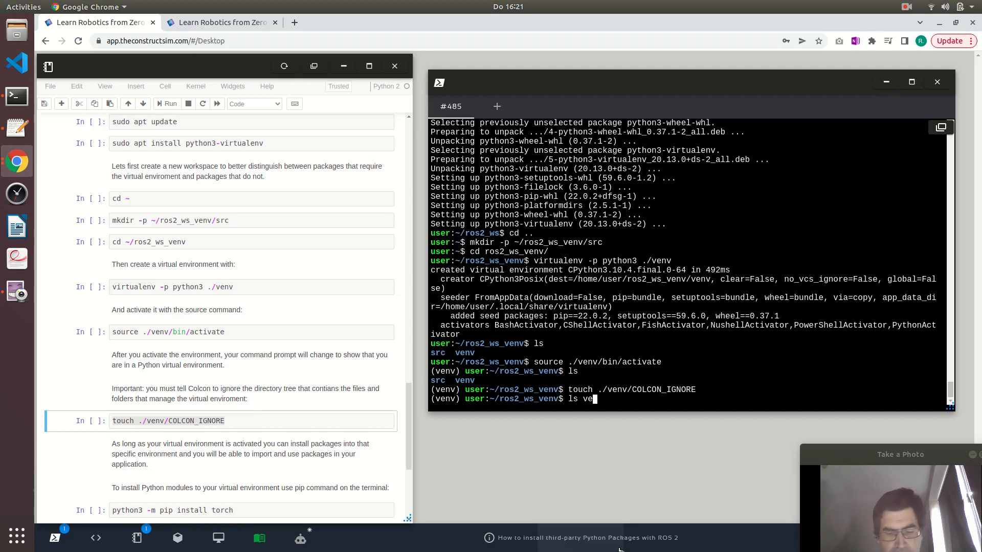
text(nv/)
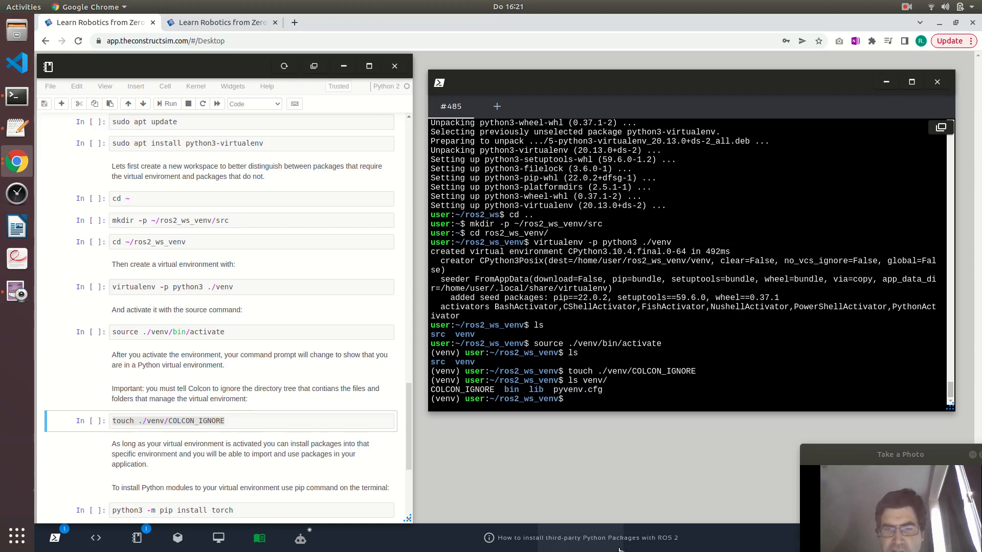
double_click(463, 390)
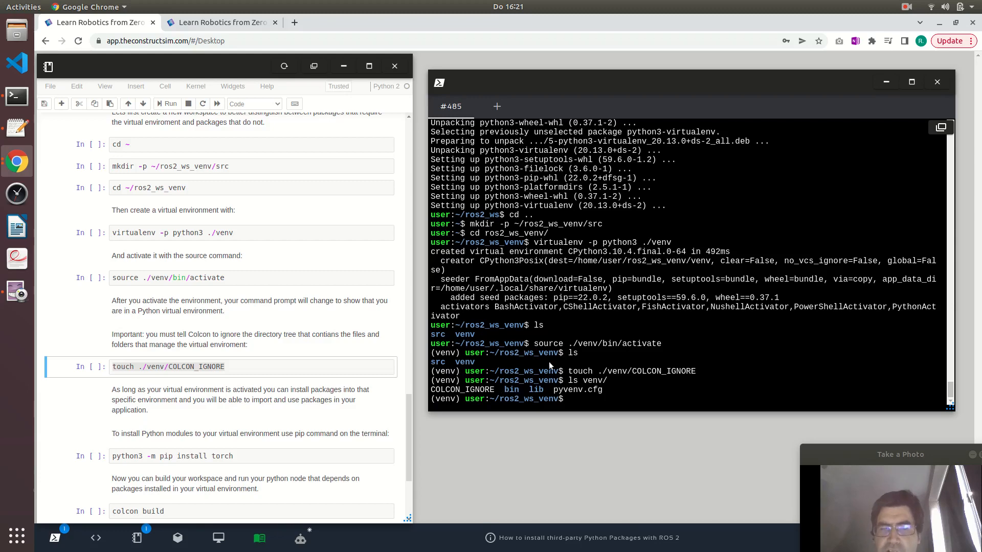
mouse_move(529, 374)
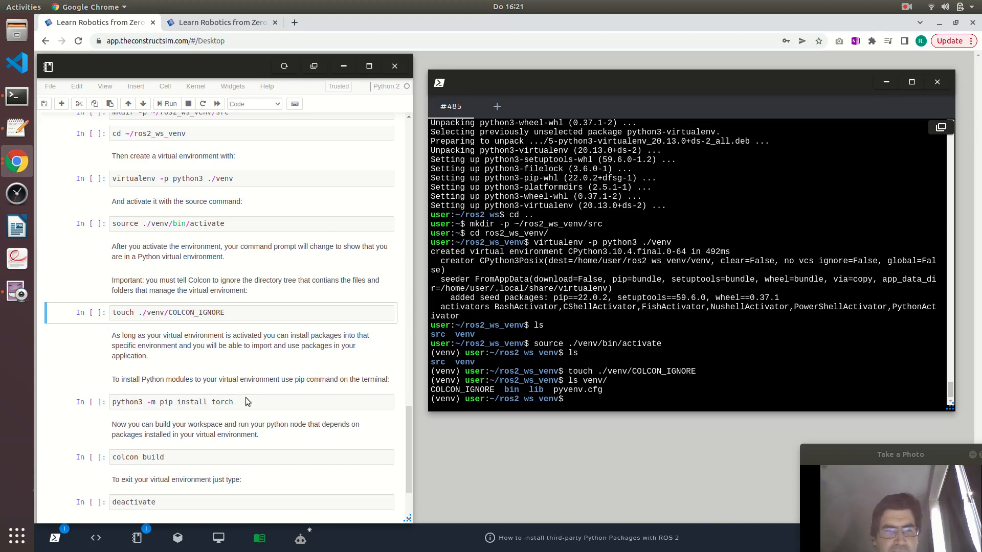
Run python3 -m pip install torch in the venv, installing torch 1.12.0
click(172, 402)
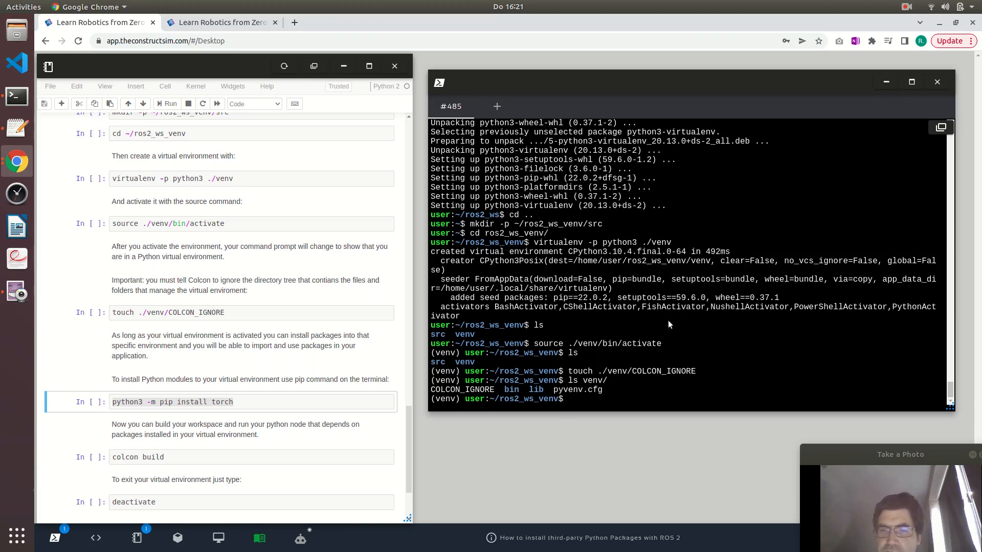
text(python3 -m pip install torch)
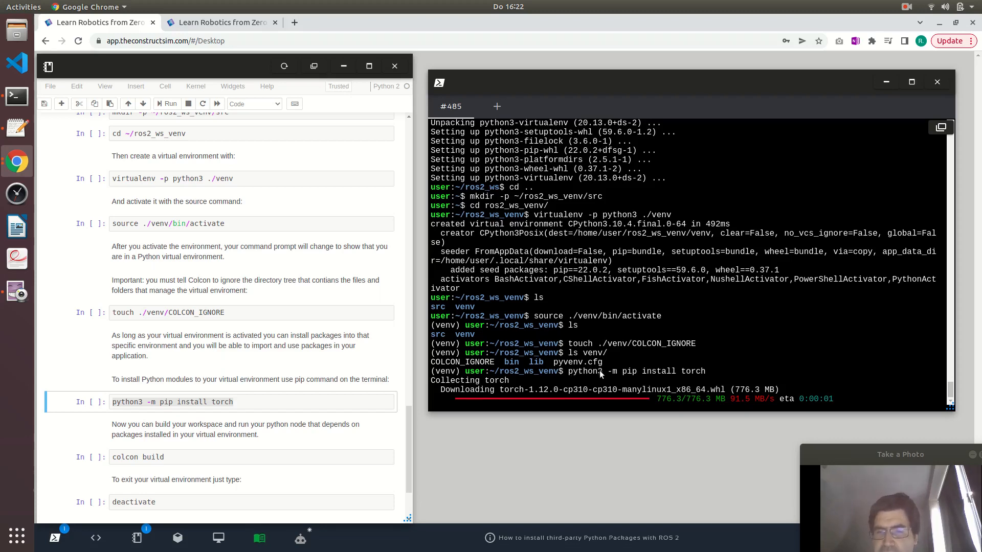
mouse_move(653, 376)
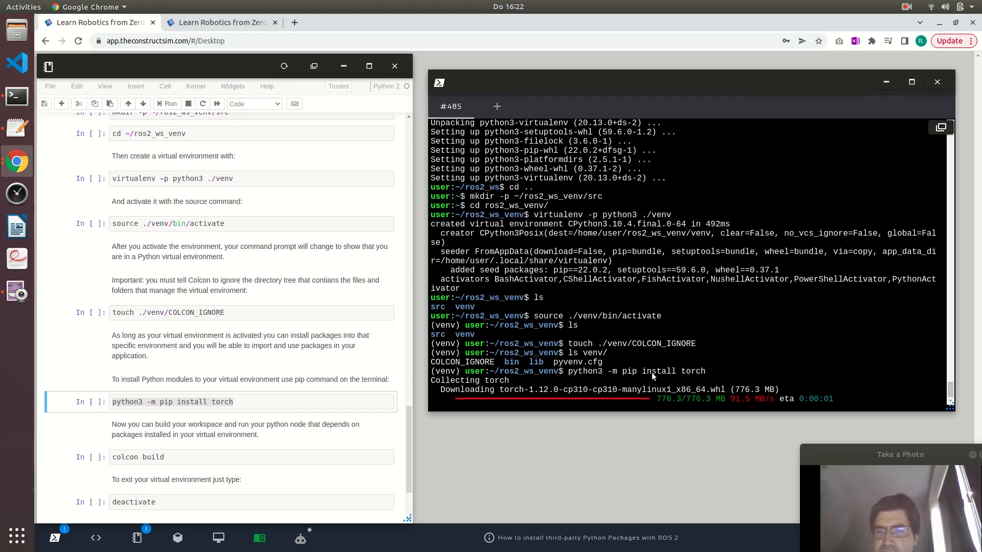
mouse_move(694, 376)
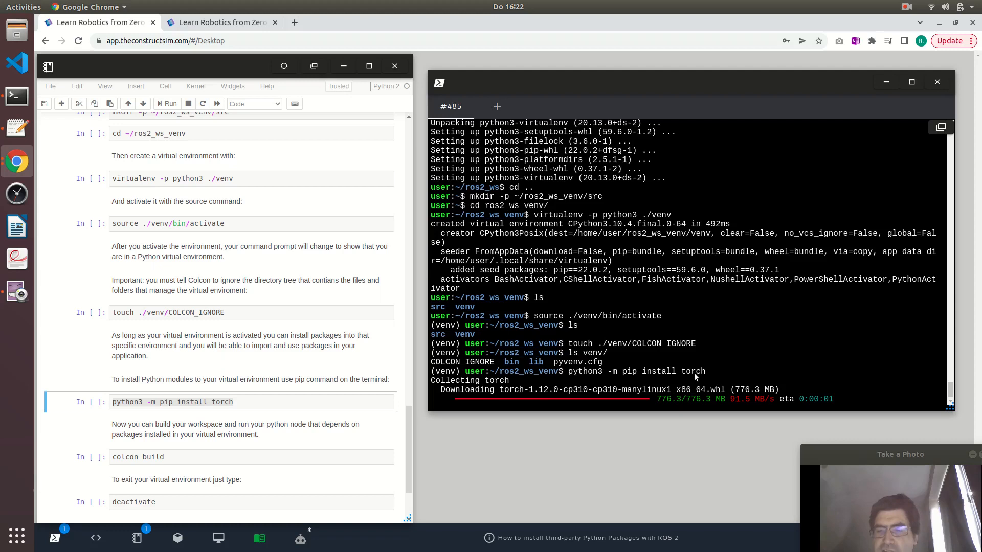
mouse_move(725, 365)
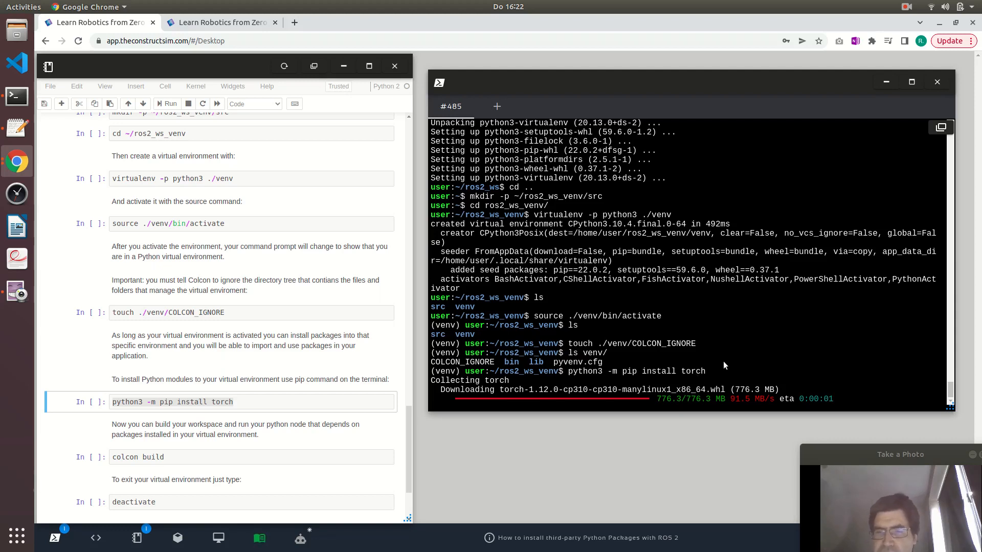
mouse_move(719, 375)
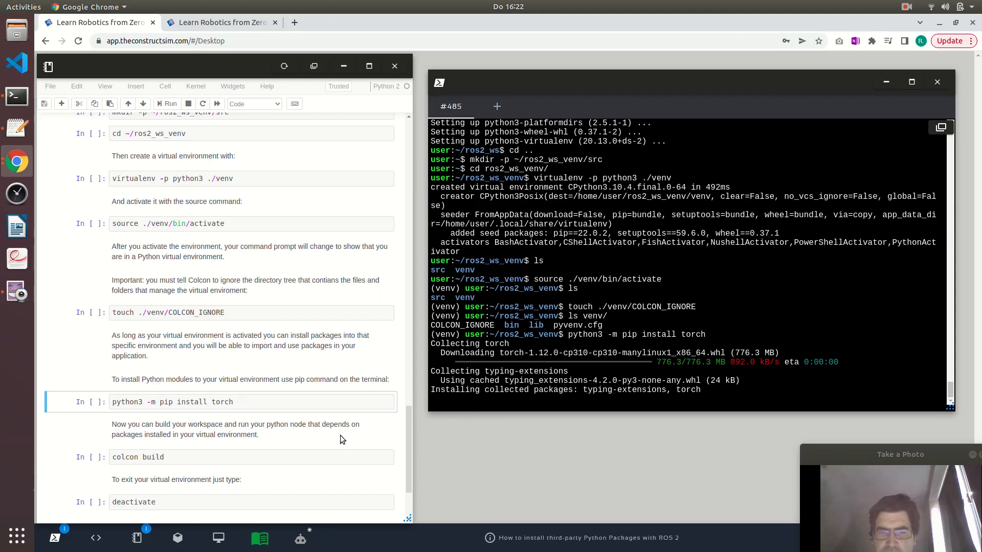
scroll(down, 3)
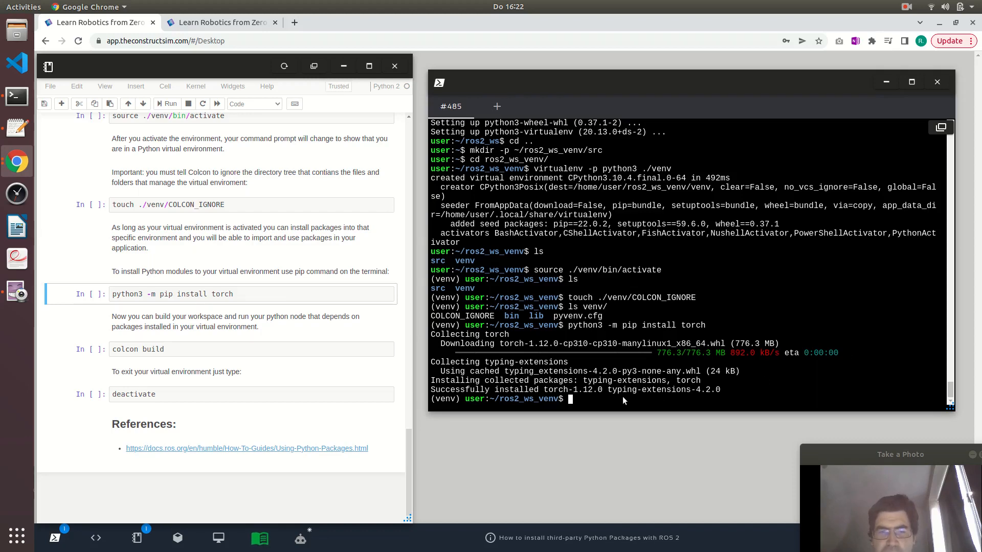
mouse_move(592, 407)
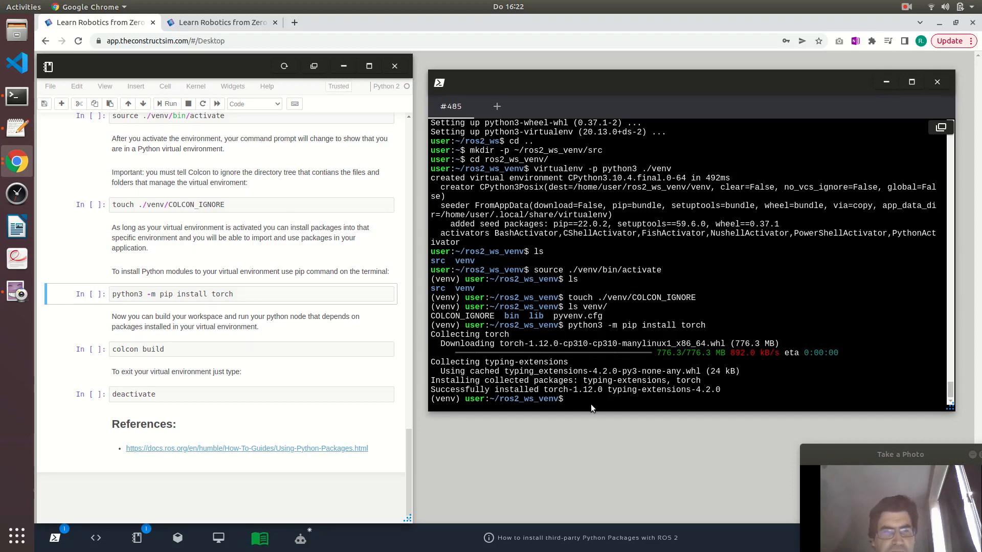
Run colcon build in ros2_ws_venv and start python3 inside the venv
text(colcon build)
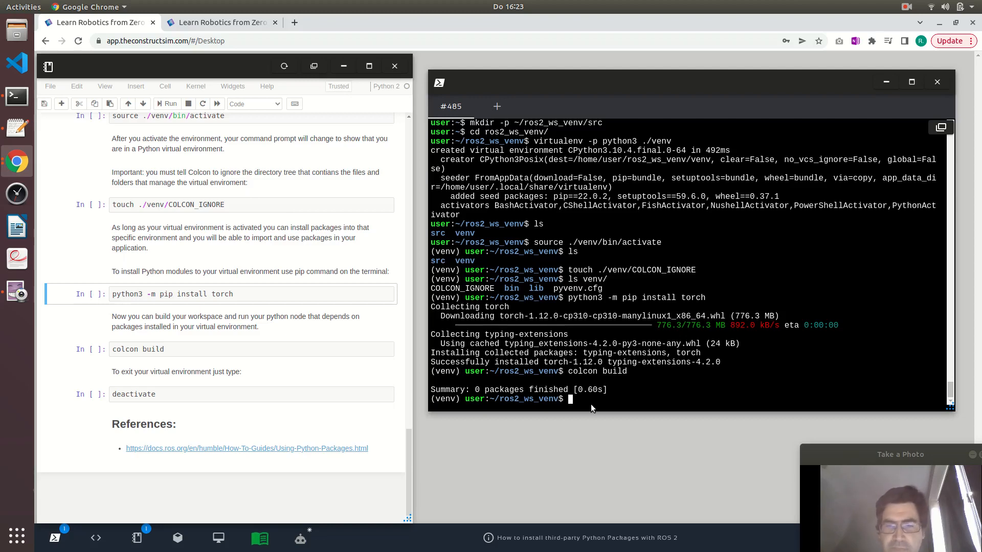
text(pytho)
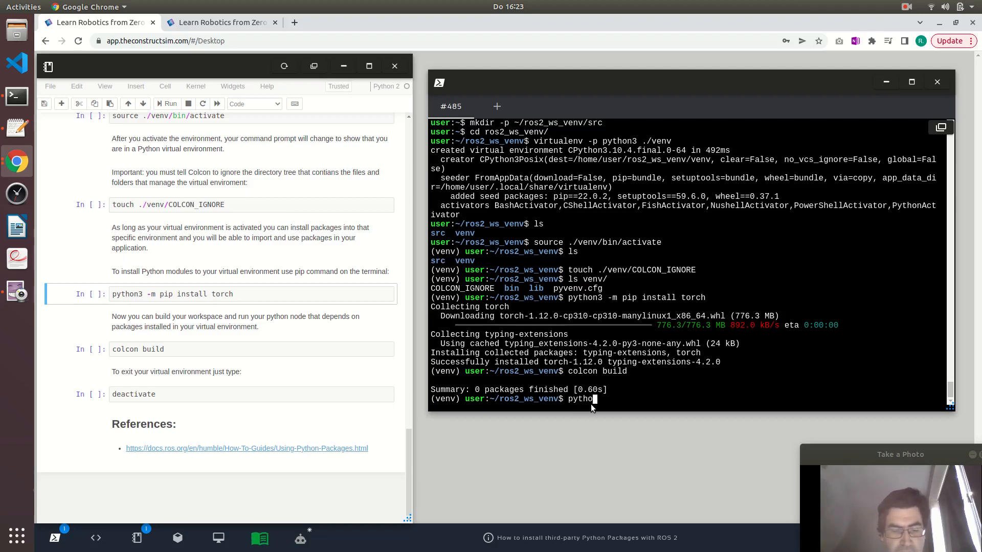
key(Return)
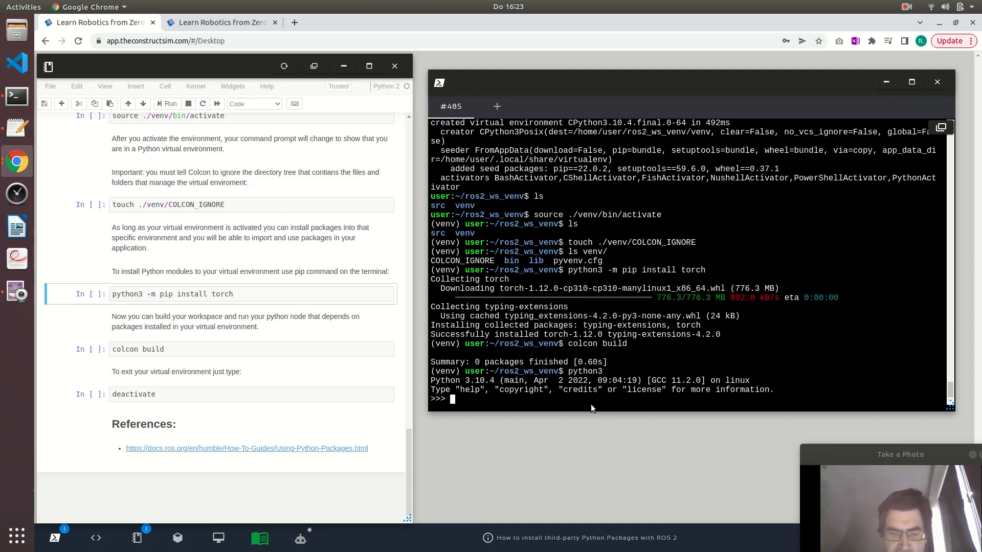
Import torch, print torch.__version__ (1.12.0+cu102), and exit Python
text(install)
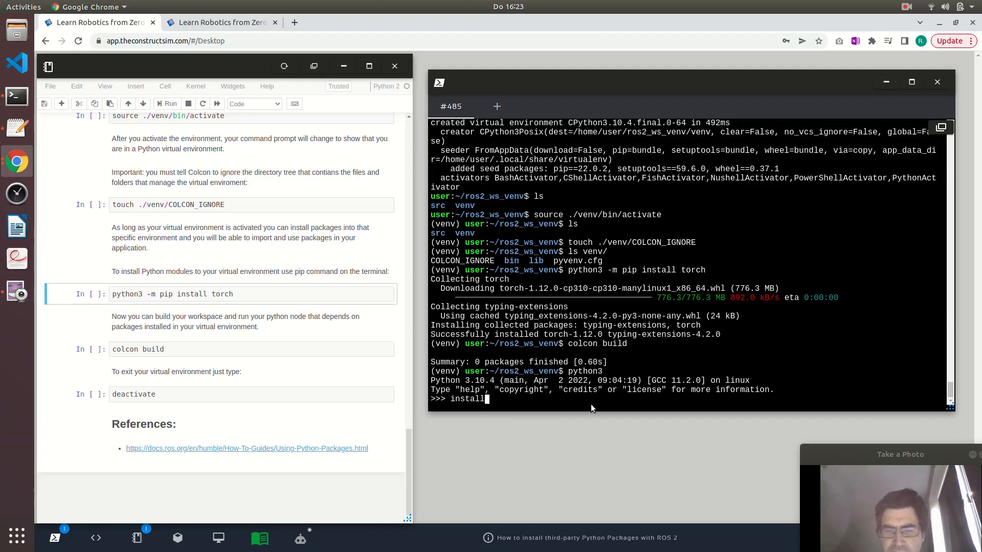
text(import torch)
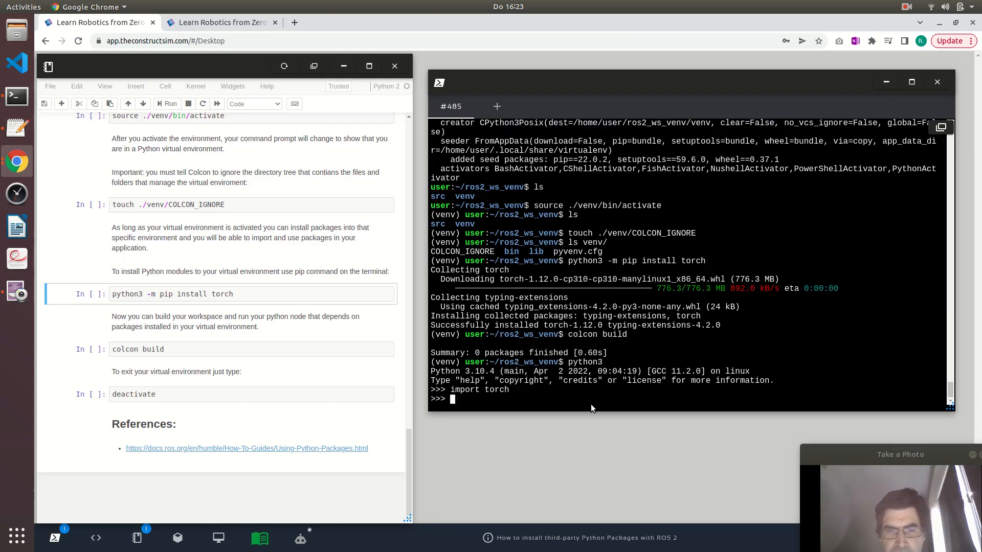
text(p)
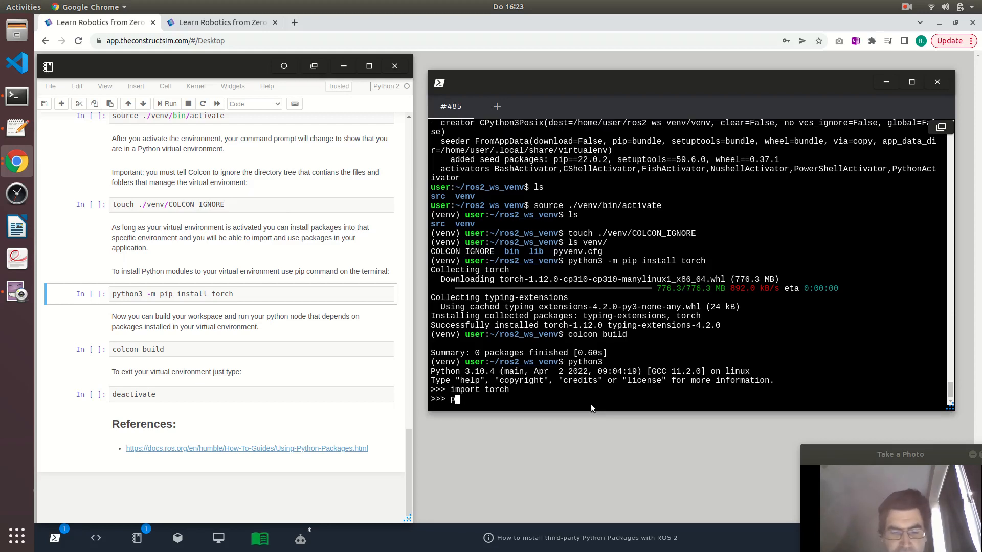
text(rint()
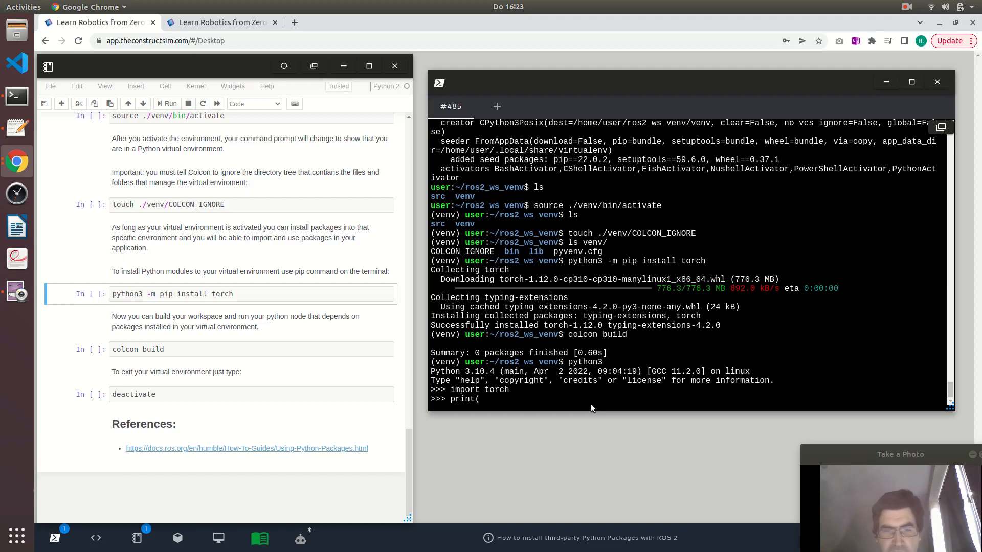
text(torch._)
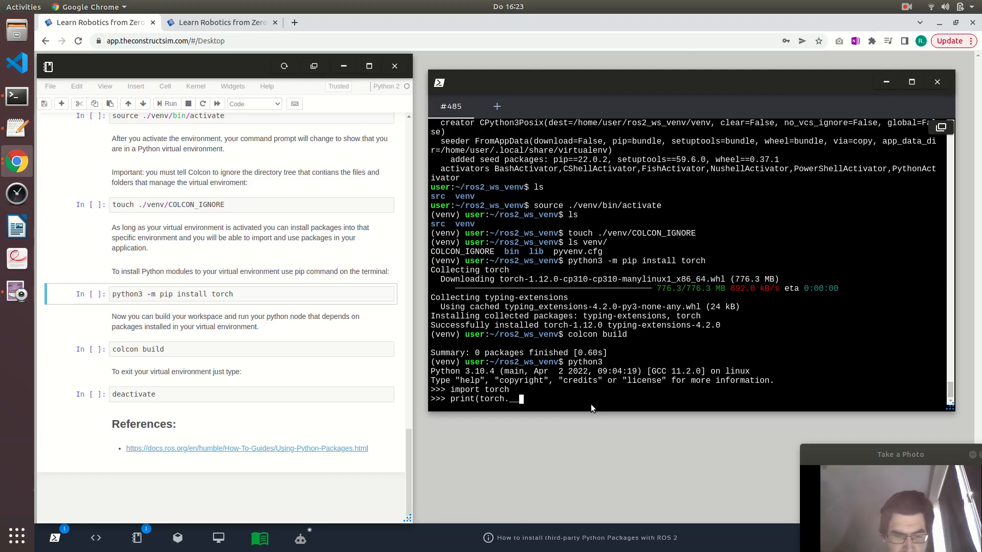
text(_version)
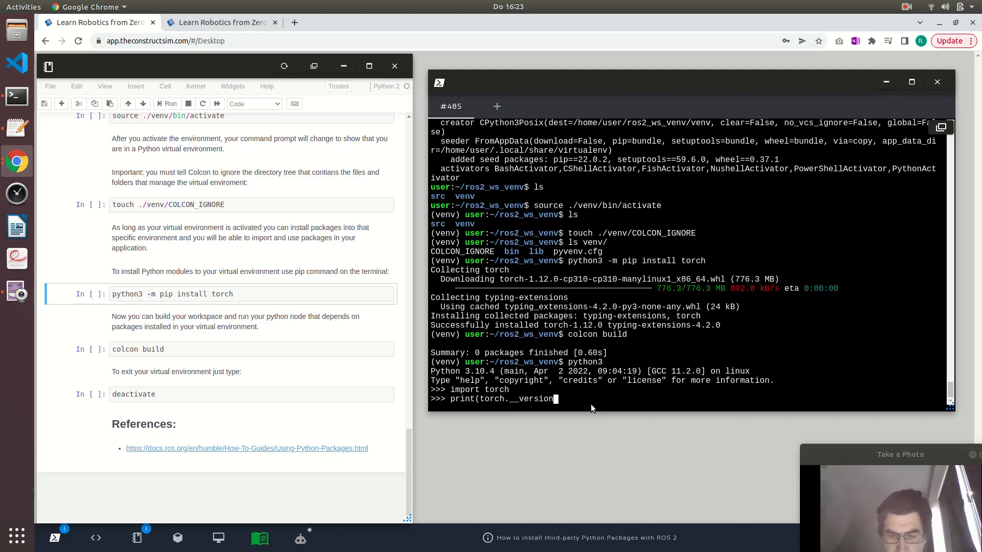
key(Return)
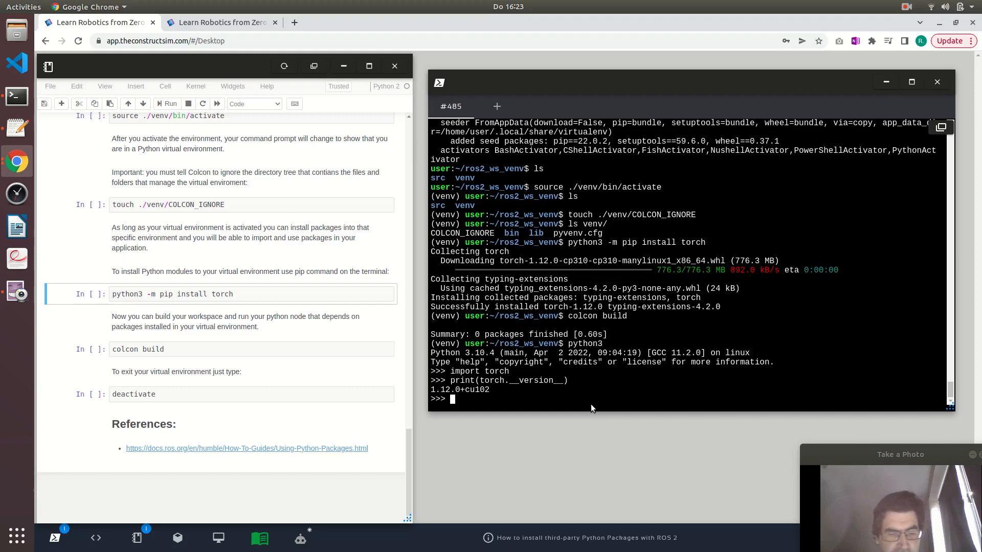
text(exit())
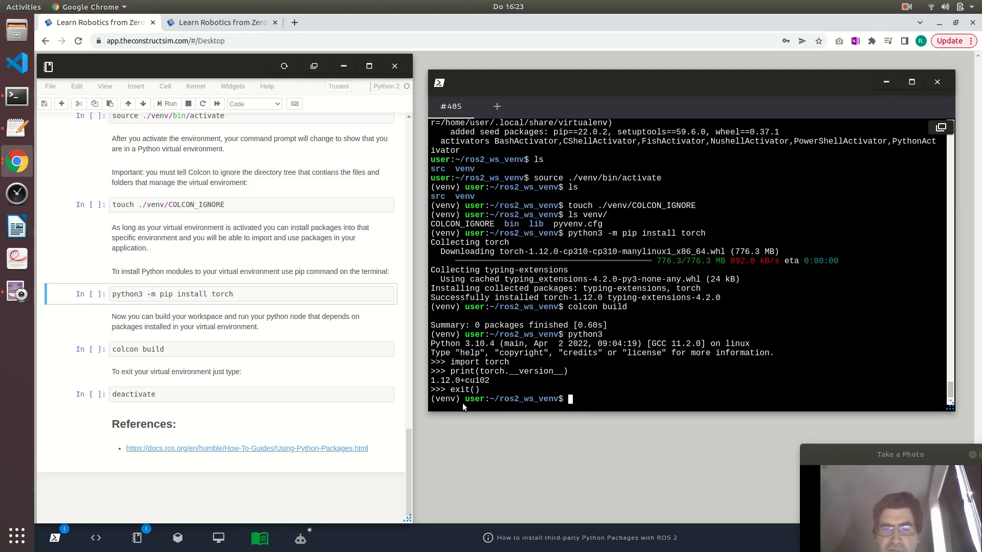
mouse_move(579, 407)
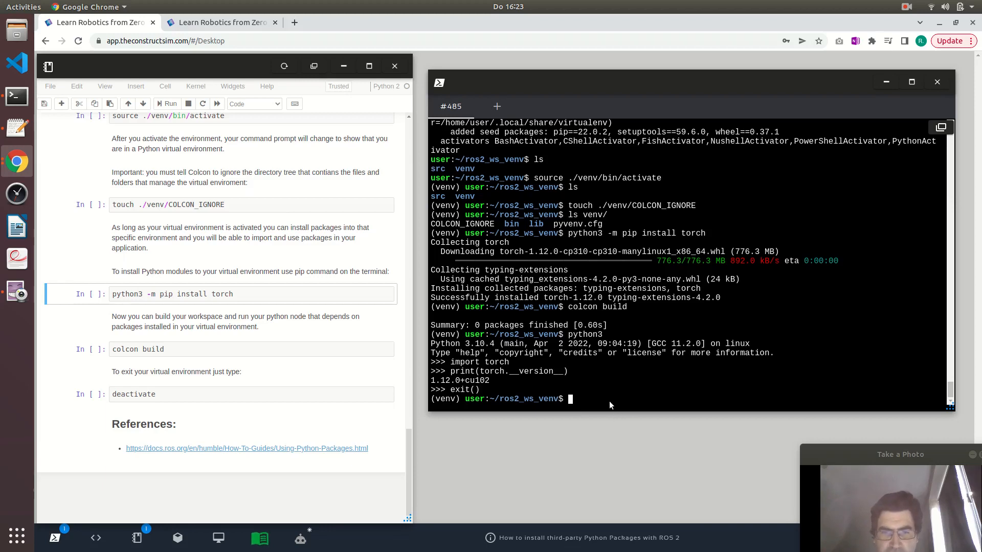
Deactivate the venv, get ModuleNotFoundError on import torch in python3, then exit
text(deactivate)
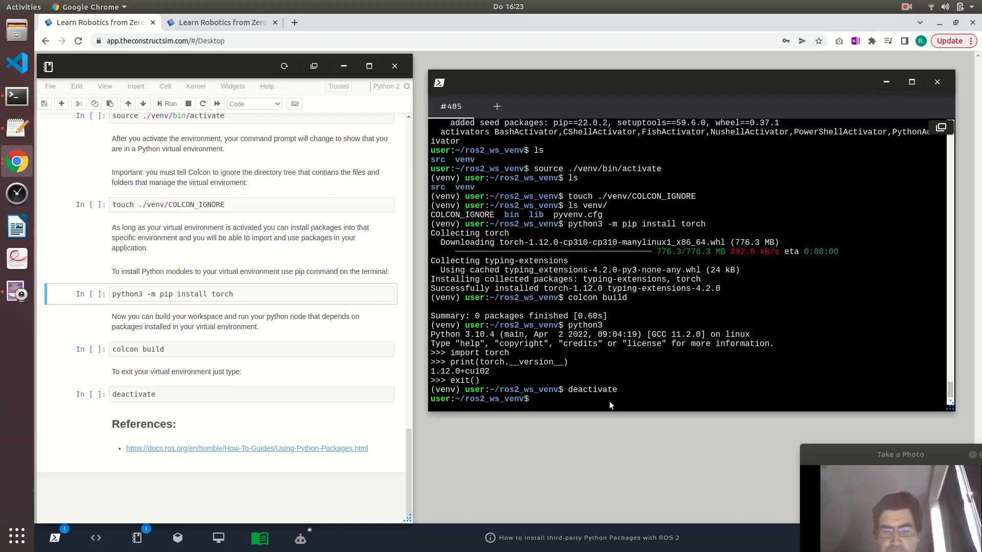
text(python3)
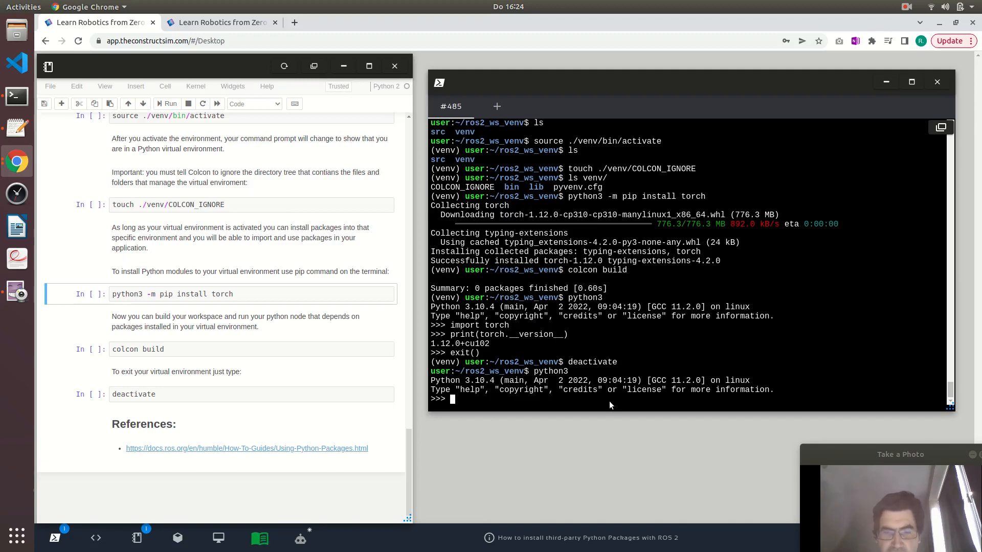
text(import torch)
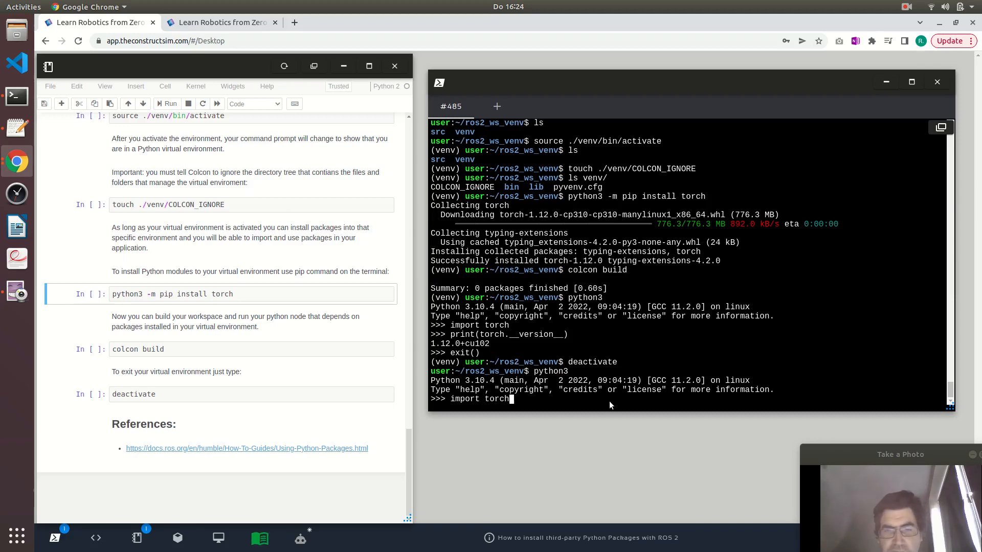
key(Return)
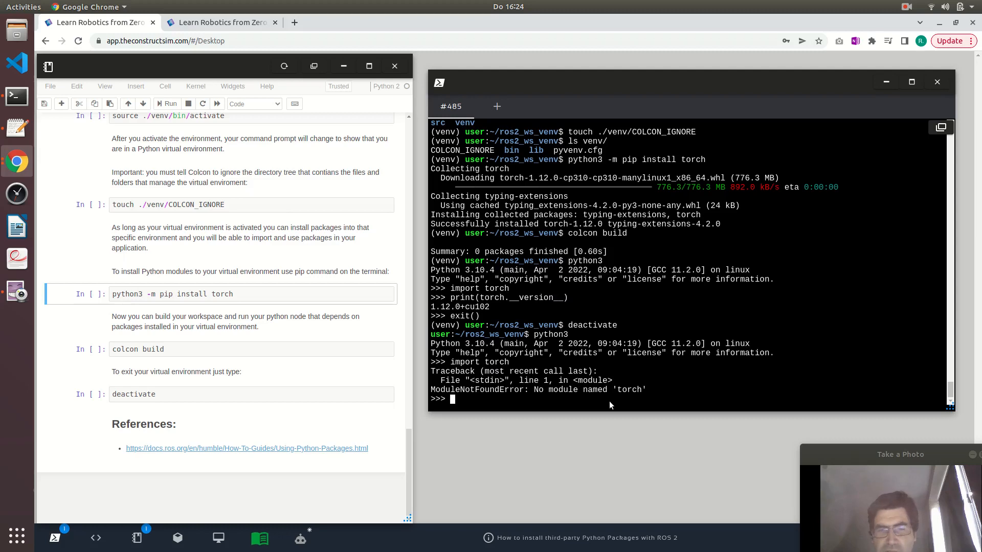
text(exit()
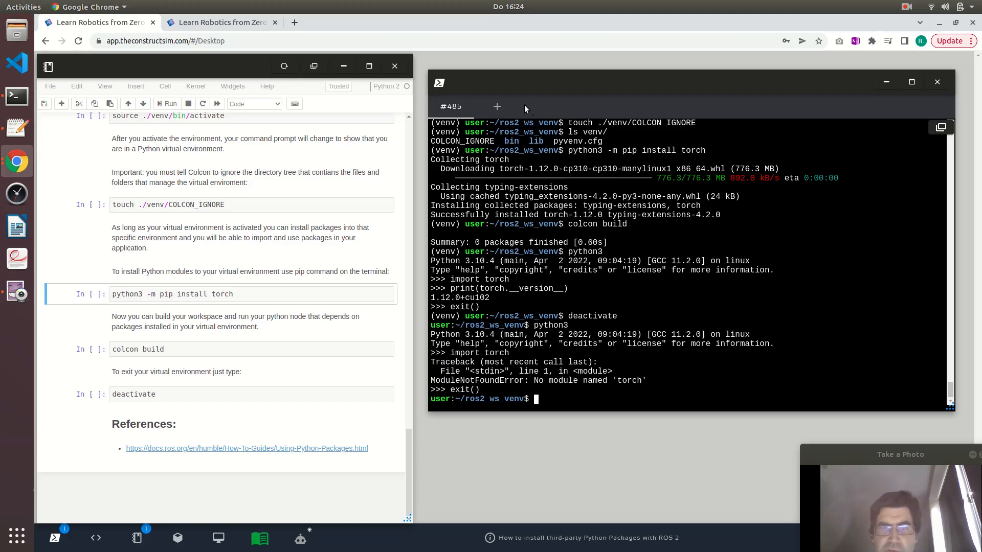
In a new terminal, cd ros2_ws_venv, source the venv activate script, then close the terminal
click(496, 106)
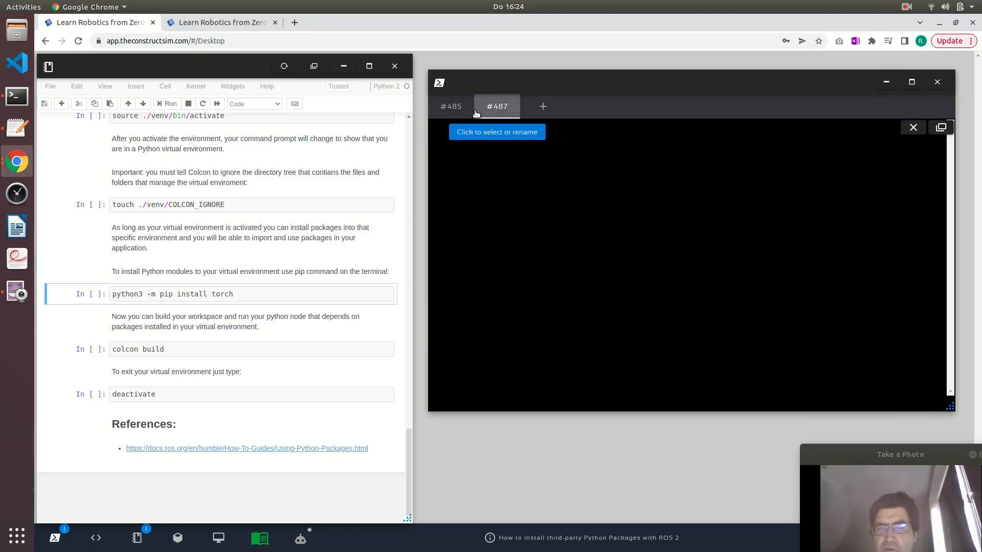
click(496, 106)
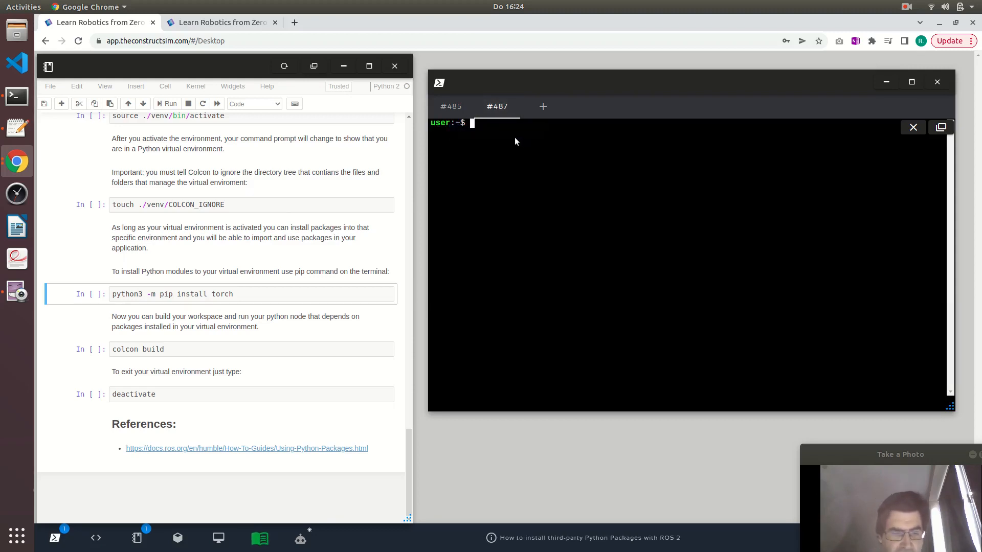
text(cd ros2_)
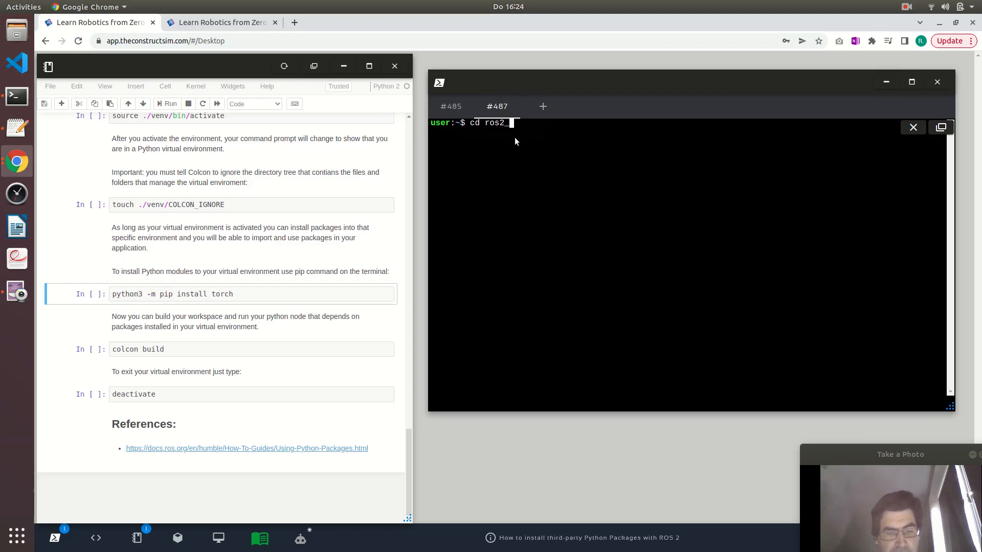
text(ws)
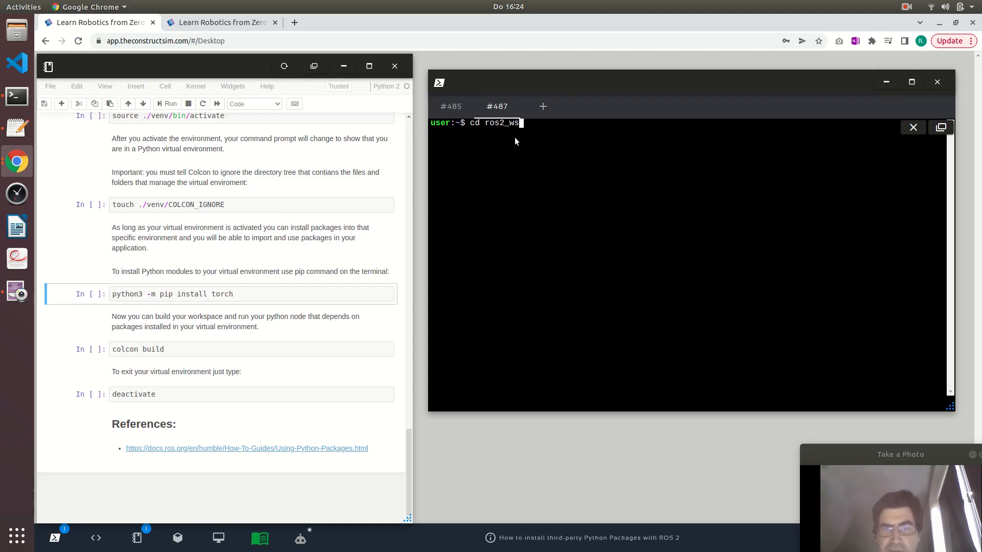
text(_e)
text(source ./venv/bin/activate)
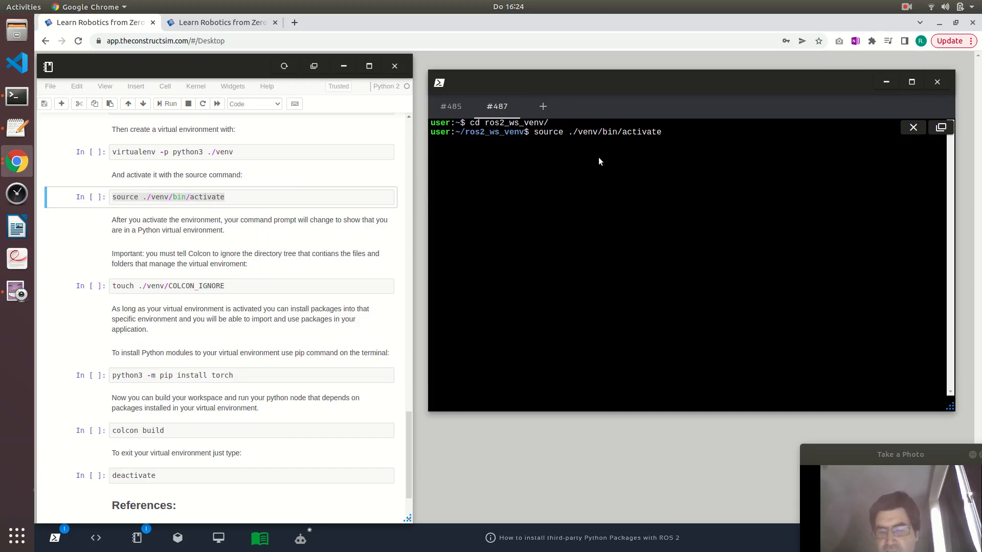
key(Return)
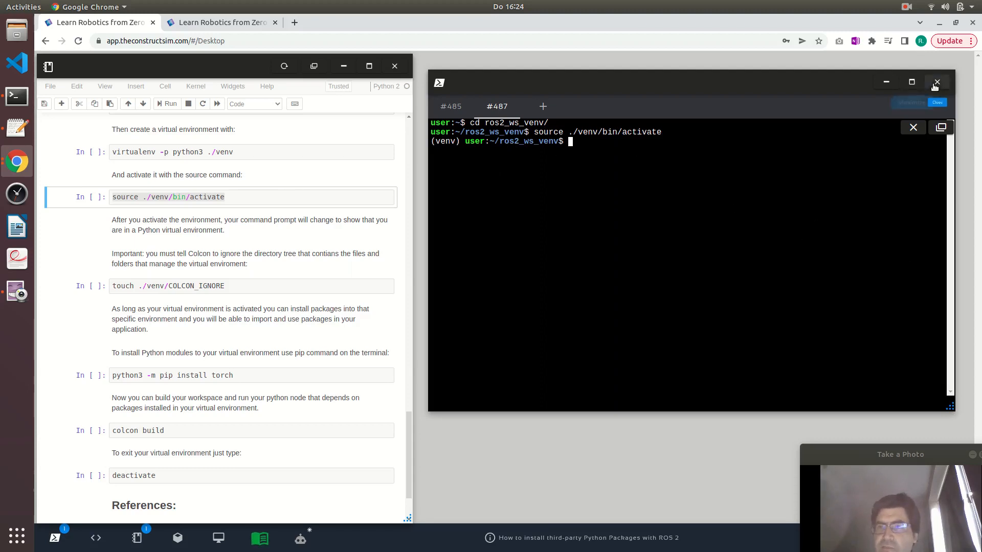
click(937, 82)
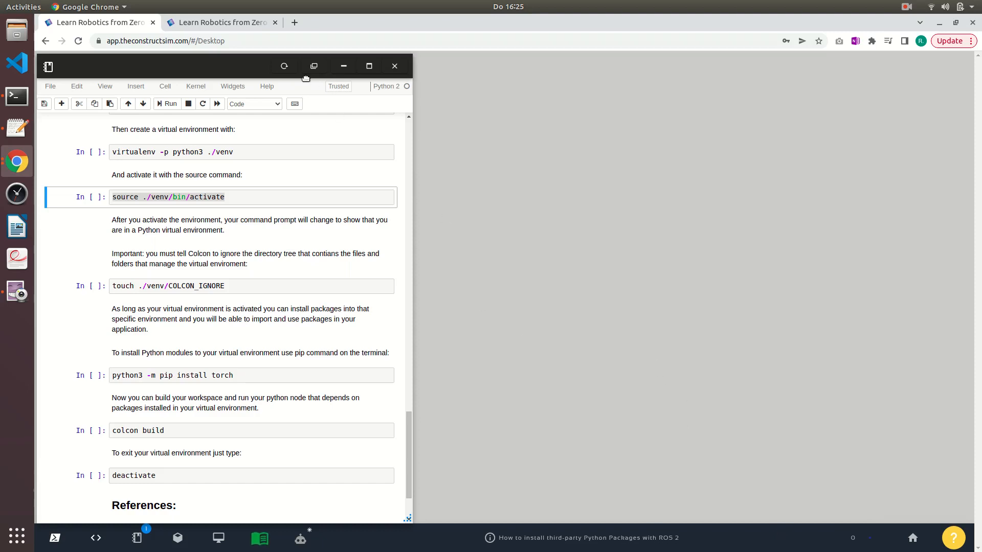
Switch to the Course Catalog tab and scroll through ROS2, Robotics Theory and Basic ROS courses
click(219, 22)
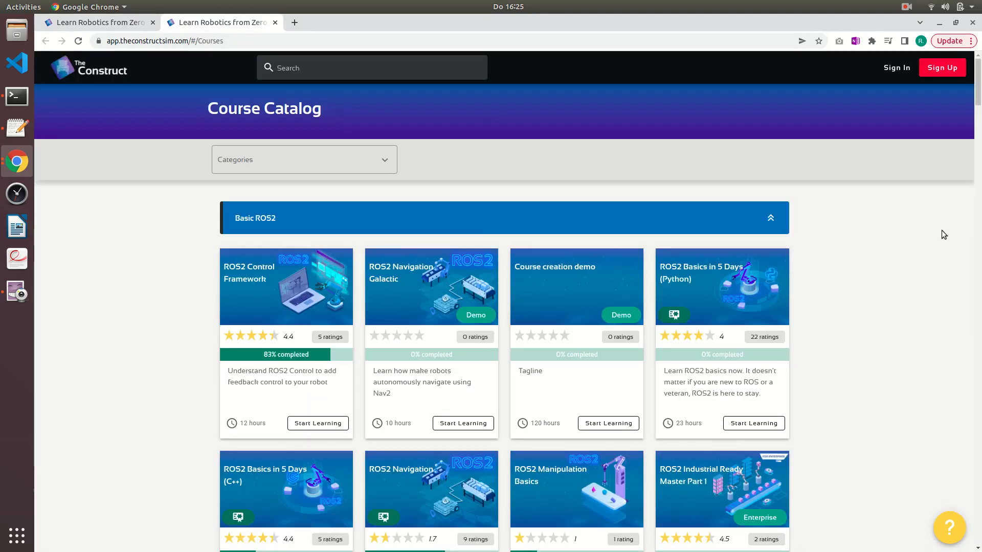
mouse_move(906, 270)
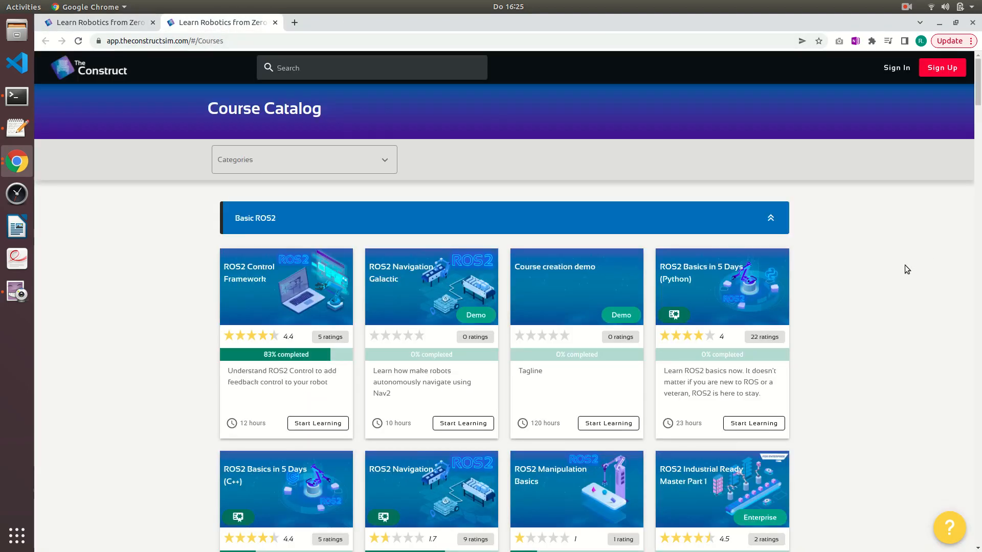
scroll(down, 3)
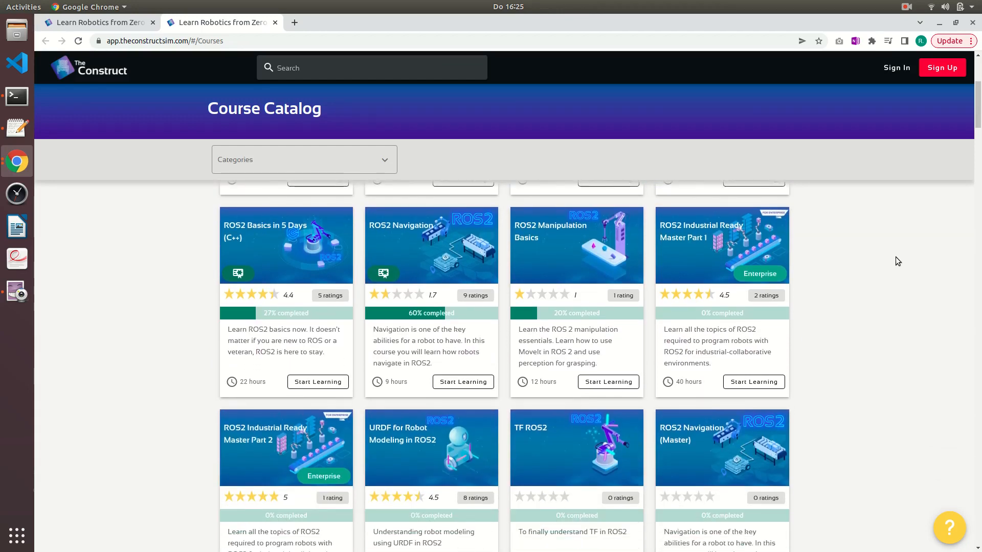
mouse_move(892, 252)
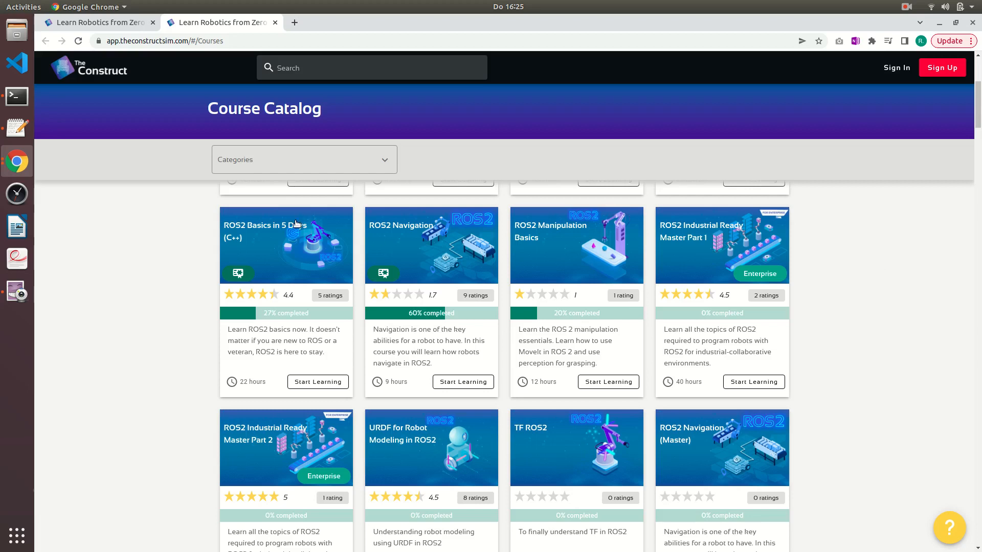
mouse_move(279, 243)
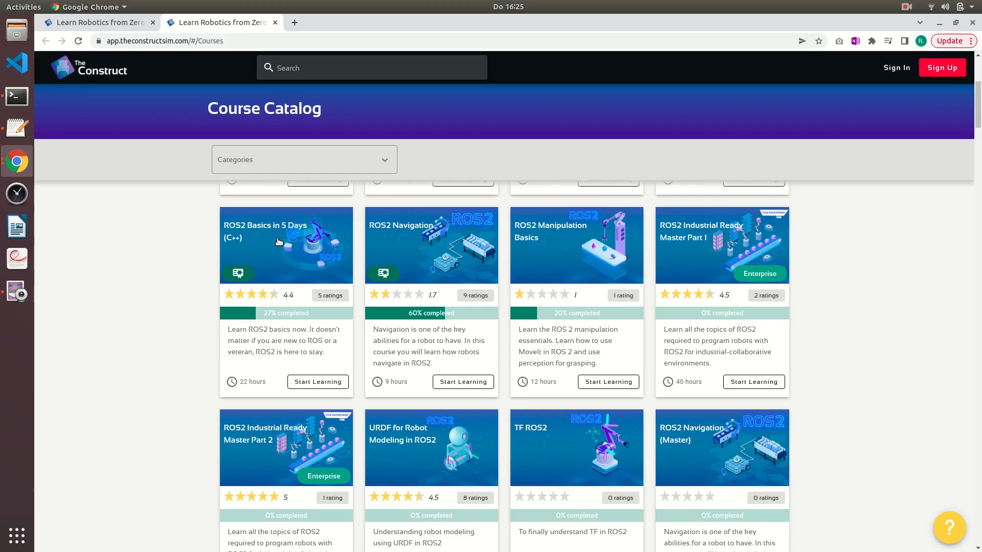
mouse_move(272, 239)
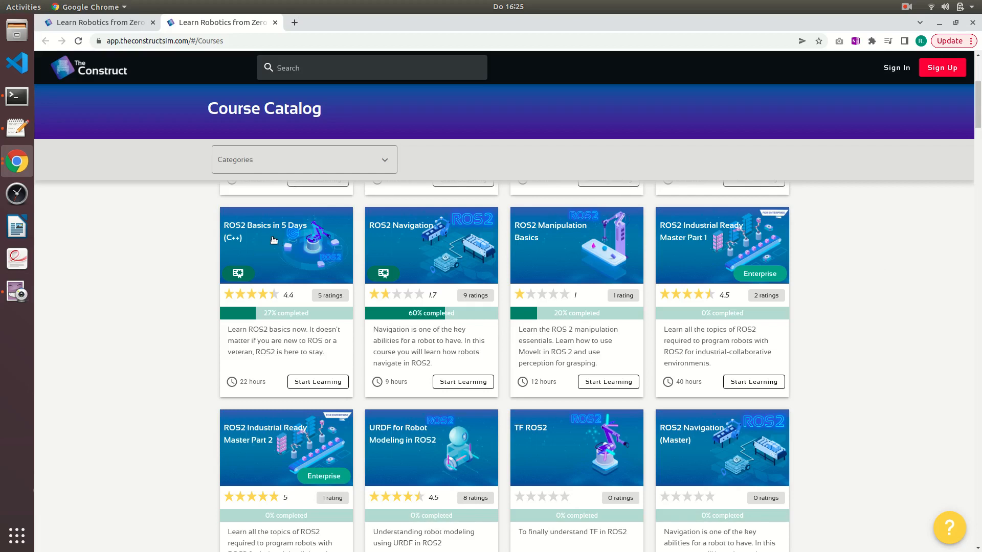
scroll(down, 3)
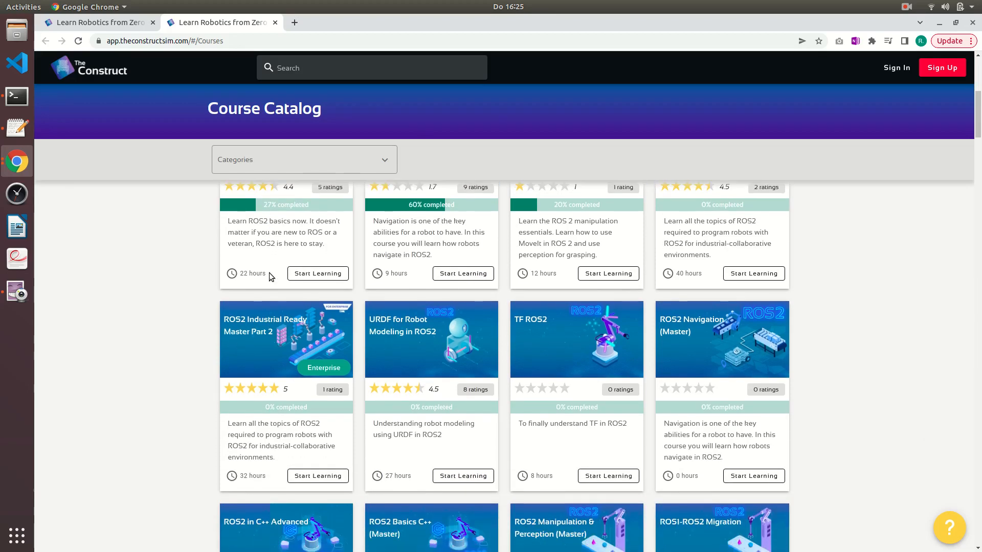
scroll(down, 3)
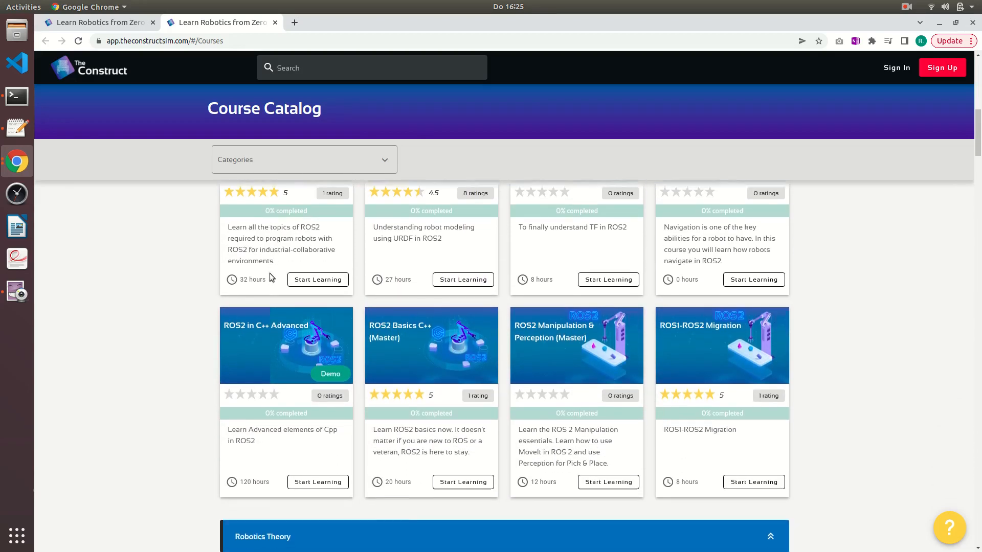
scroll(down, 3)
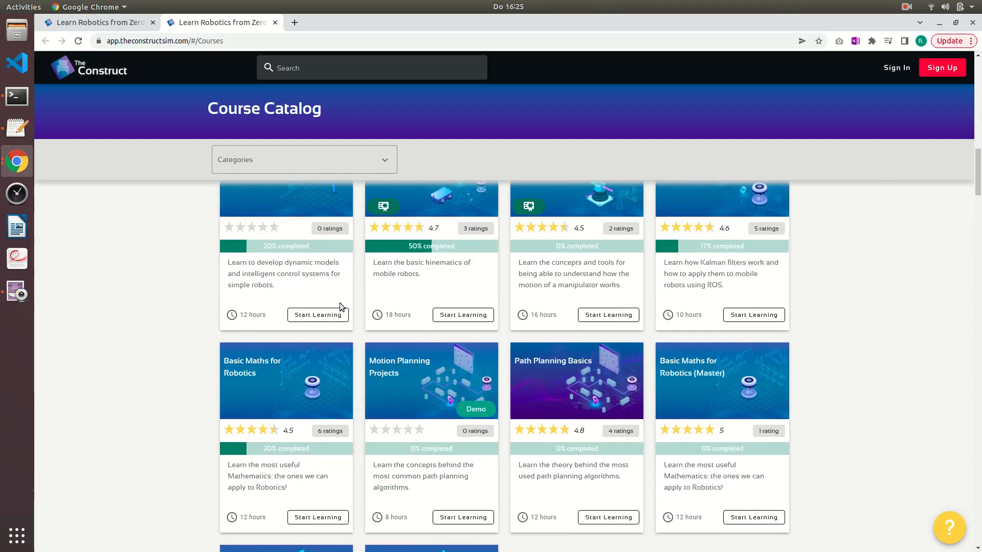
scroll(down, 3)
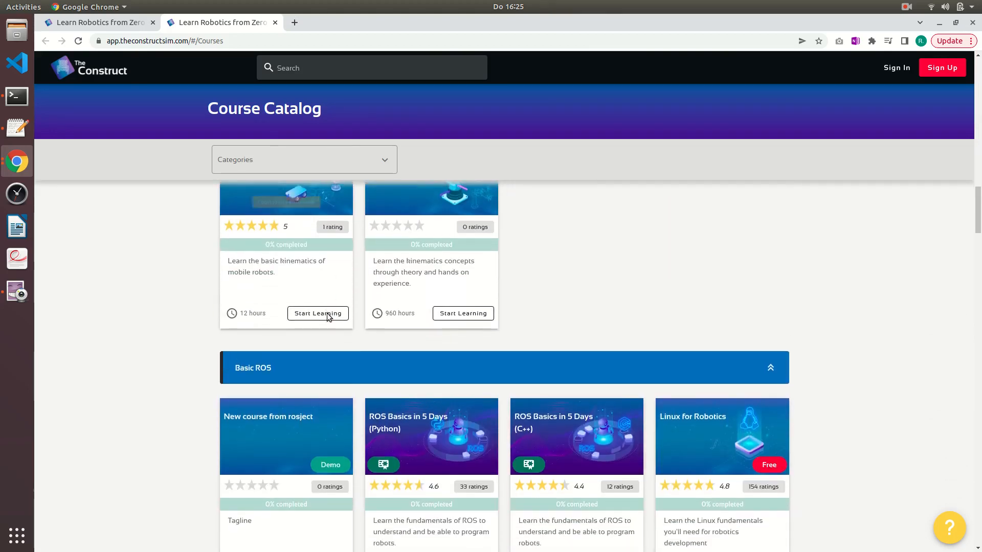
scroll(down, 3)
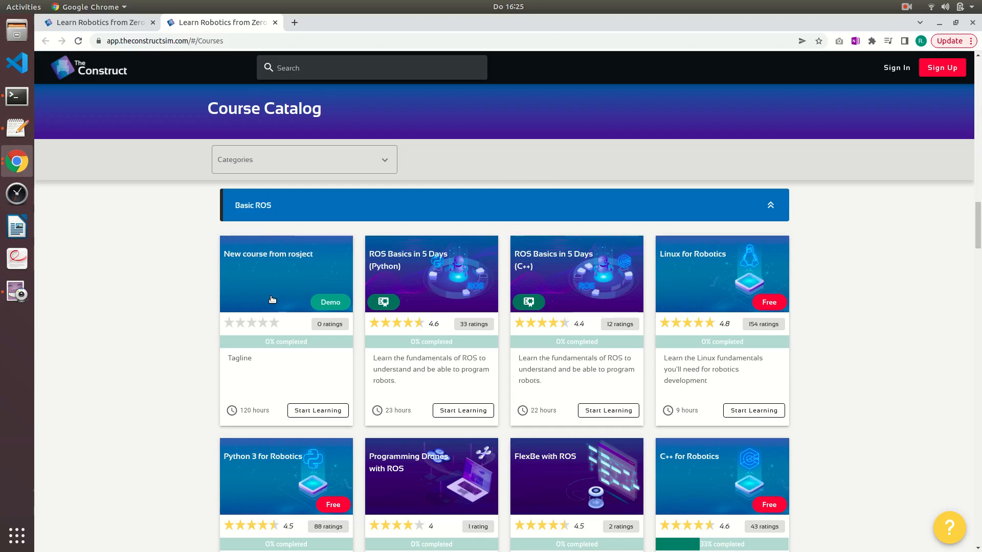
scroll(down, 3)
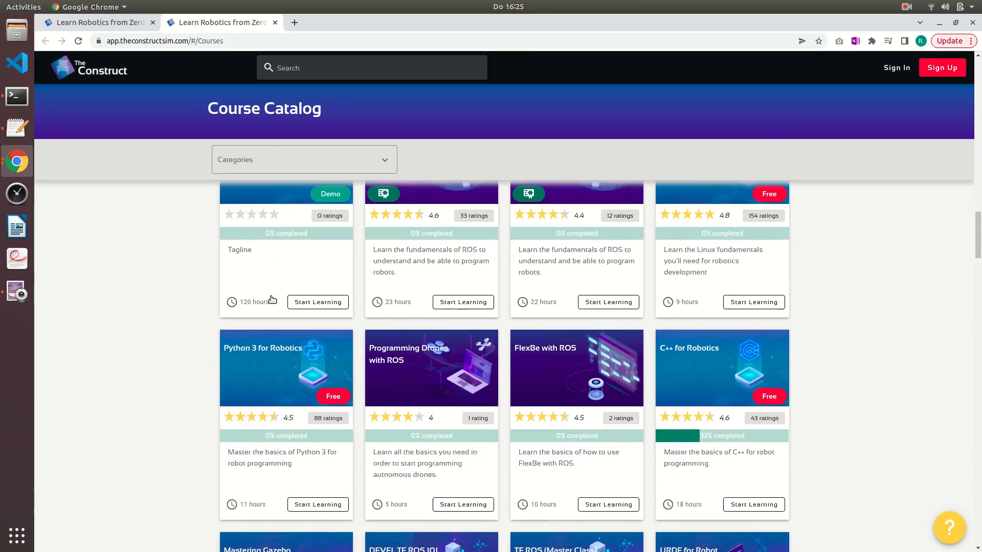
scroll(down, 3)
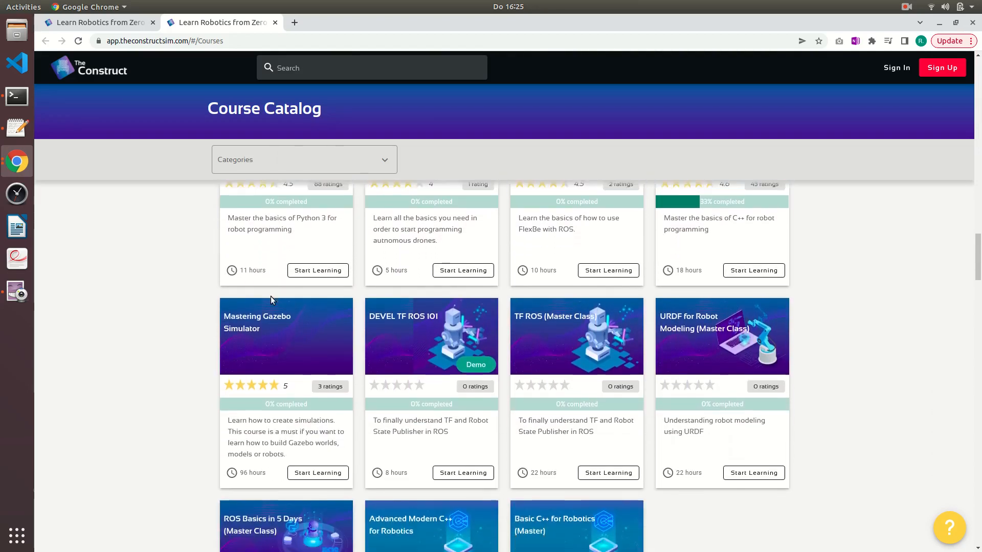
scroll(down, 3)
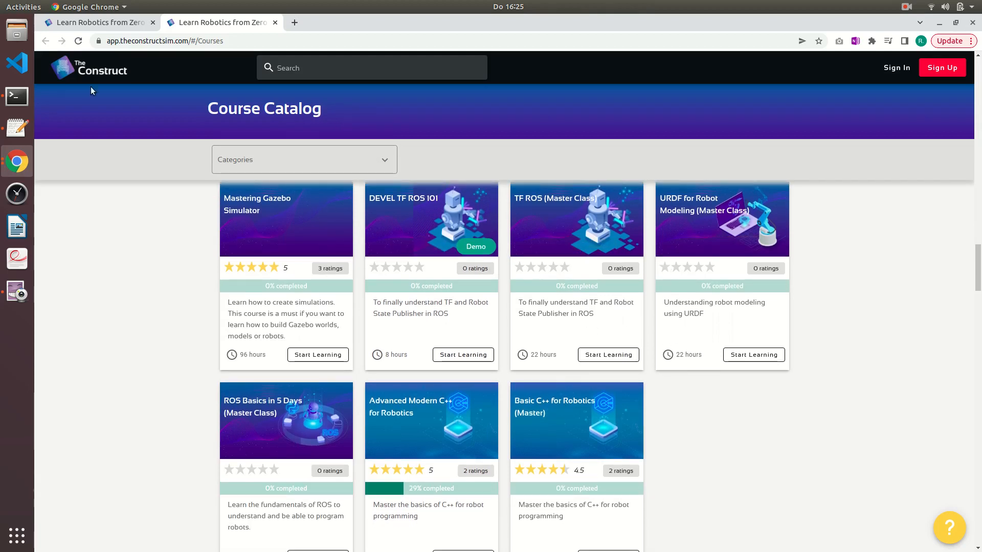
mouse_move(137, 53)
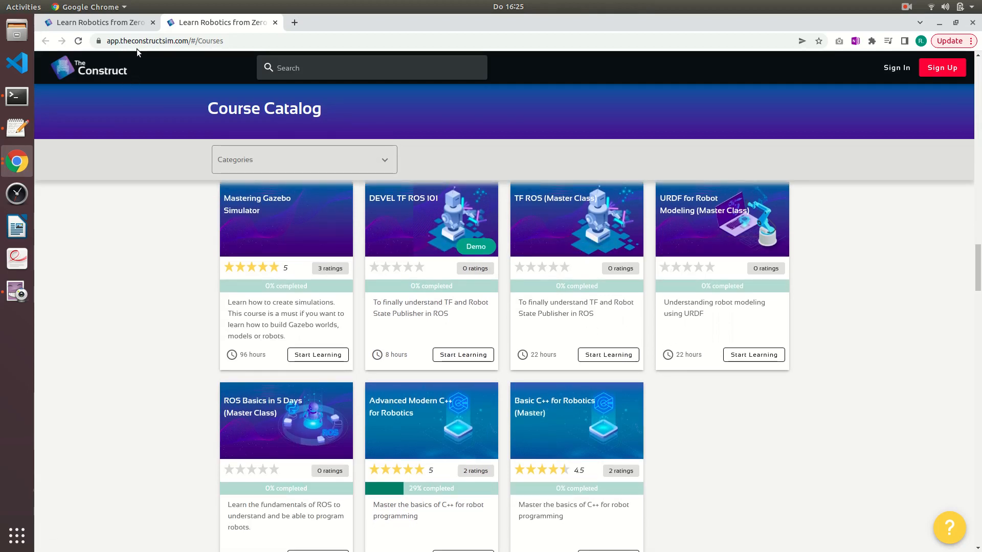